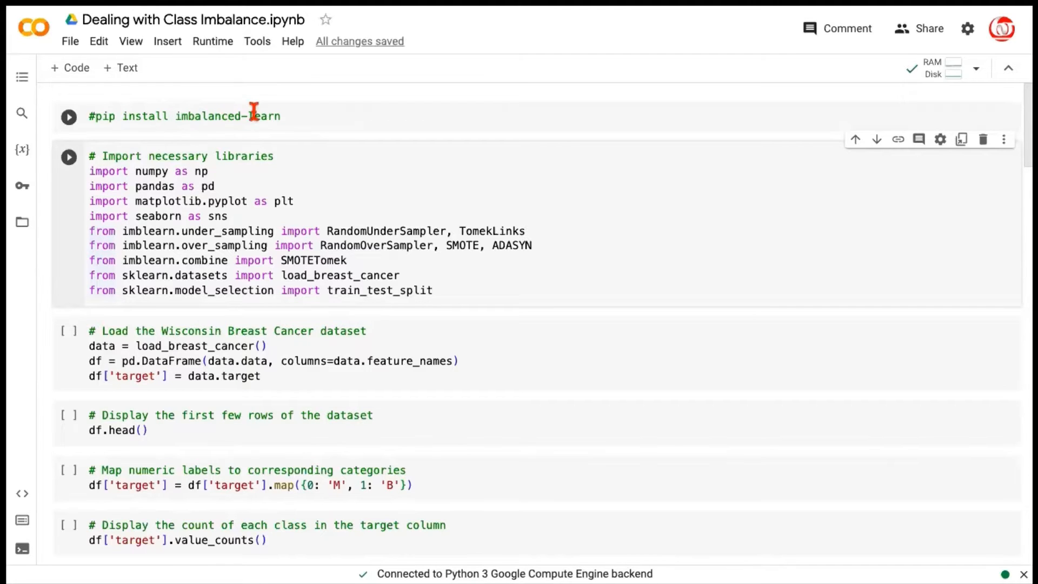
mouse_move(179, 117)
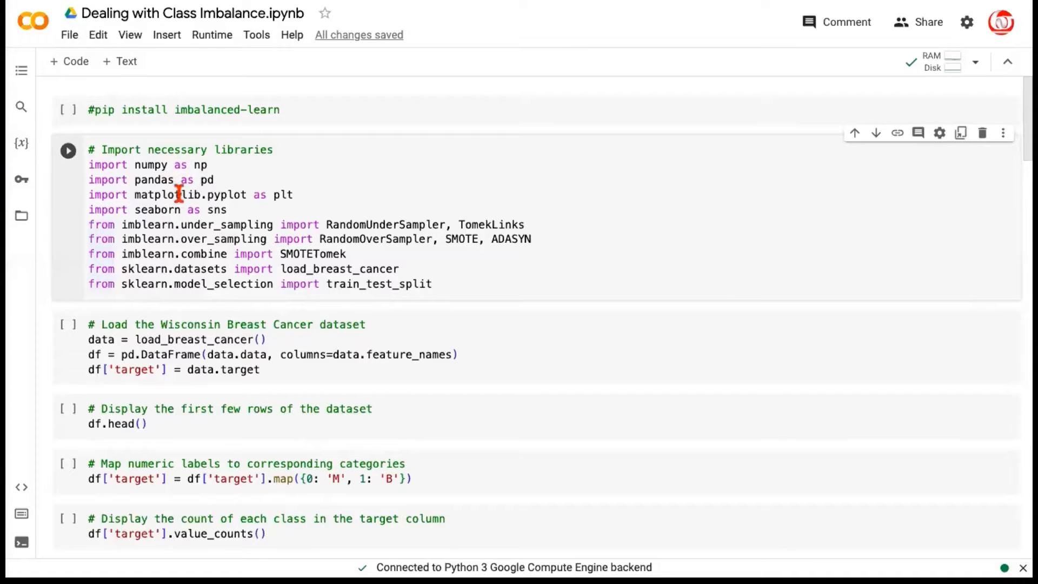
- Run the import cell for numpy, pandas, plotting libraries and imblearn resamplers
left_click(177, 210)
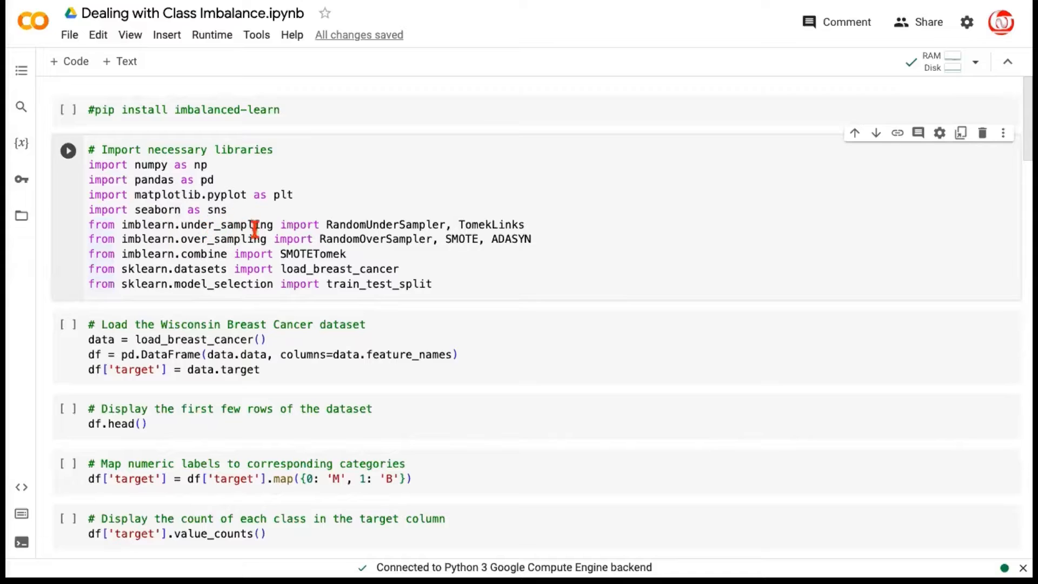
mouse_move(369, 220)
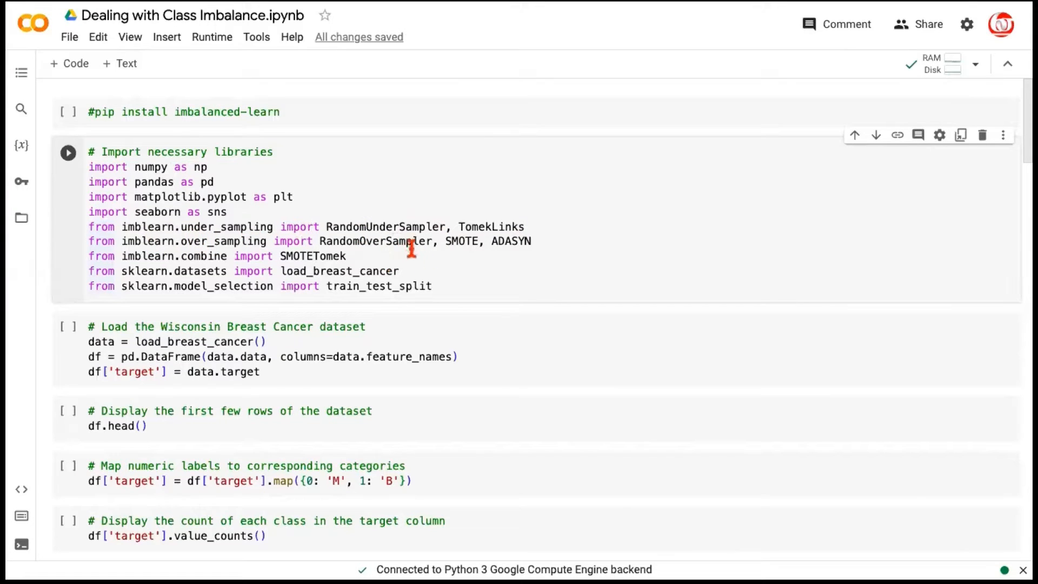
left_click_drag(442, 241, 536, 241)
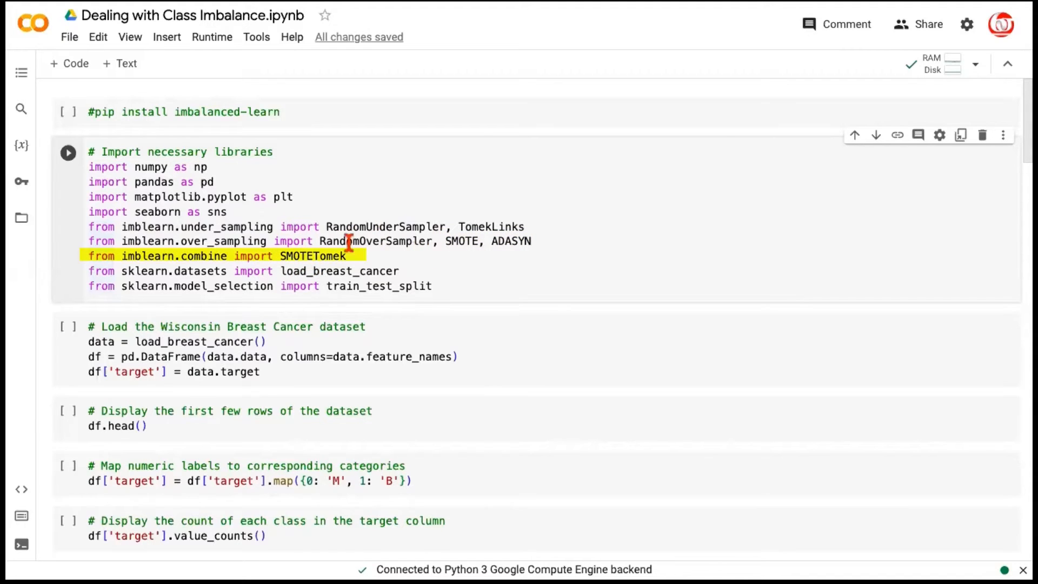
mouse_move(194, 263)
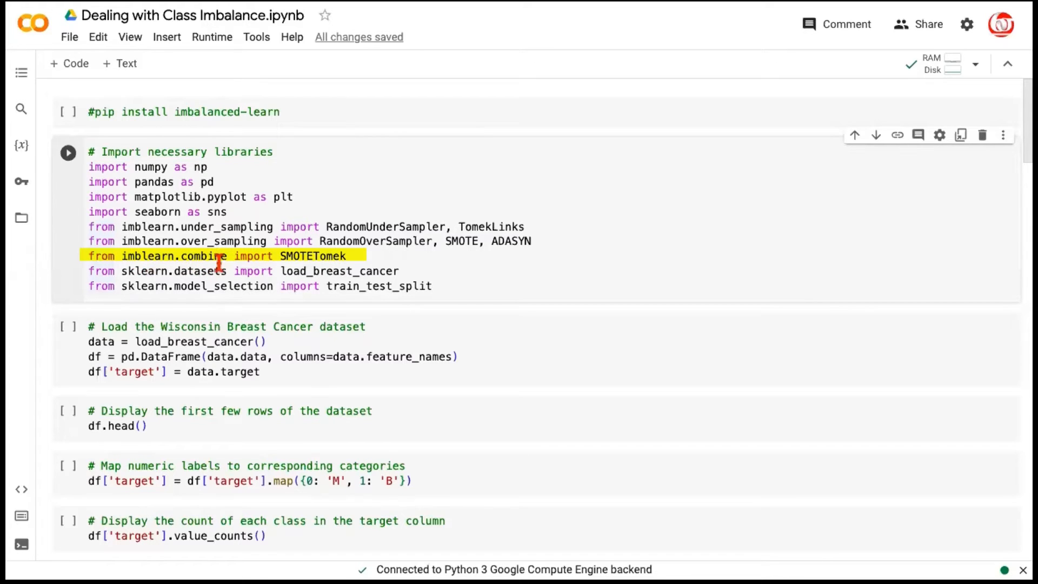
left_click(175, 270)
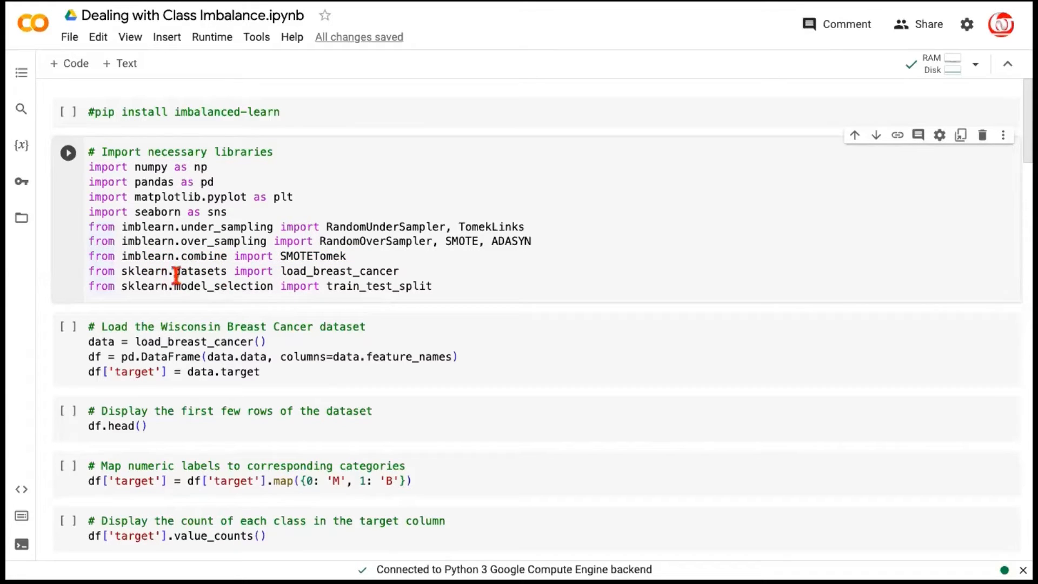
mouse_move(305, 272)
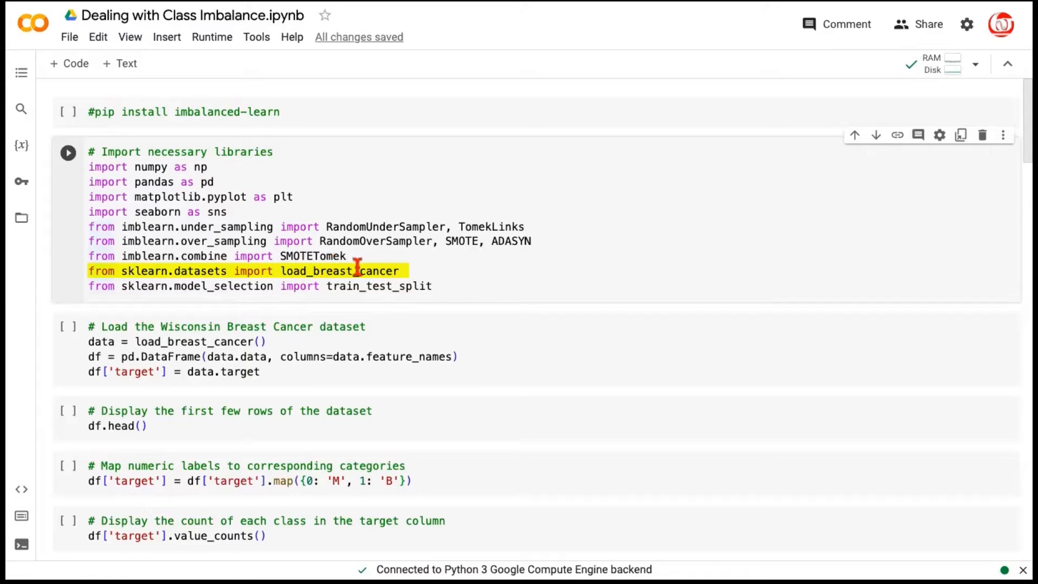
mouse_move(371, 270)
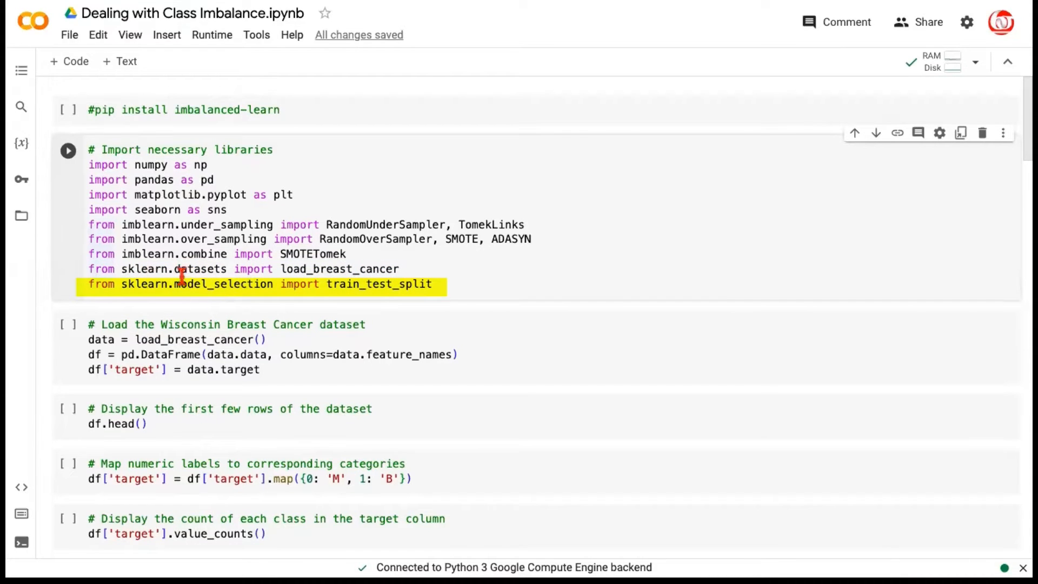
mouse_move(66, 190)
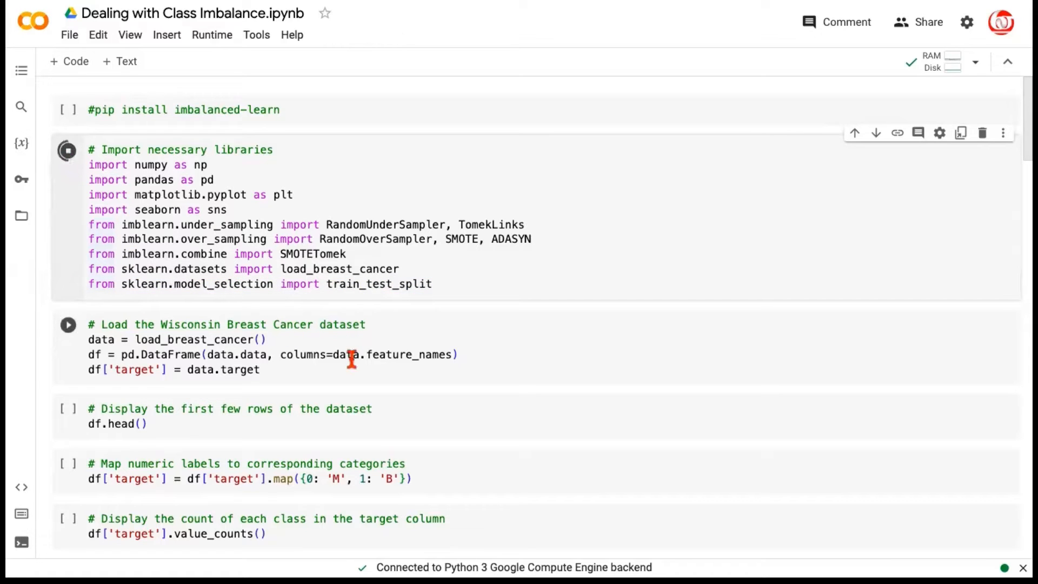
mouse_move(350, 354)
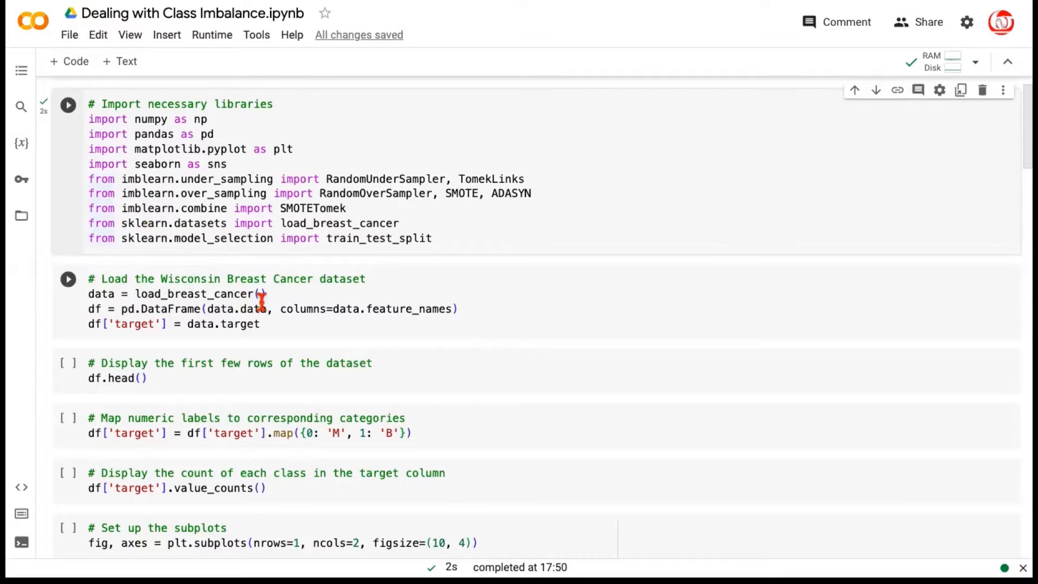
mouse_move(158, 312)
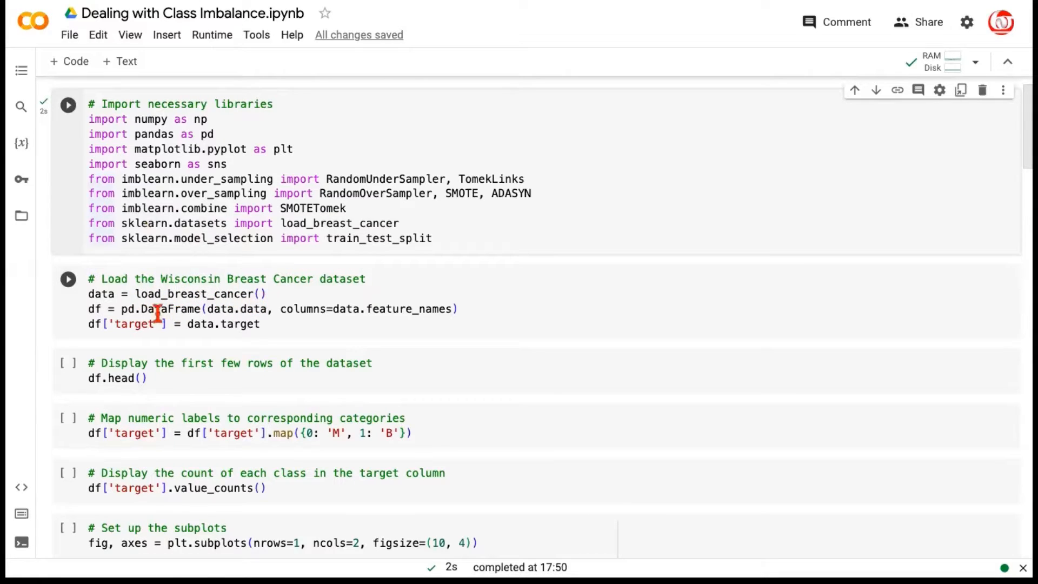
mouse_move(245, 311)
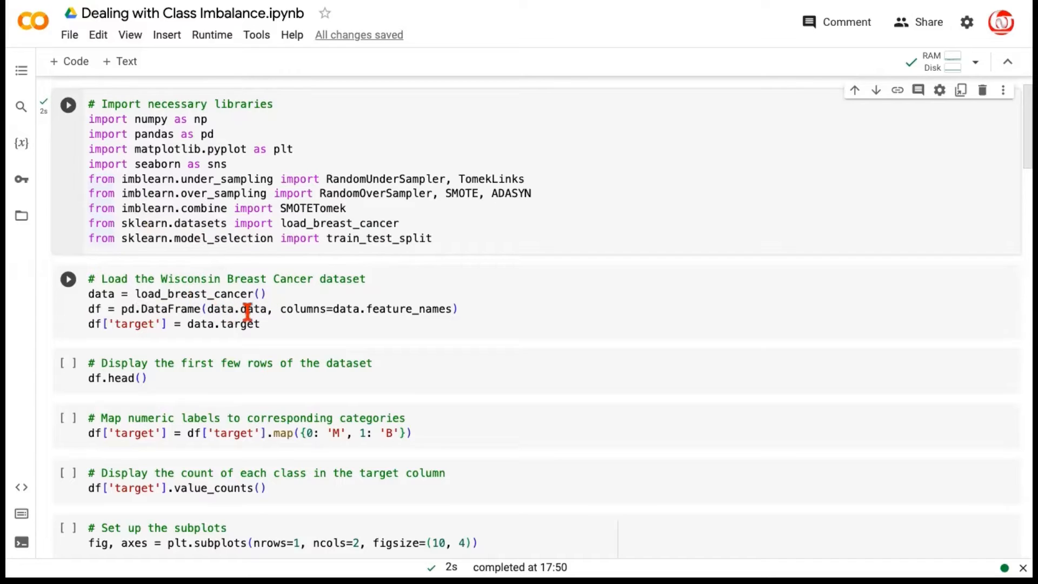
mouse_move(214, 308)
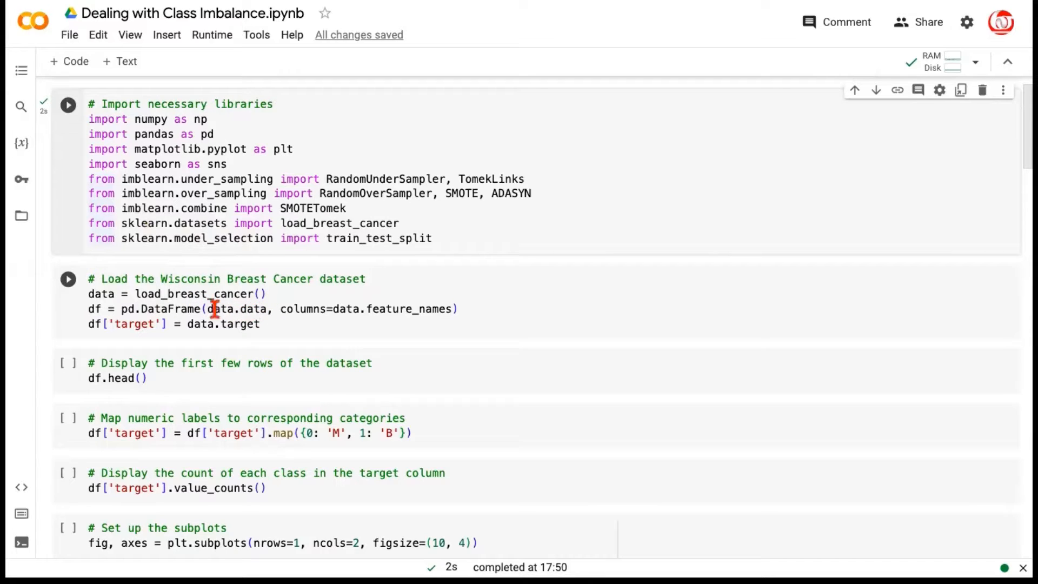
mouse_move(253, 309)
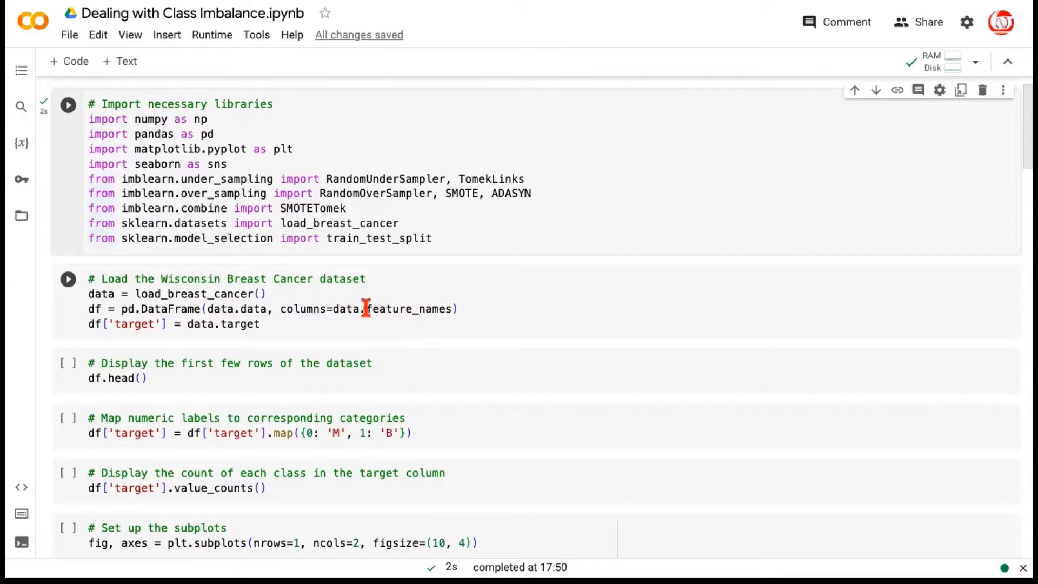
mouse_move(308, 315)
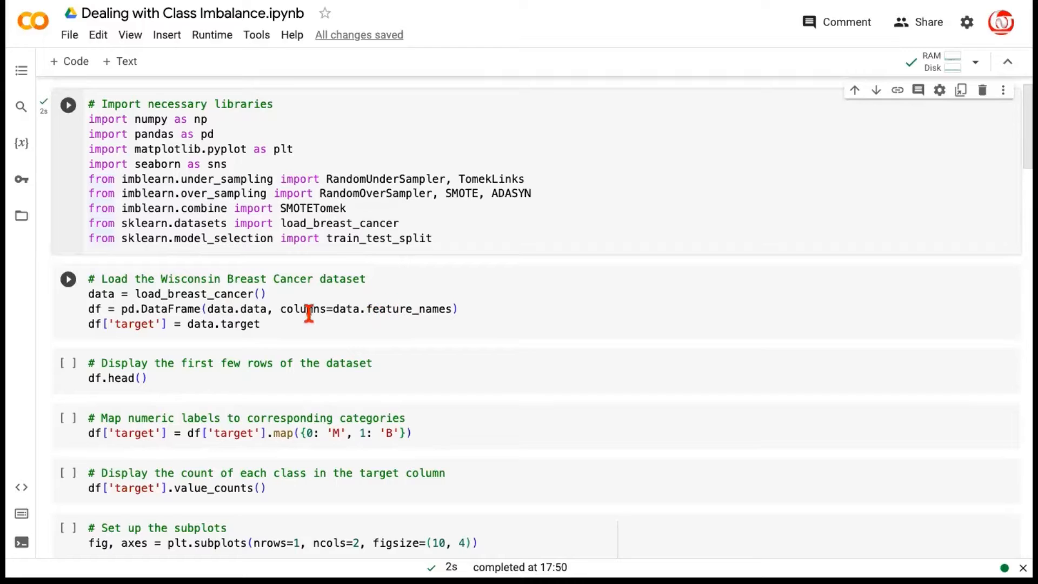
mouse_move(142, 331)
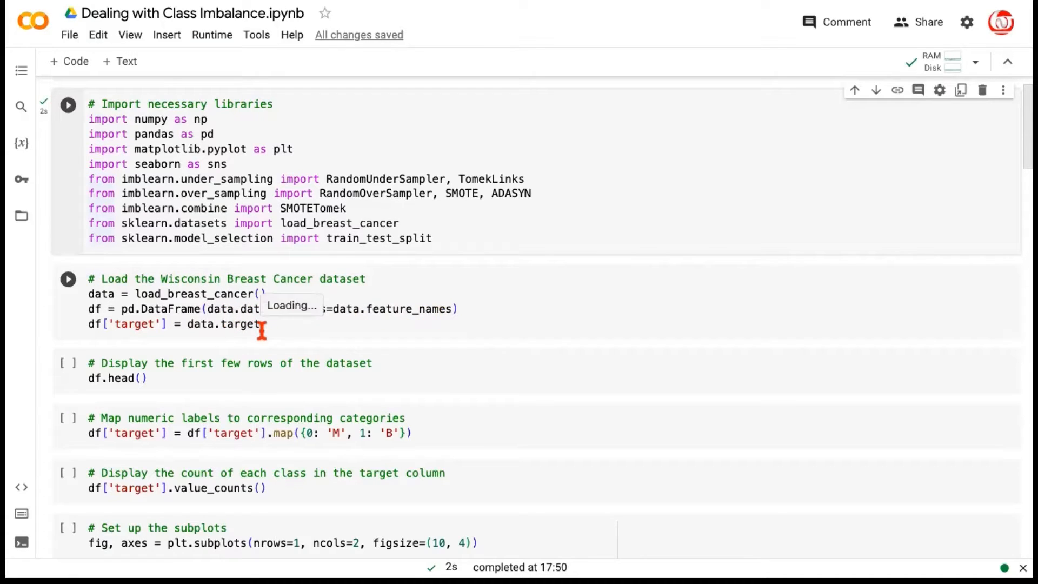
- Load the breast cancer data and browse df.head() across all 31 columns
left_click(67, 279)
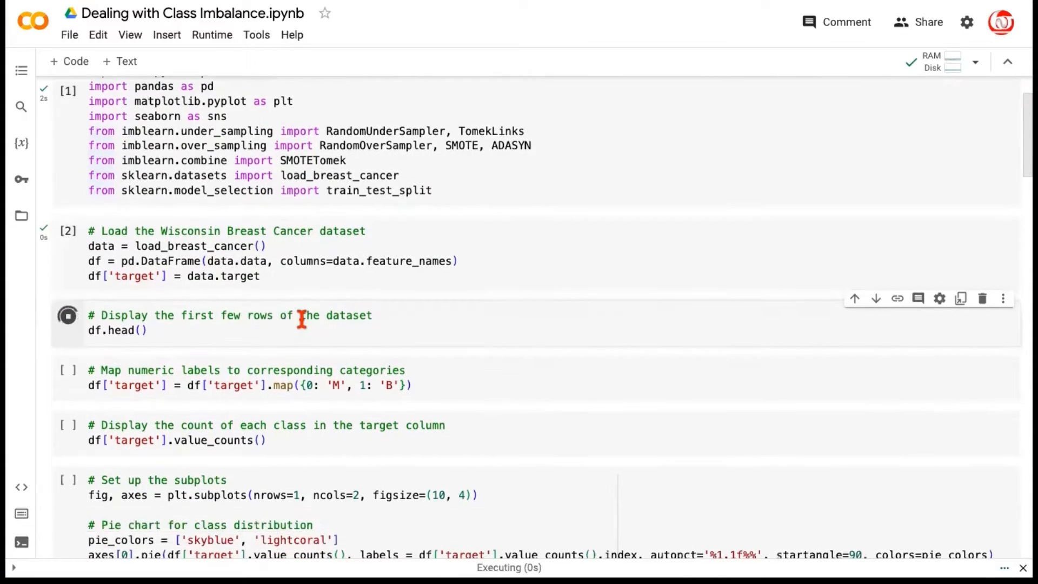
left_click(67, 314)
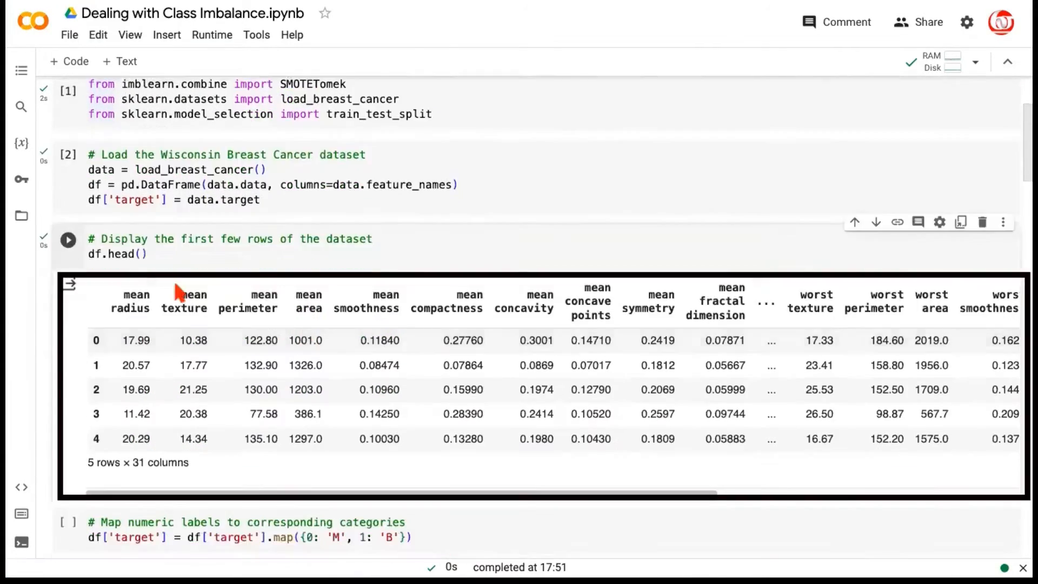
scroll("right", 3)
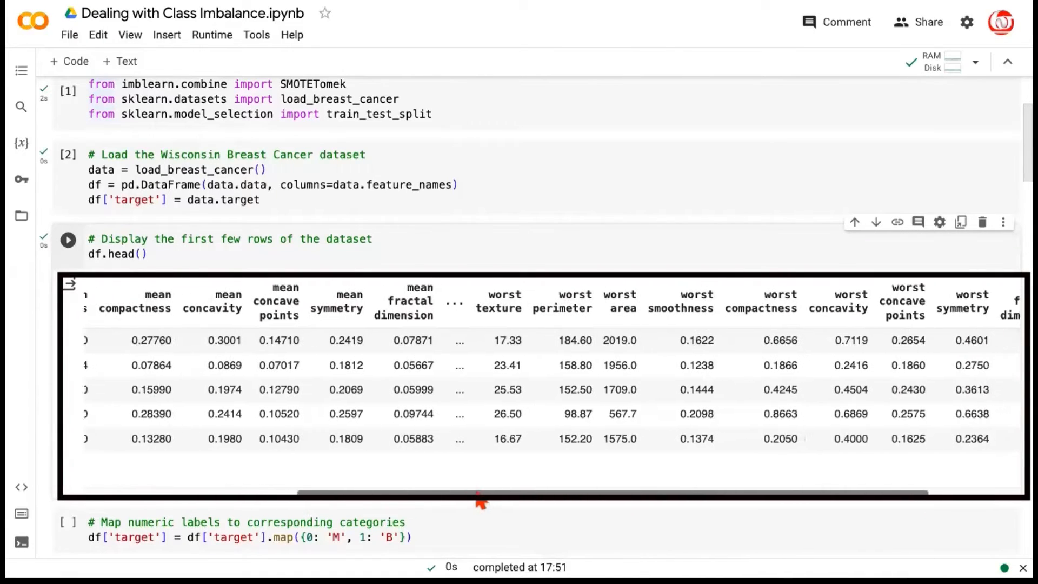
left_click_drag(480, 492, 450, 492)
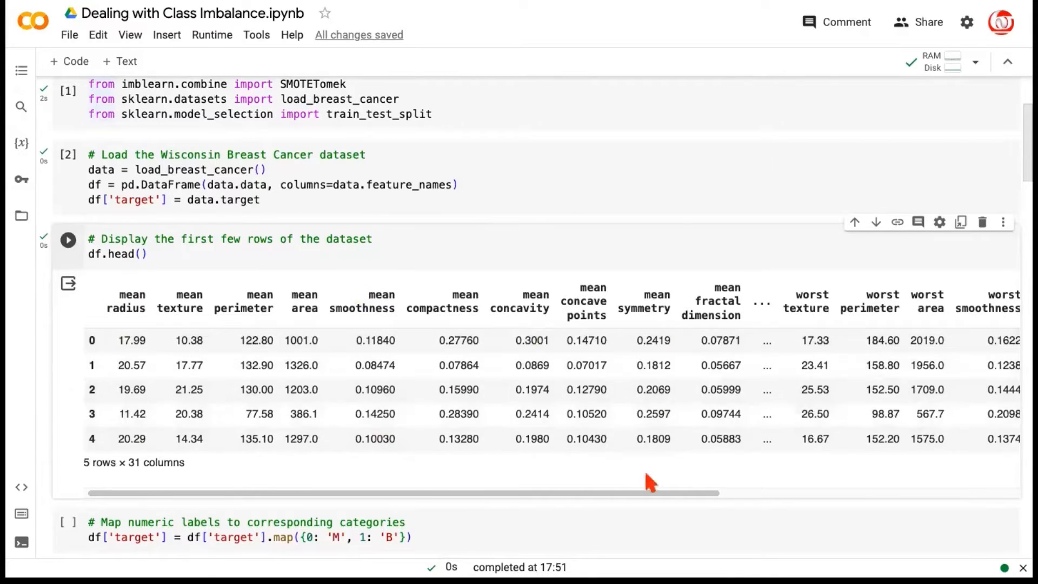
scroll("down", 3)
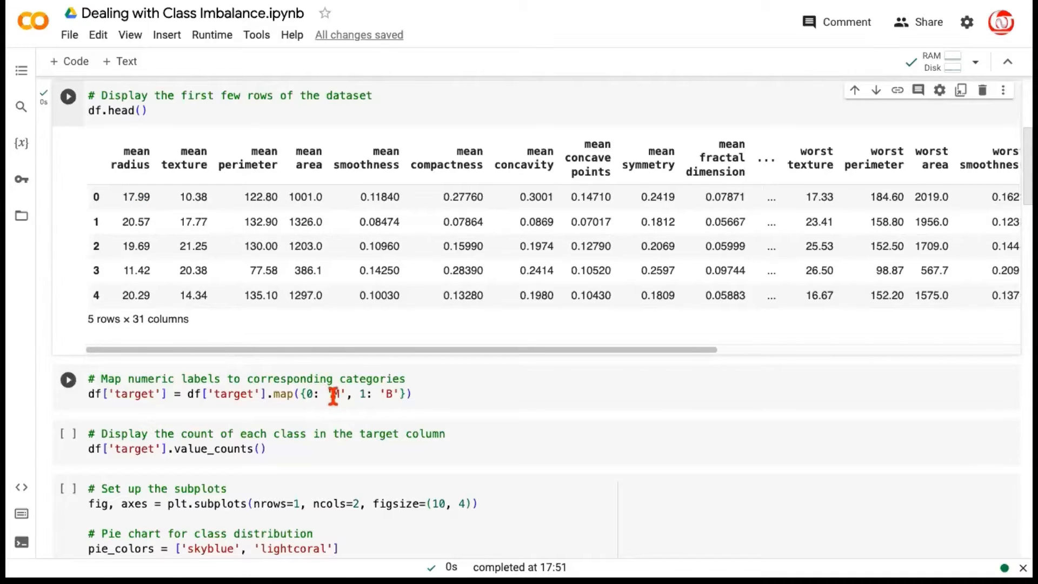
mouse_move(336, 397)
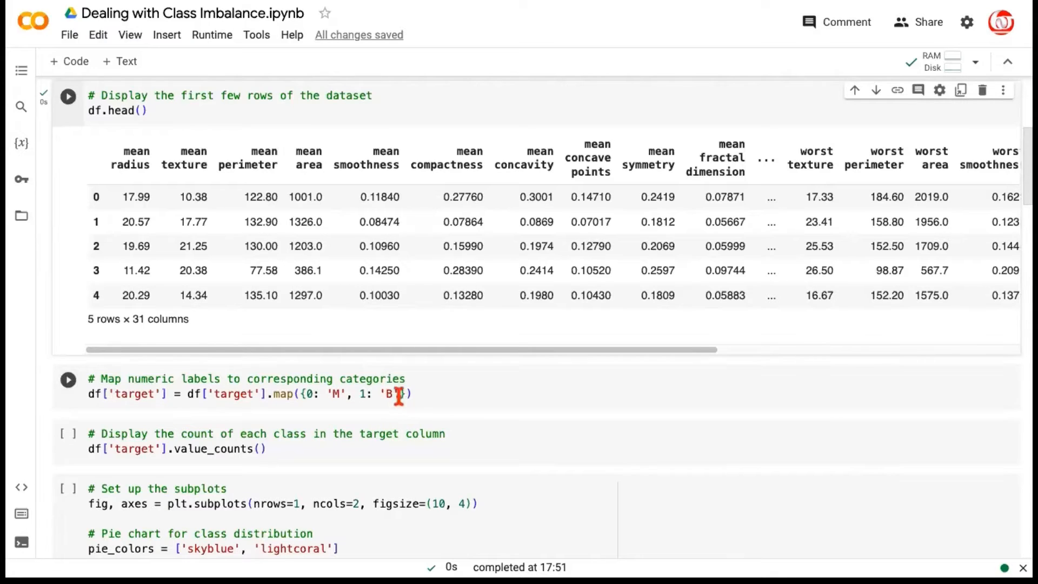
mouse_move(293, 406)
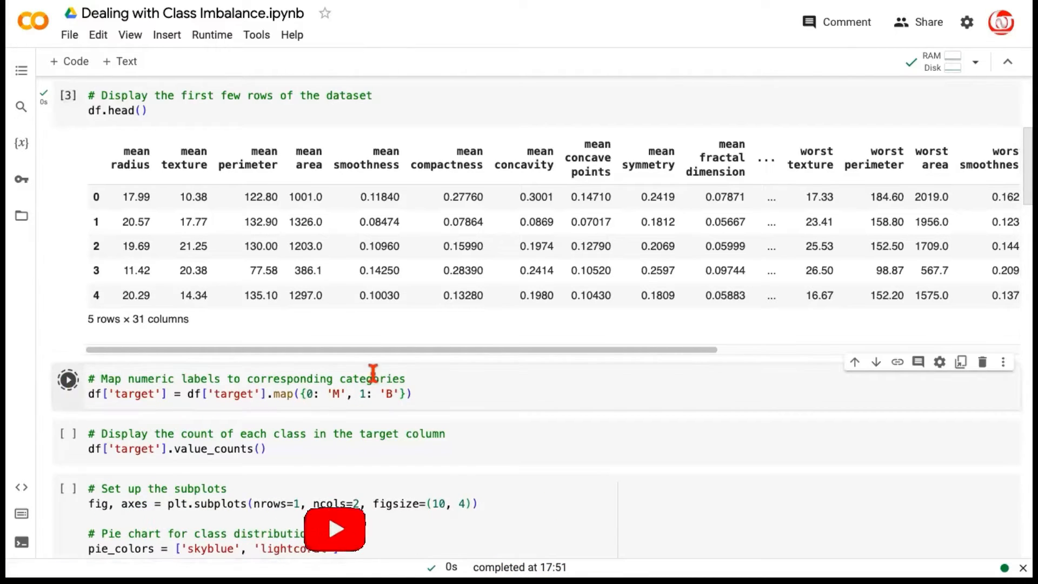
- Run the label-mapping and value_counts cells, showing 357 B and 212 M samples
left_click(67, 379)
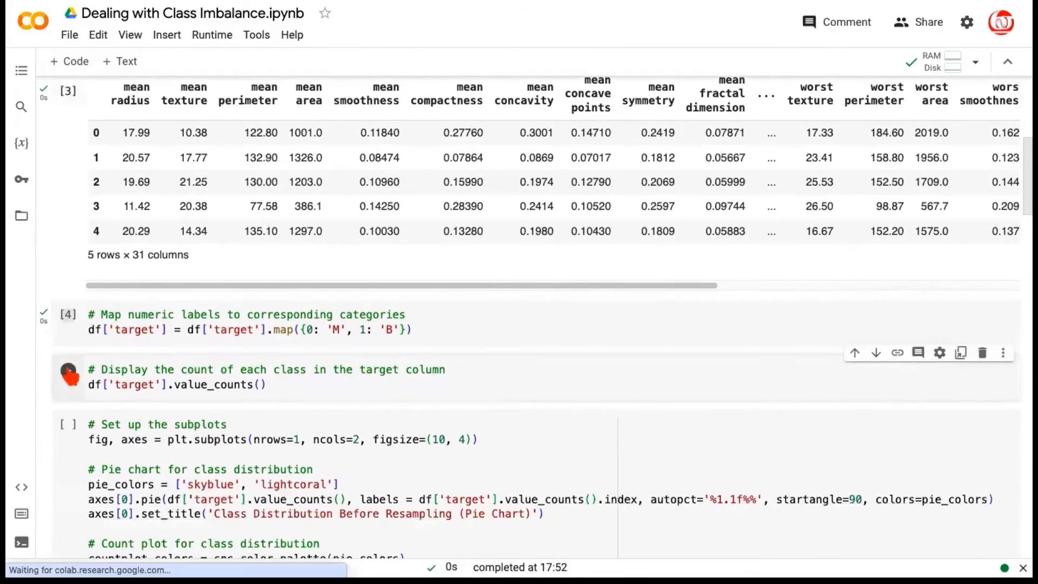
left_click(68, 368)
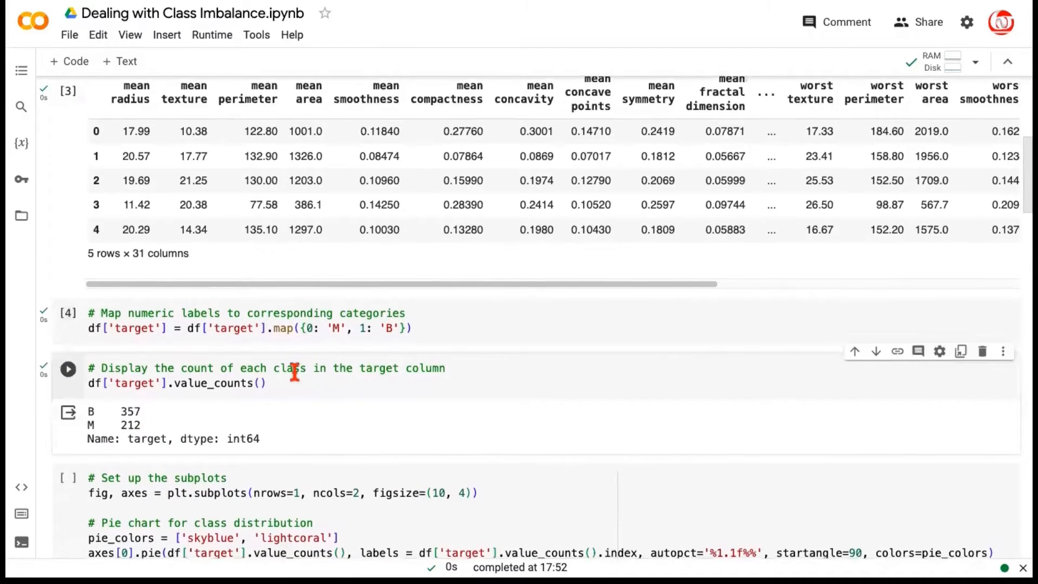
scroll("down", 3)
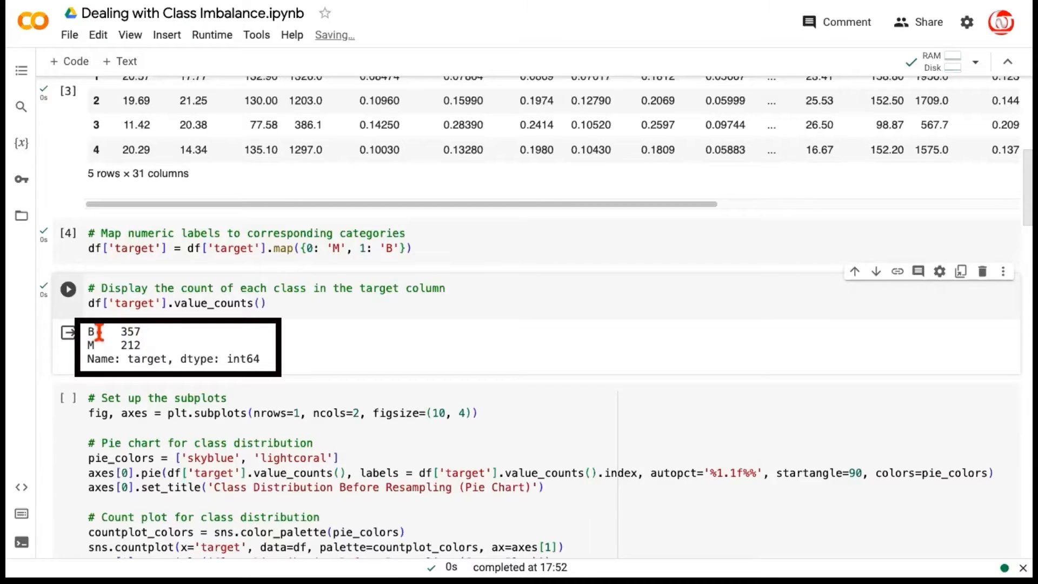
mouse_move(133, 347)
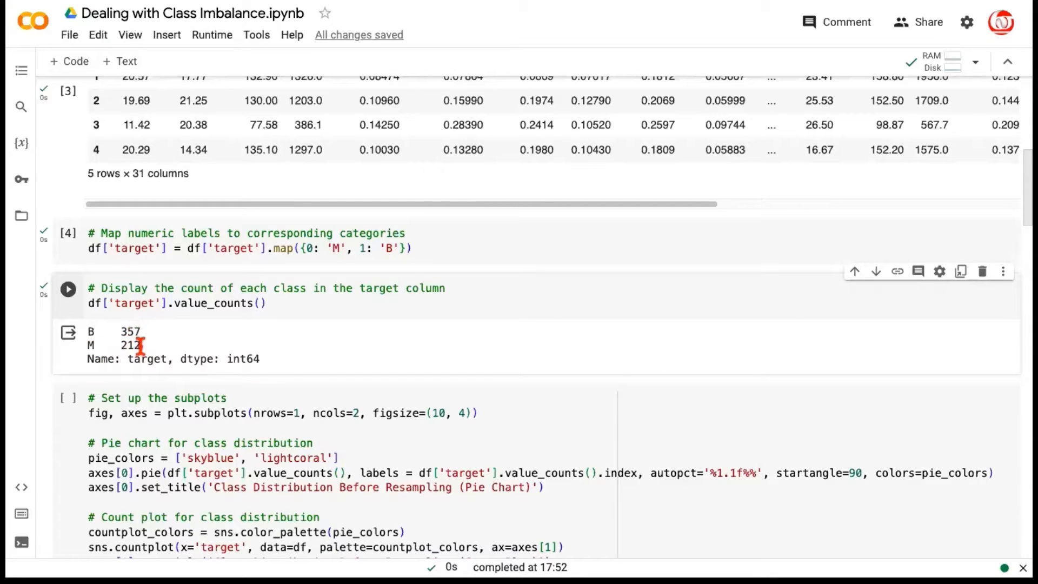
mouse_move(142, 344)
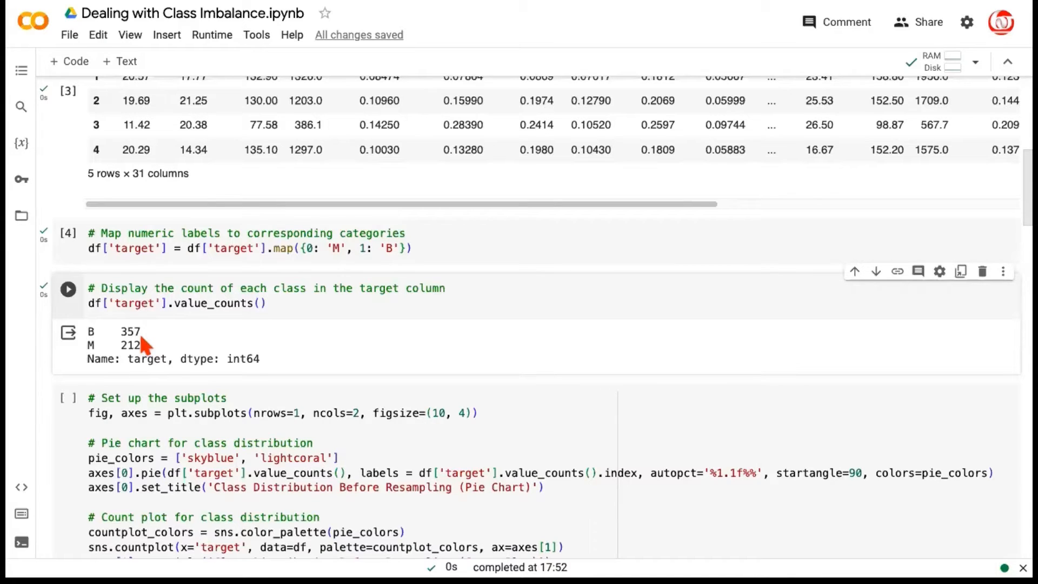
mouse_move(145, 350)
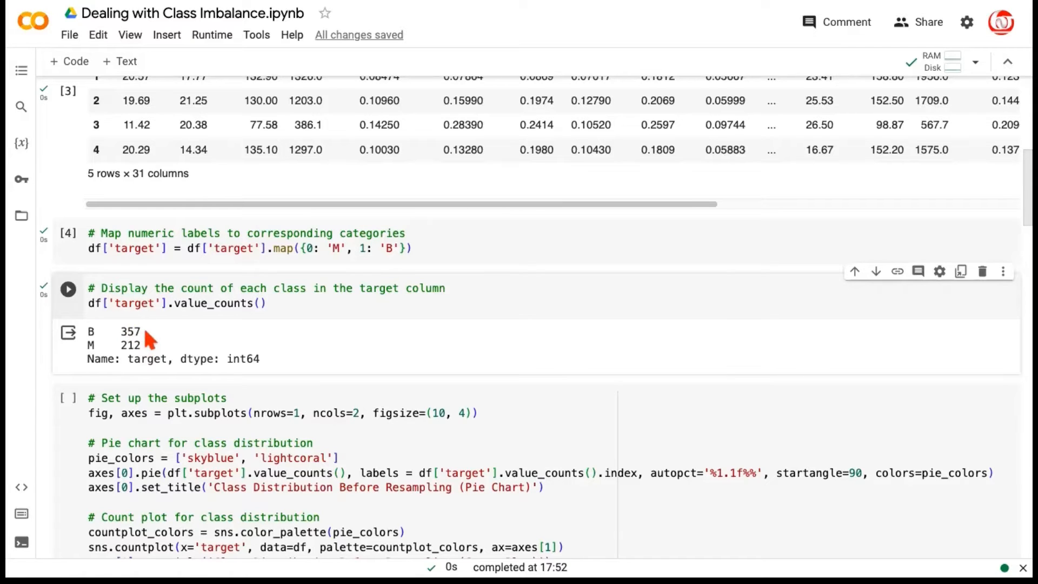
mouse_move(147, 341)
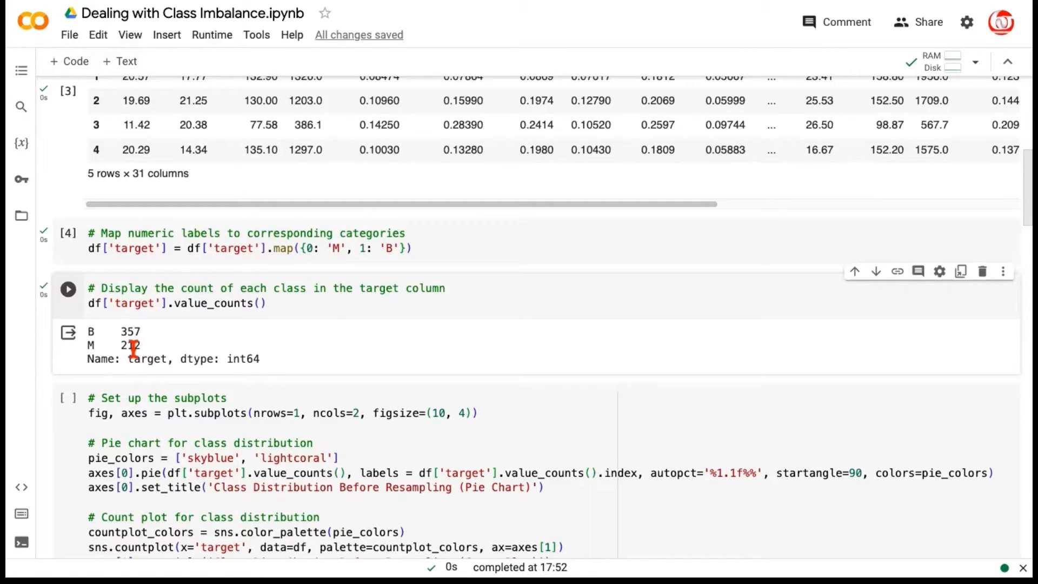
mouse_move(138, 344)
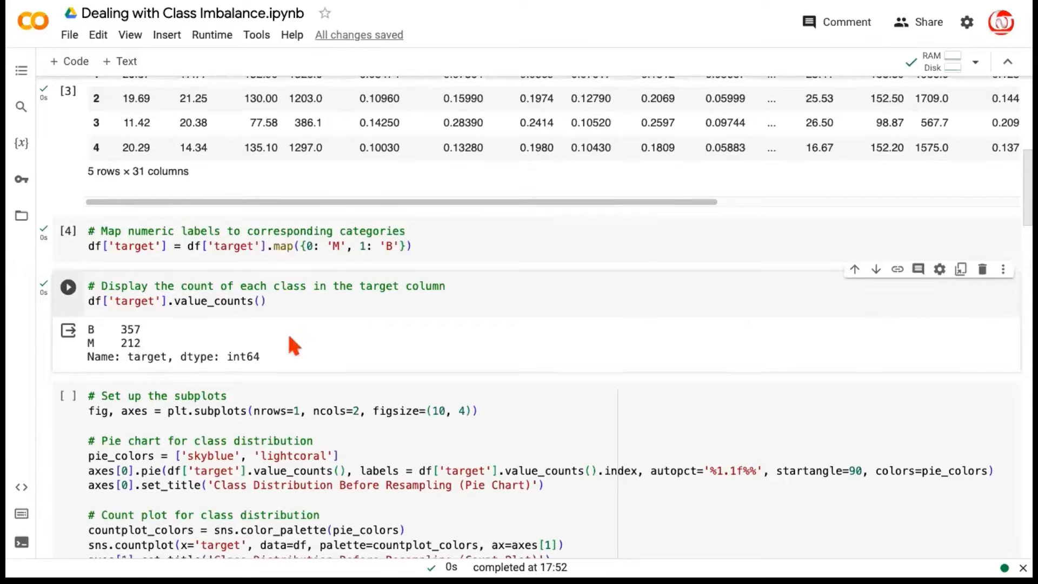
scroll("down", 3)
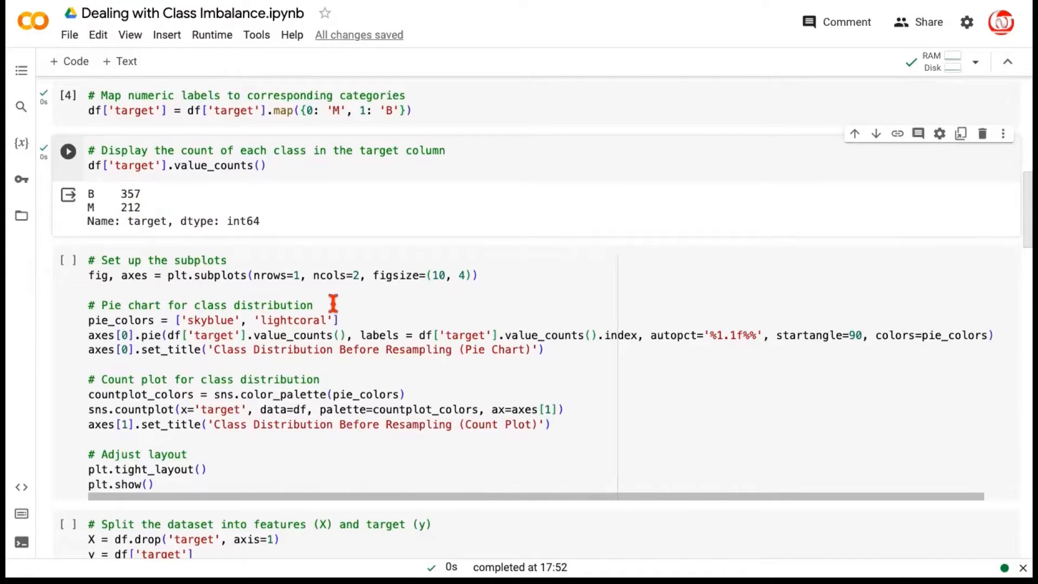
scroll("down", 3)
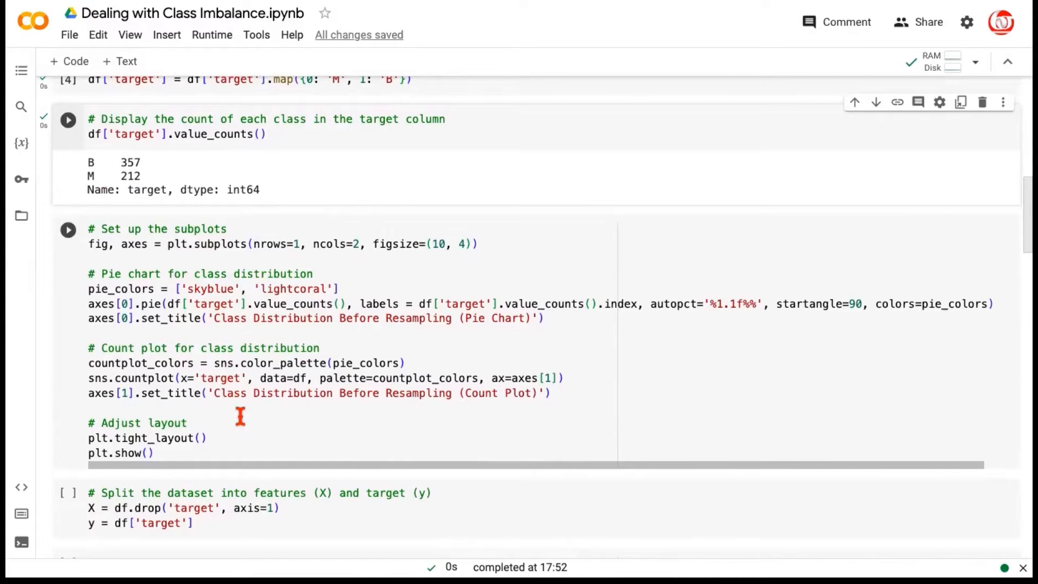
mouse_move(171, 312)
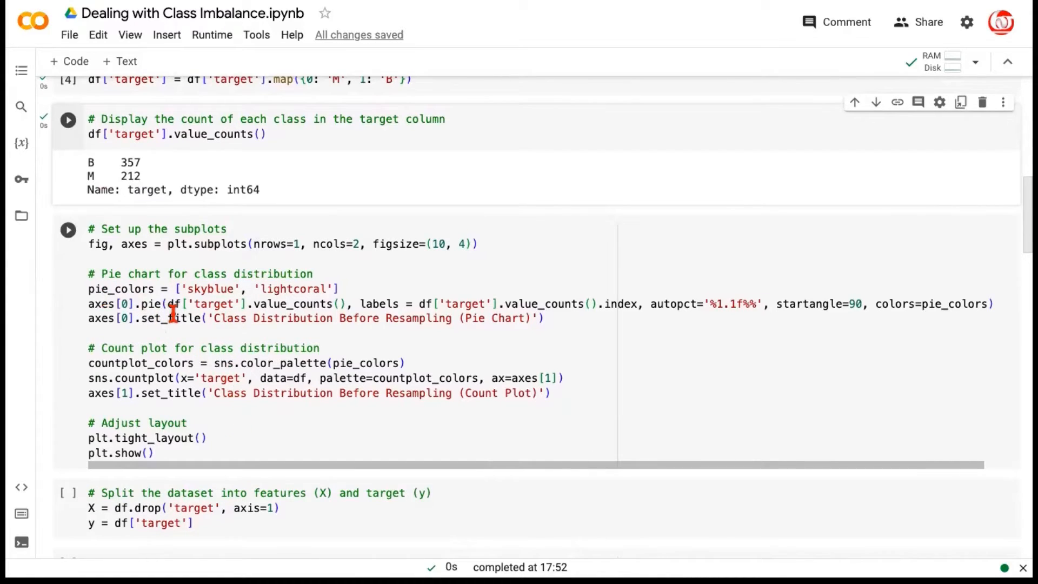
mouse_move(331, 312)
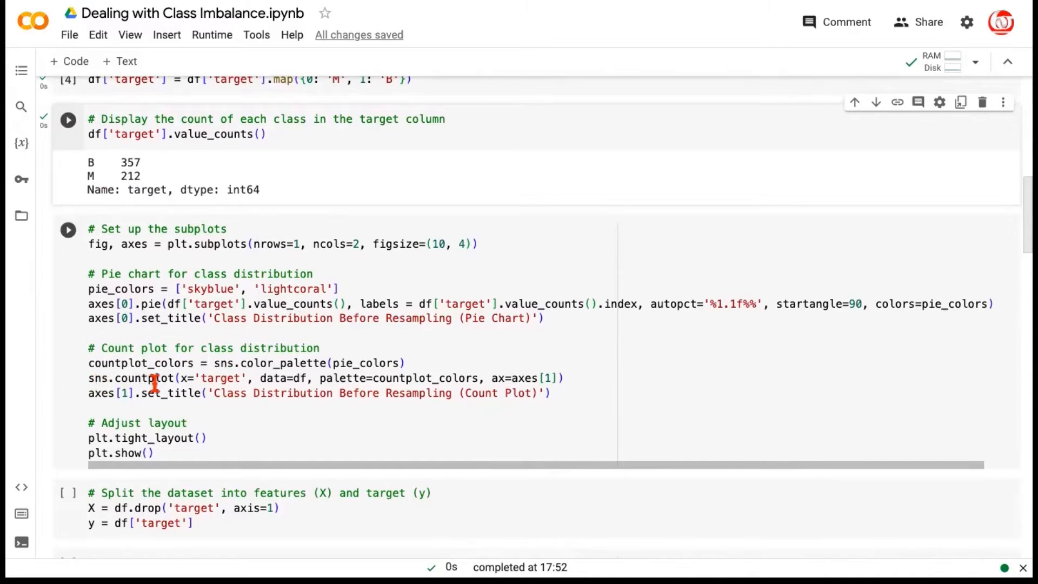
mouse_move(303, 381)
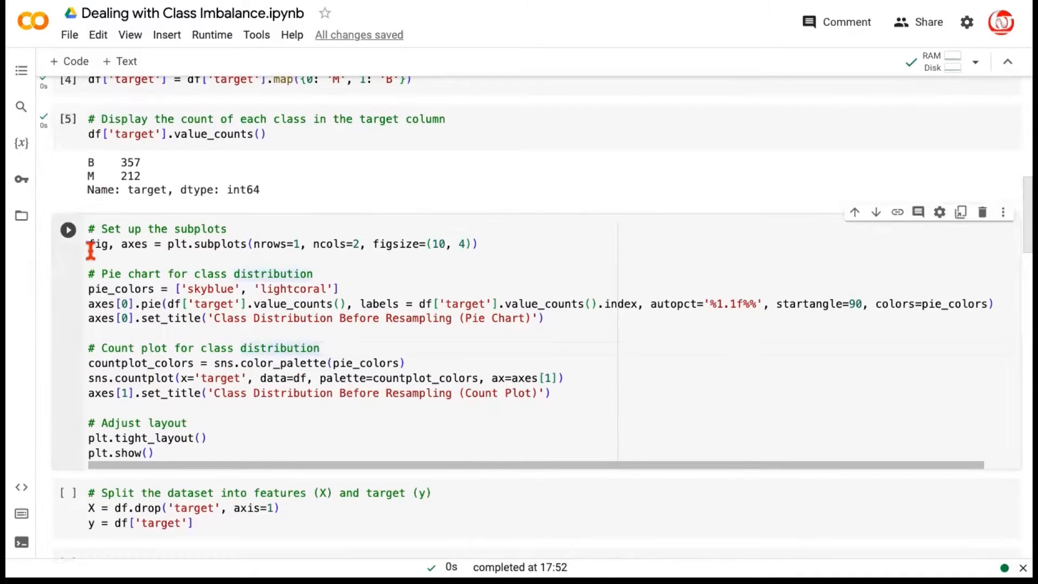
mouse_move(138, 244)
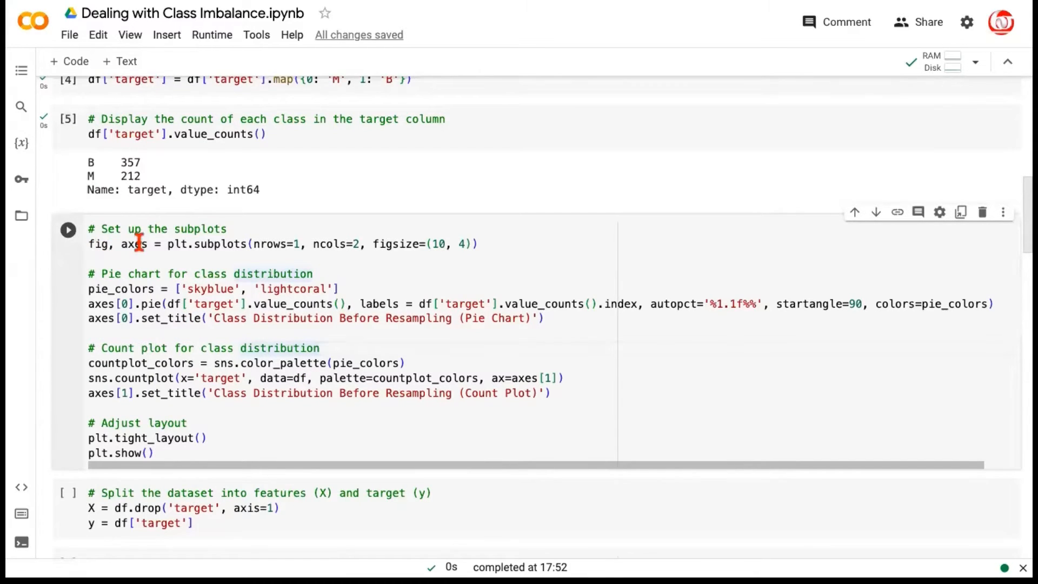
left_click(321, 253)
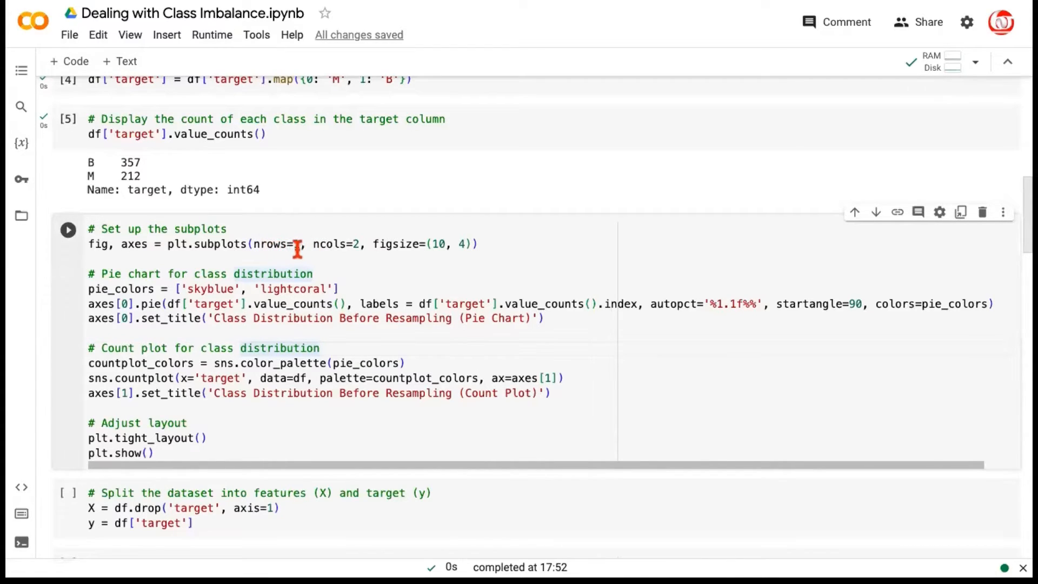
triple_click(278, 244)
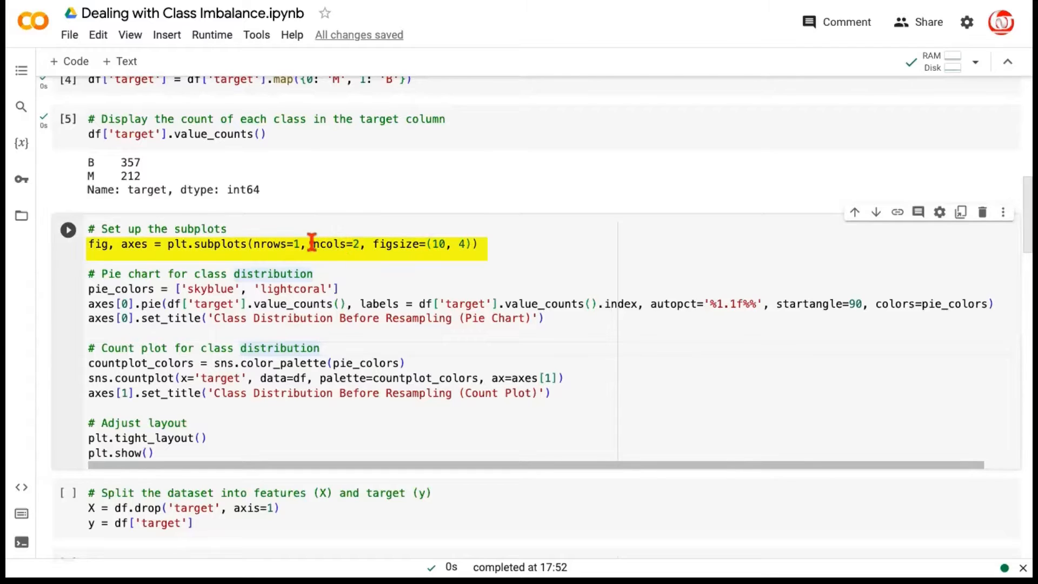
mouse_move(349, 250)
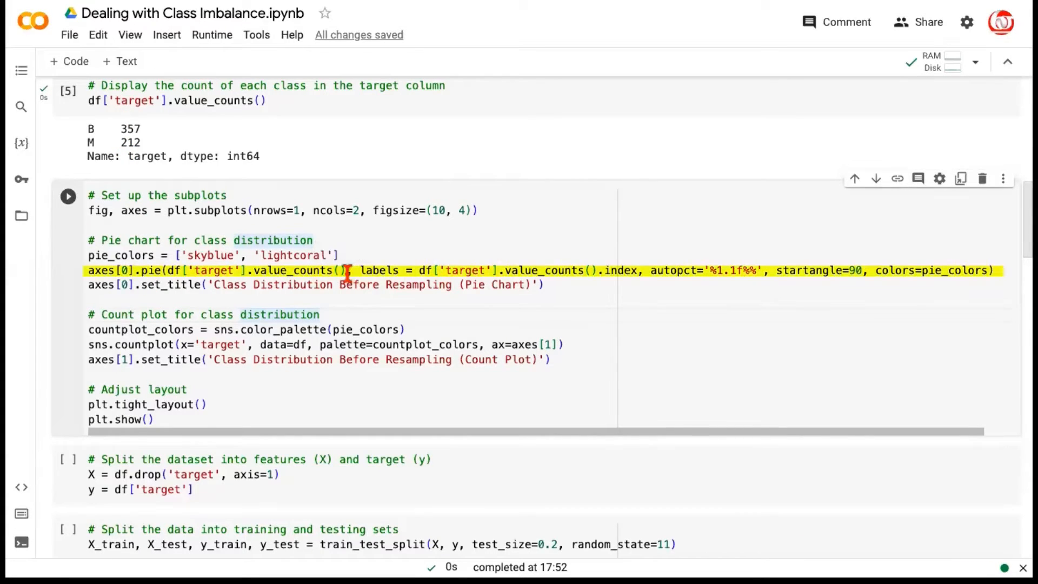
left_click(434, 283)
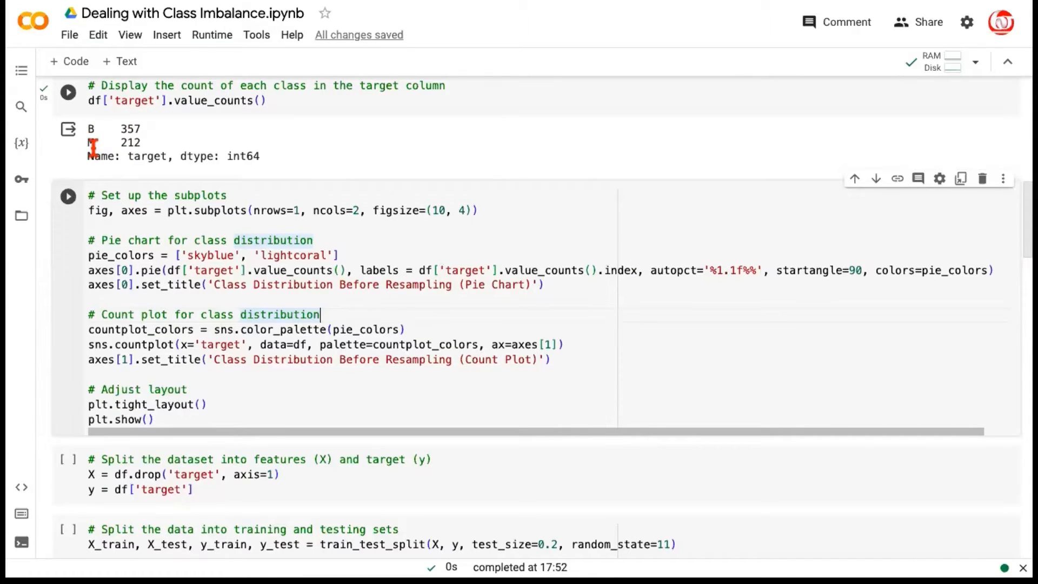
double_click(816, 270)
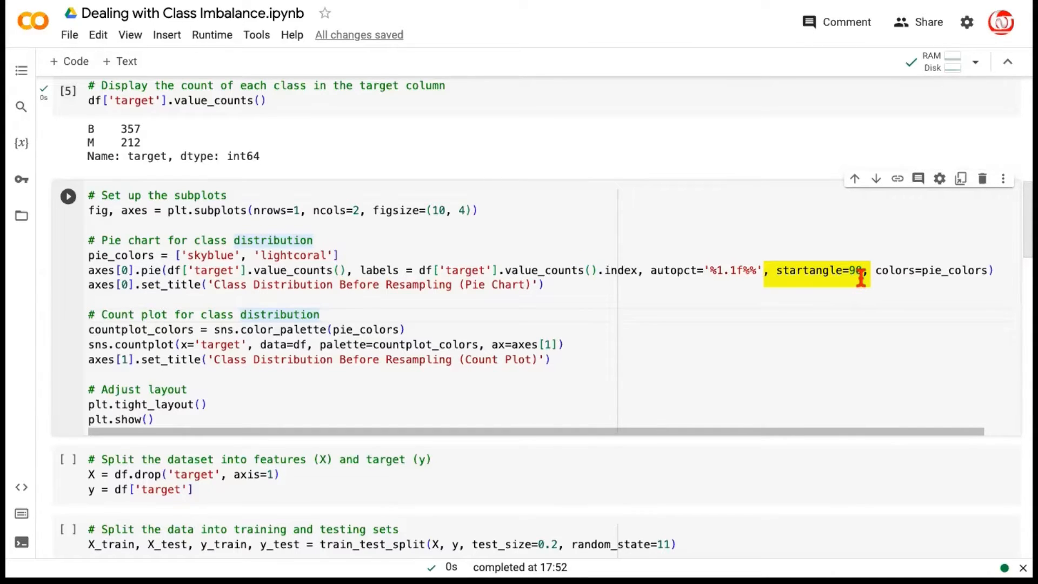
left_click(860, 278)
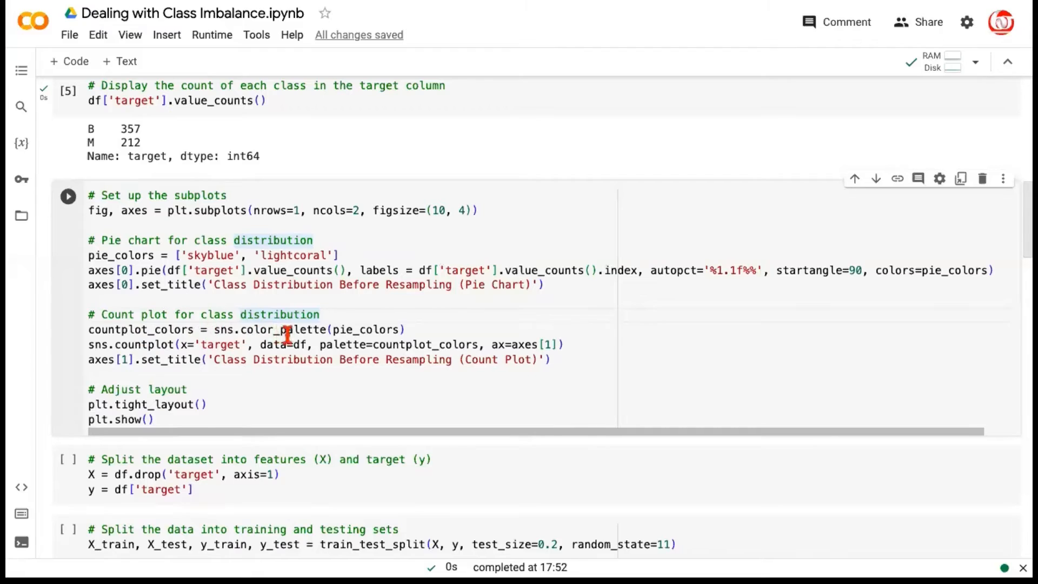
mouse_move(324, 262)
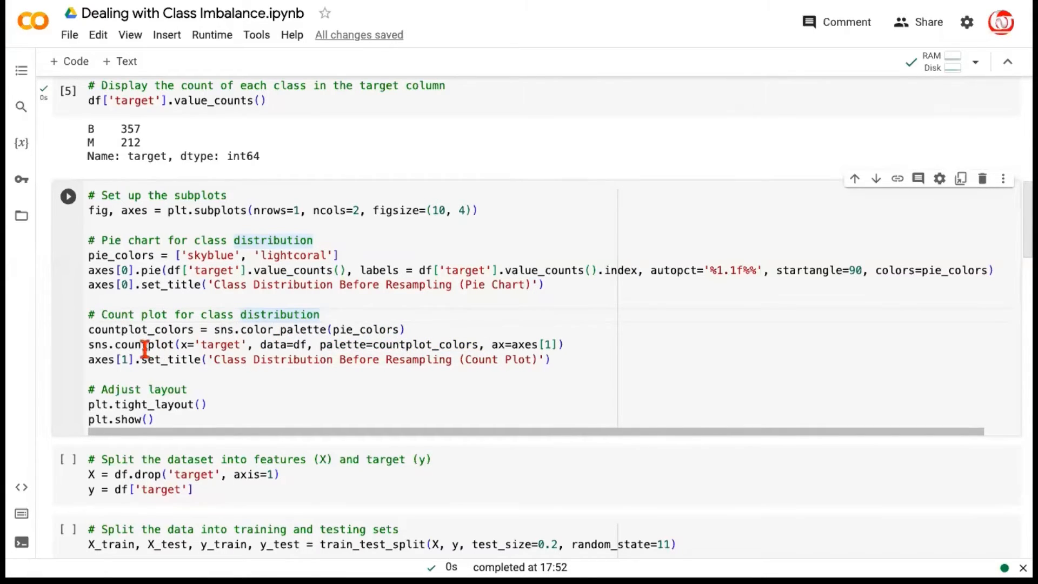
mouse_move(530, 341)
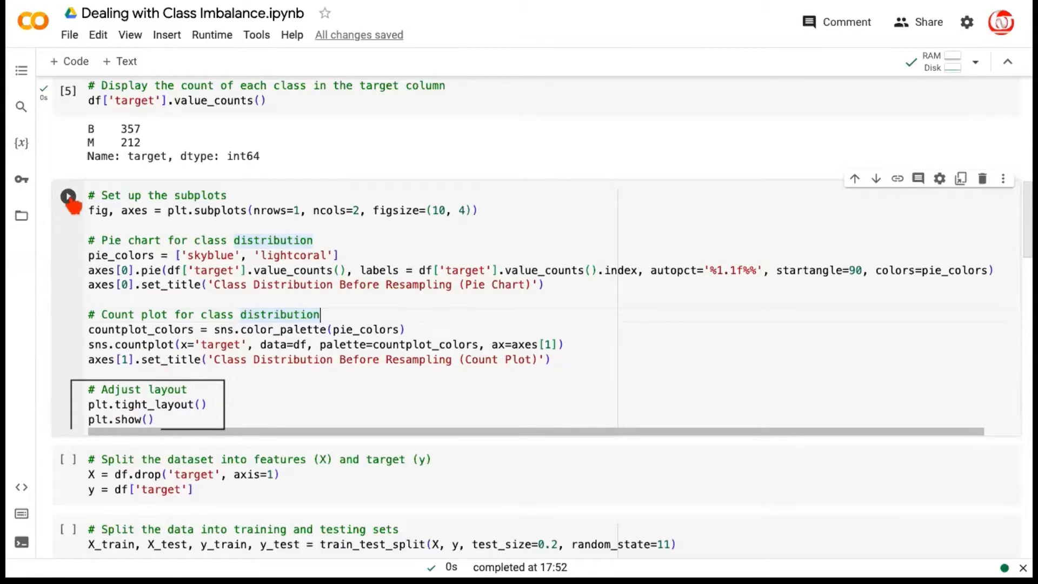
- Render the before-resampling pie chart (62.7% B, 37.3% M) and count plot
left_click(68, 195)
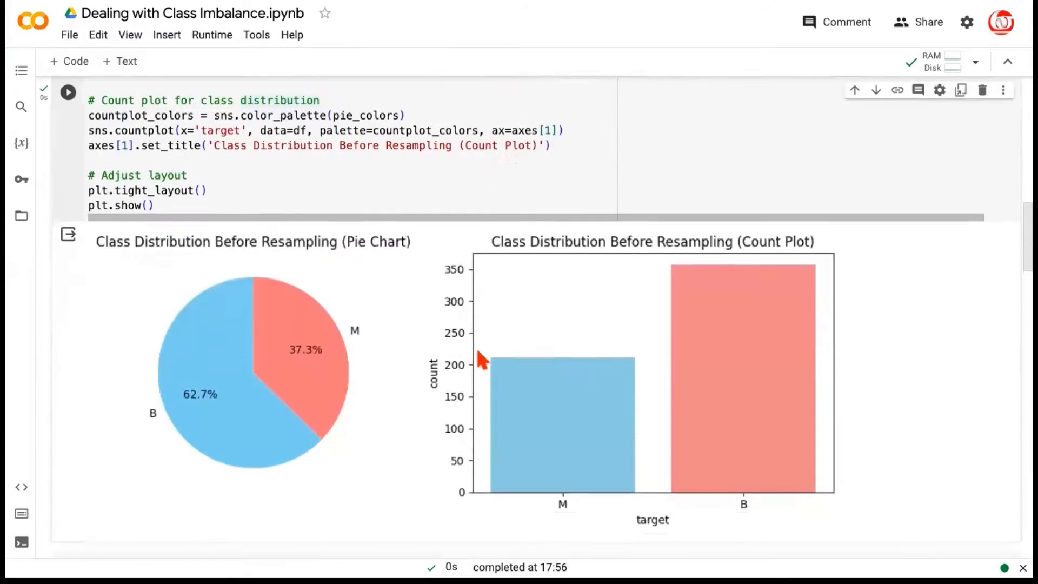
scroll("down", 3)
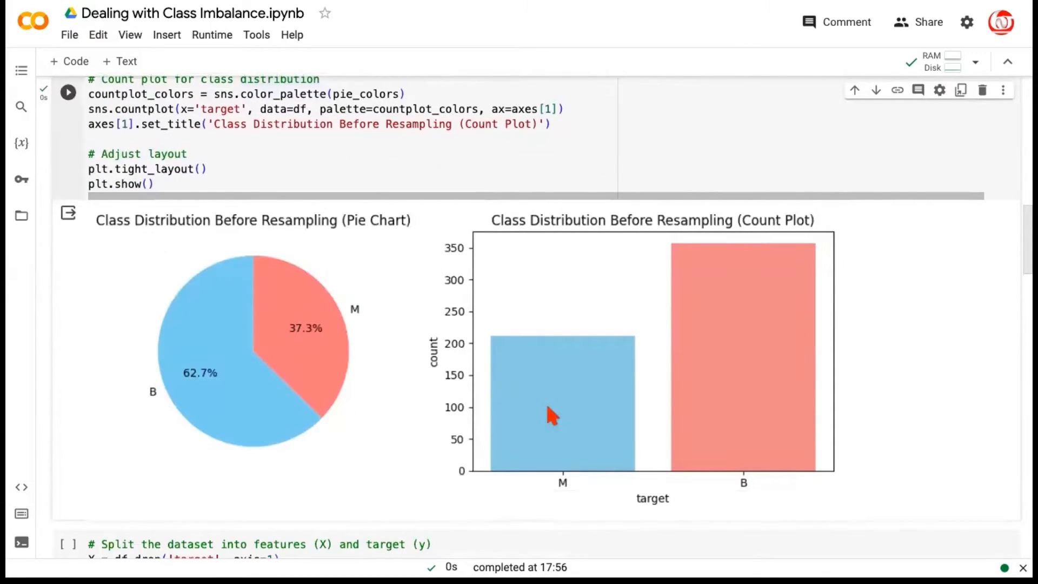
mouse_move(475, 349)
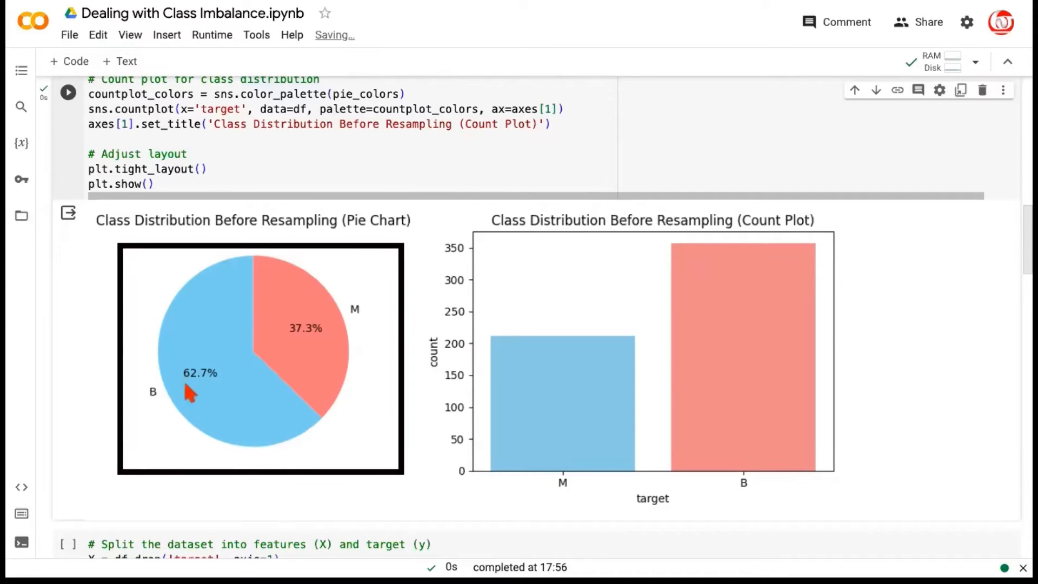
mouse_move(299, 354)
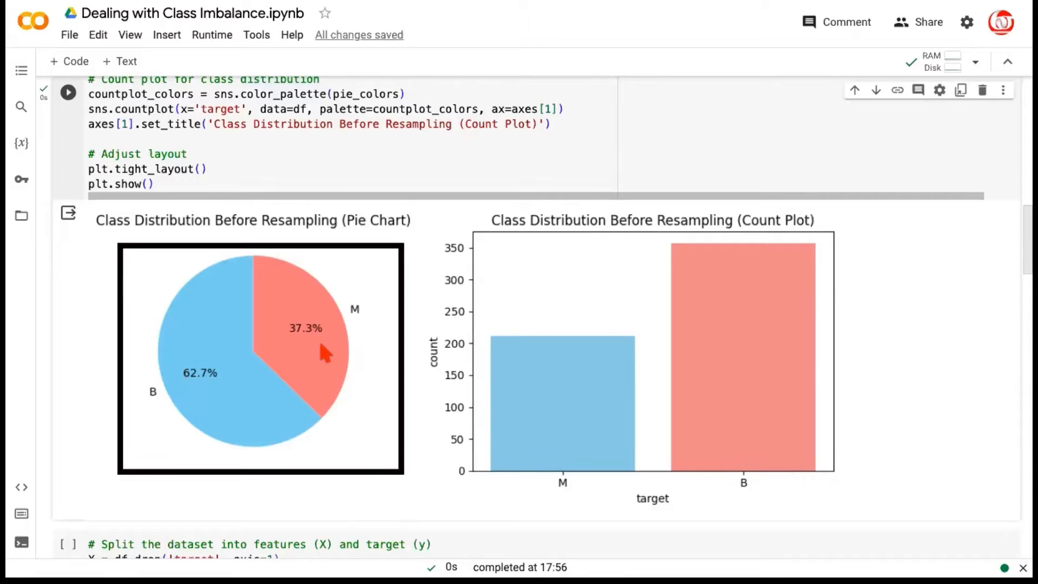
scroll("down", 3)
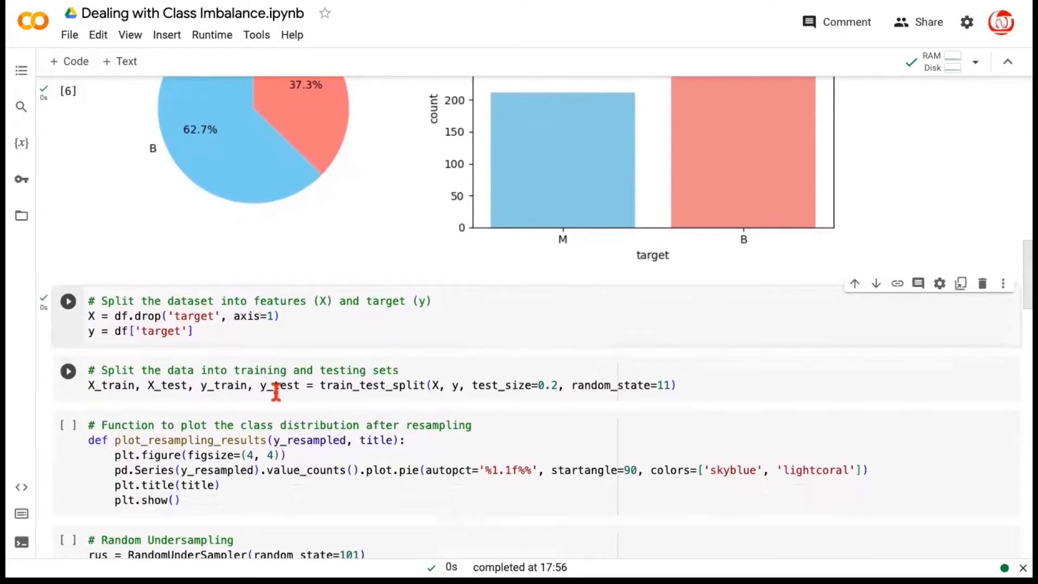
mouse_move(311, 390)
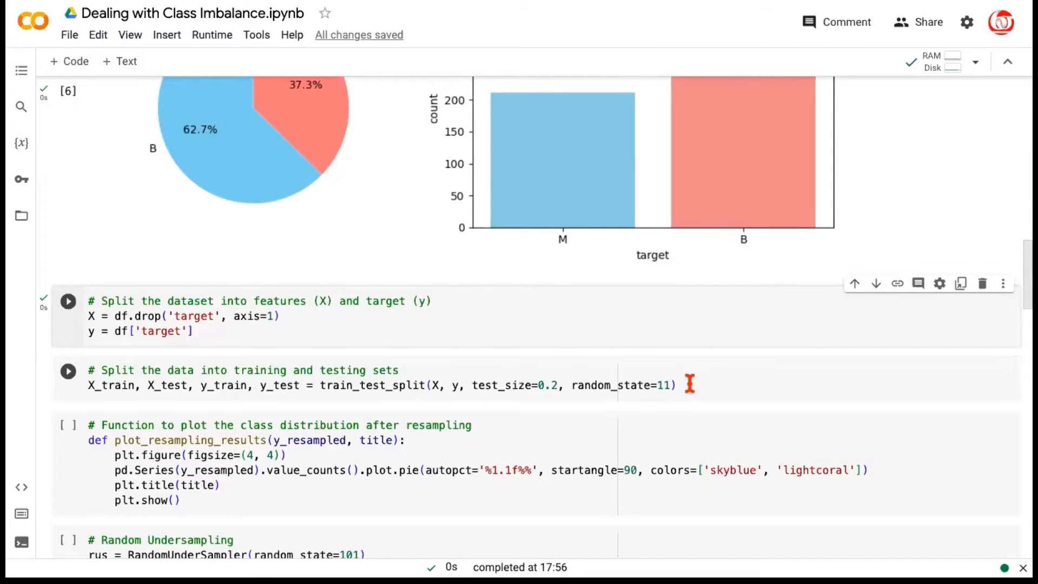
- Run the features/target and train/test split cells, then inspect the plotting function code
left_click(68, 300)
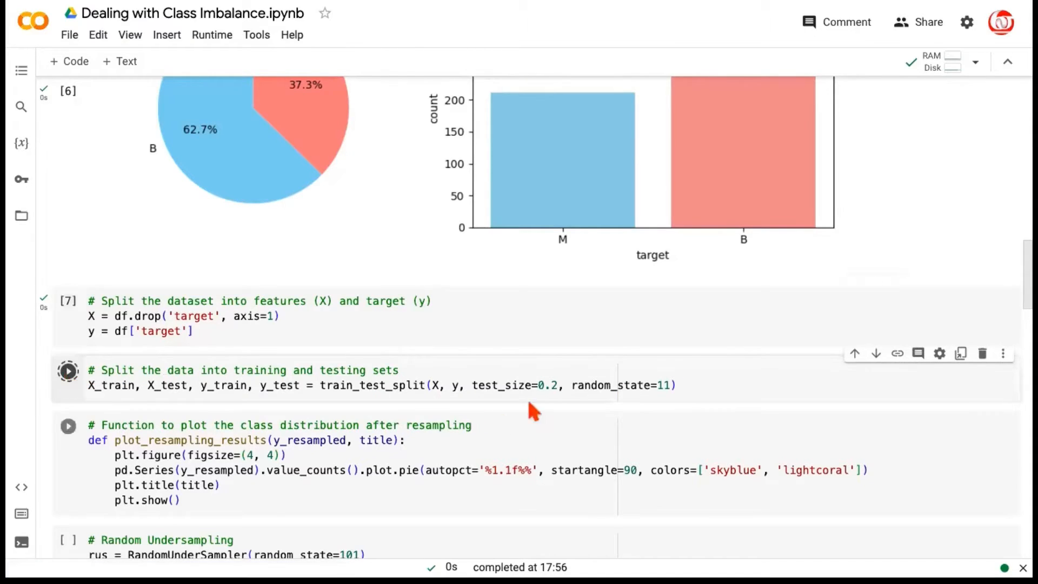
left_click(67, 371)
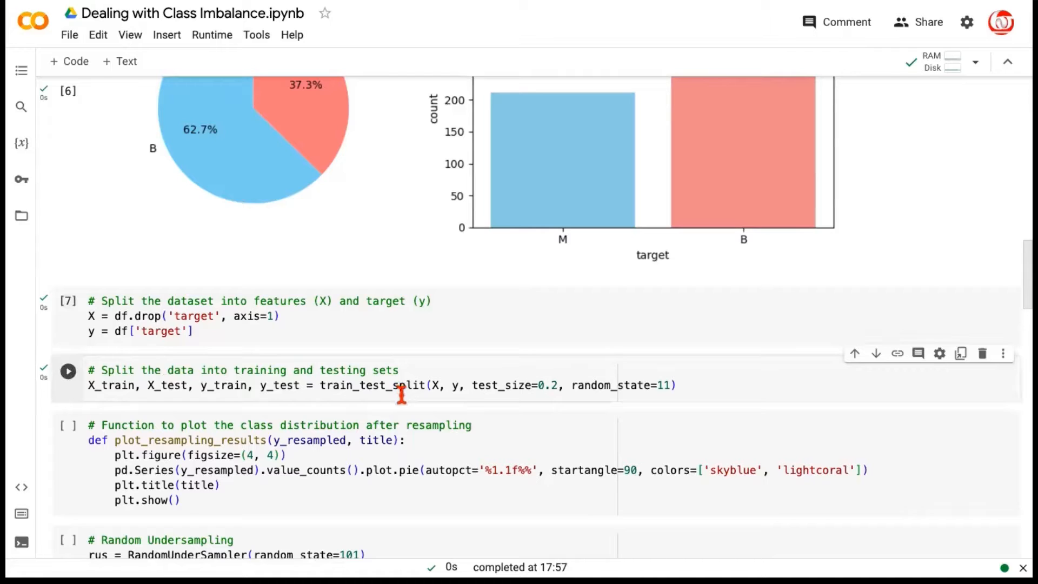
double_click(514, 385)
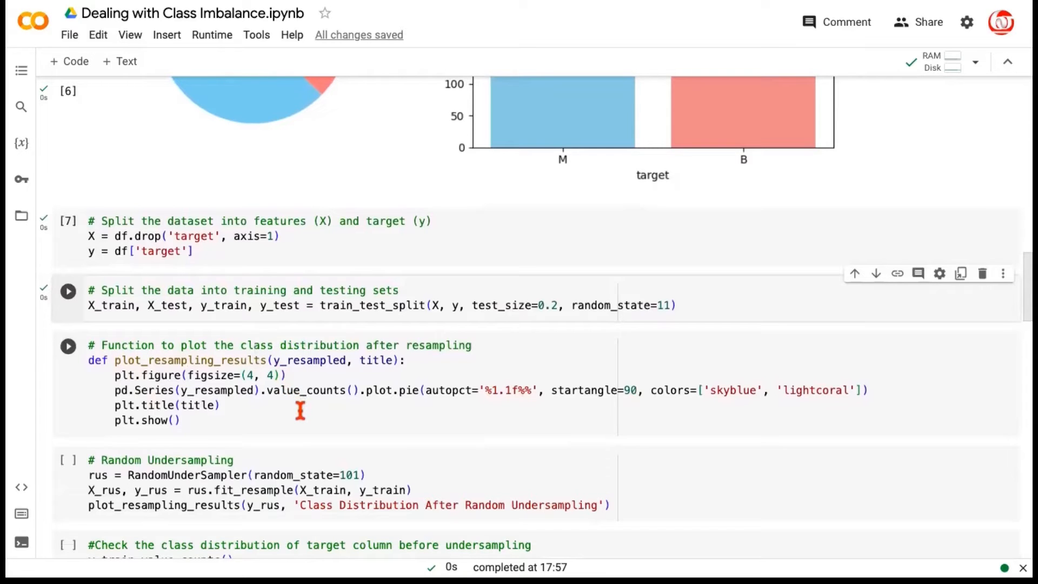
mouse_move(303, 418)
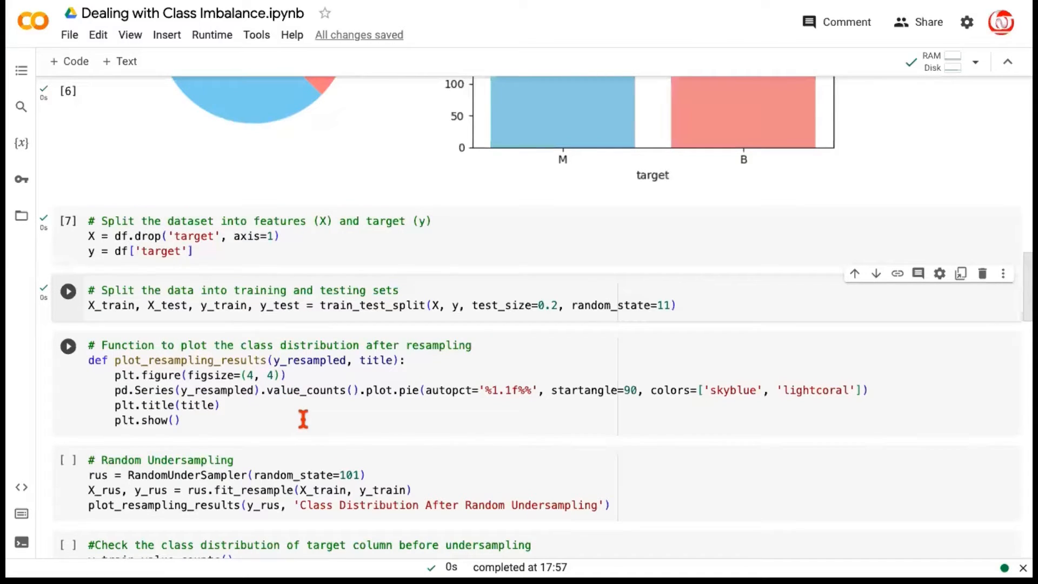
mouse_move(303, 360)
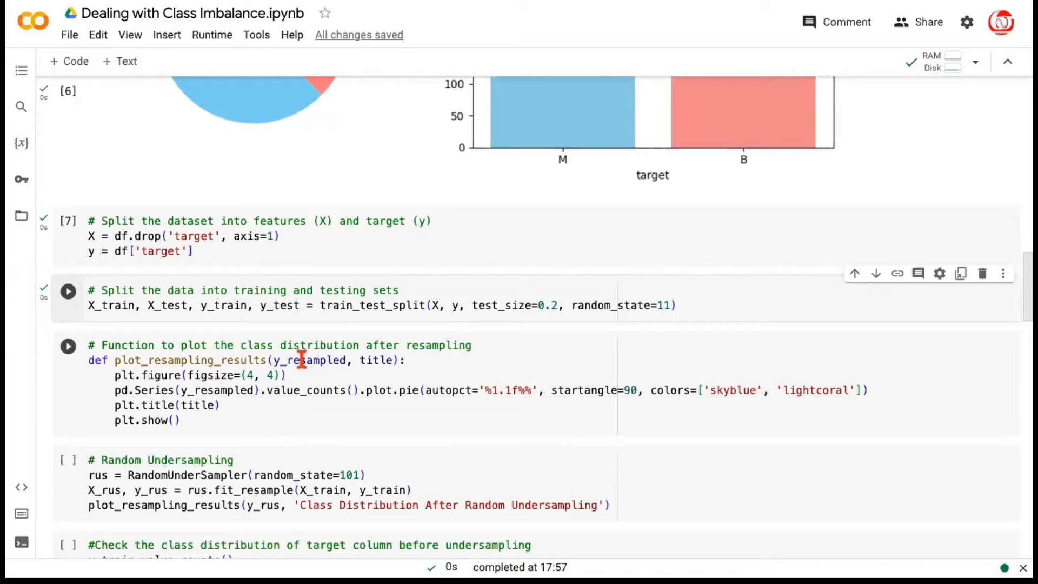
double_click(315, 360)
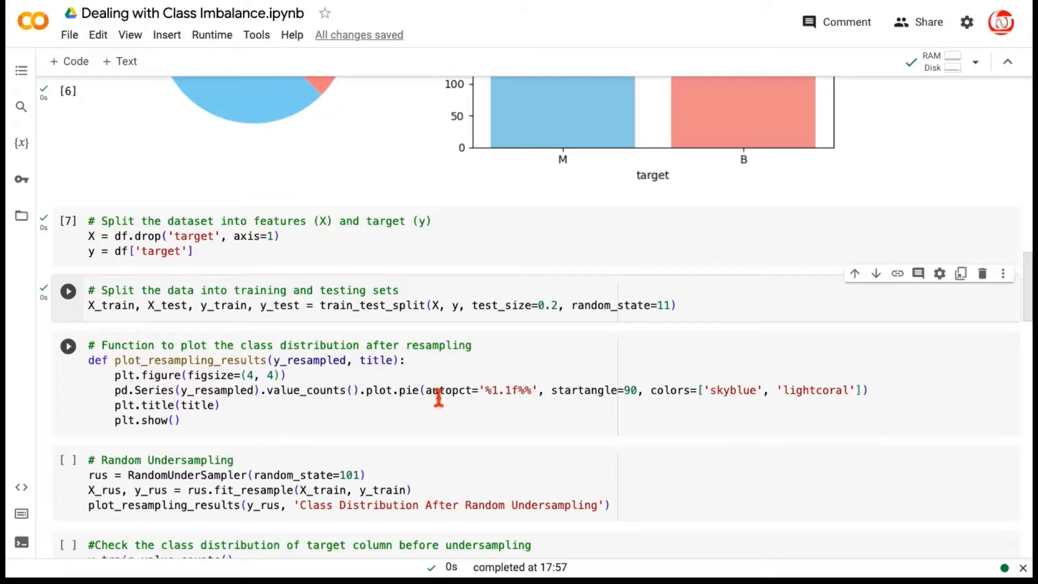
double_click(508, 390)
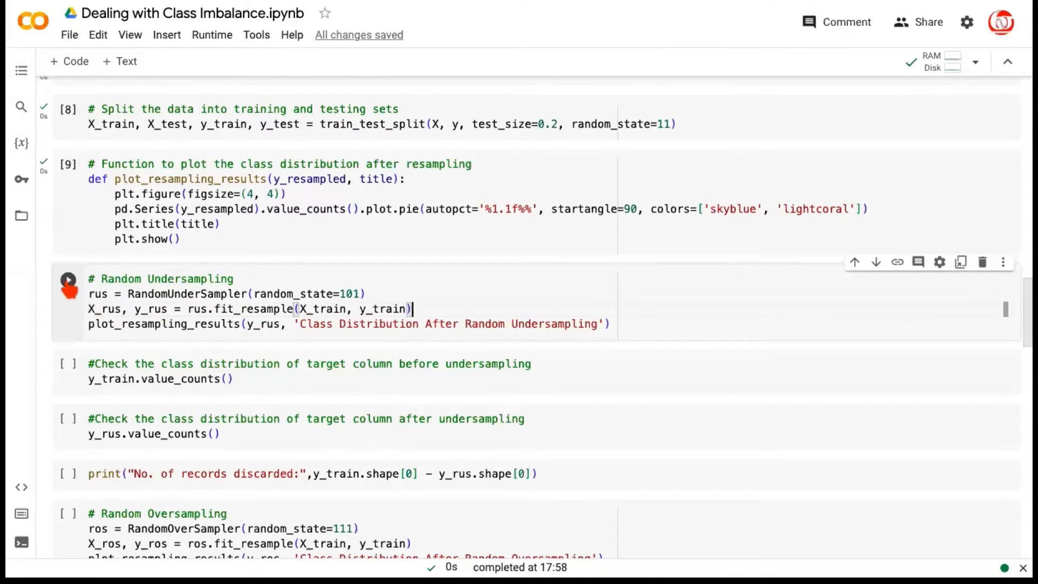
- Run random undersampling for a 50/50 pie and show counts B 281, M 174 before and after
left_click(68, 279)
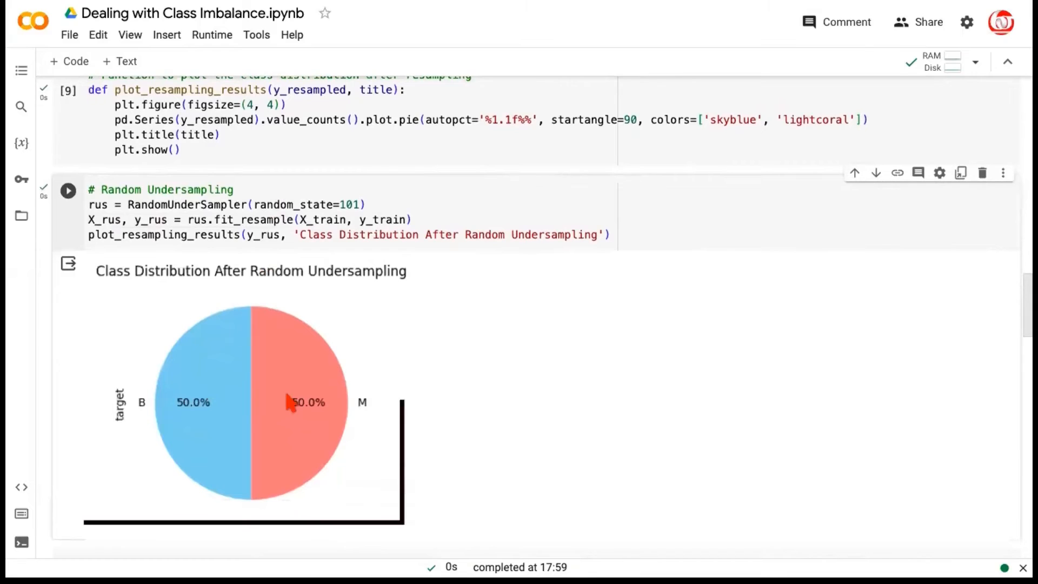
mouse_move(318, 407)
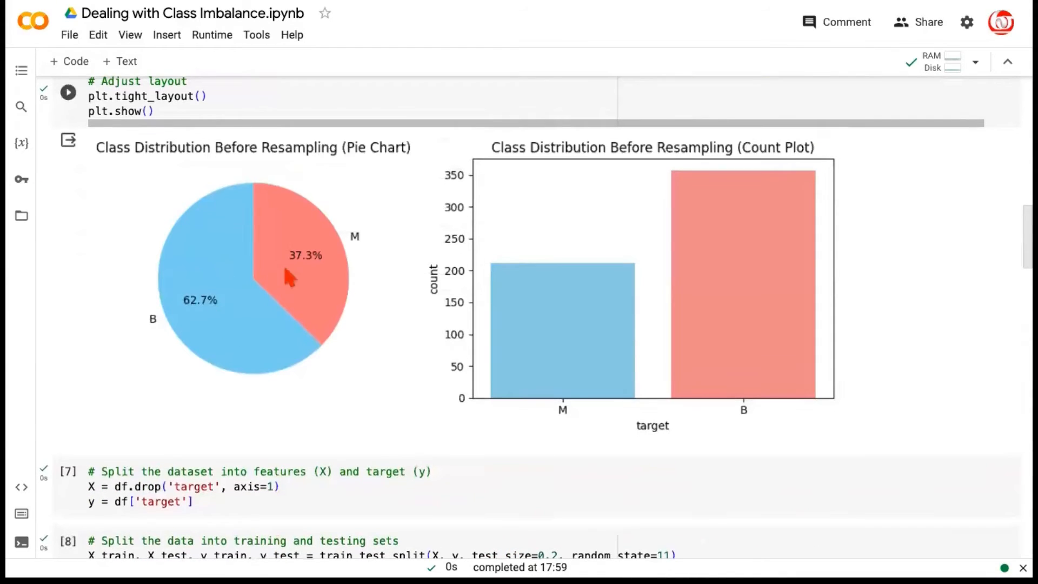
scroll("down", 3)
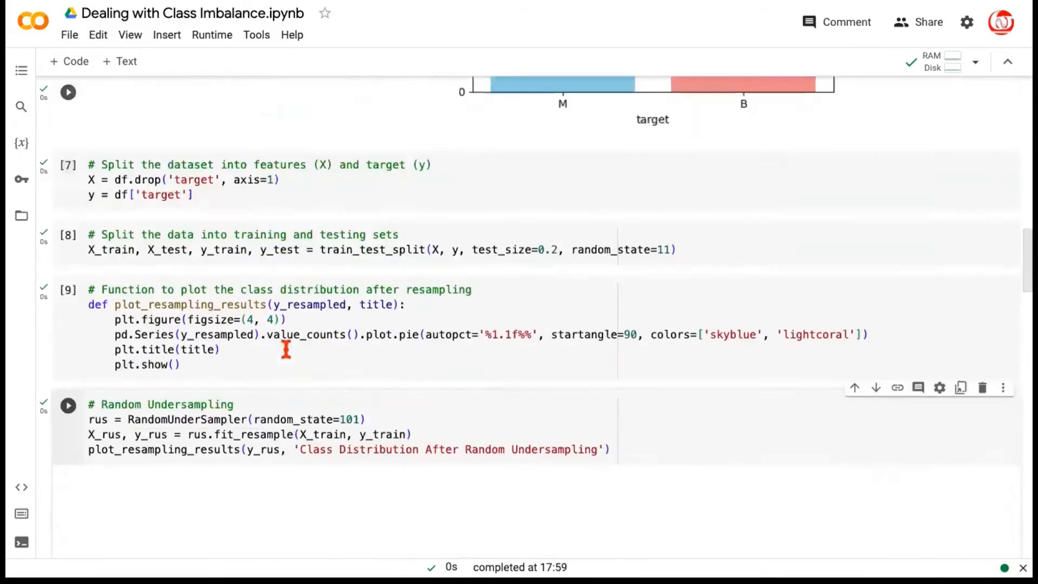
left_click(68, 404)
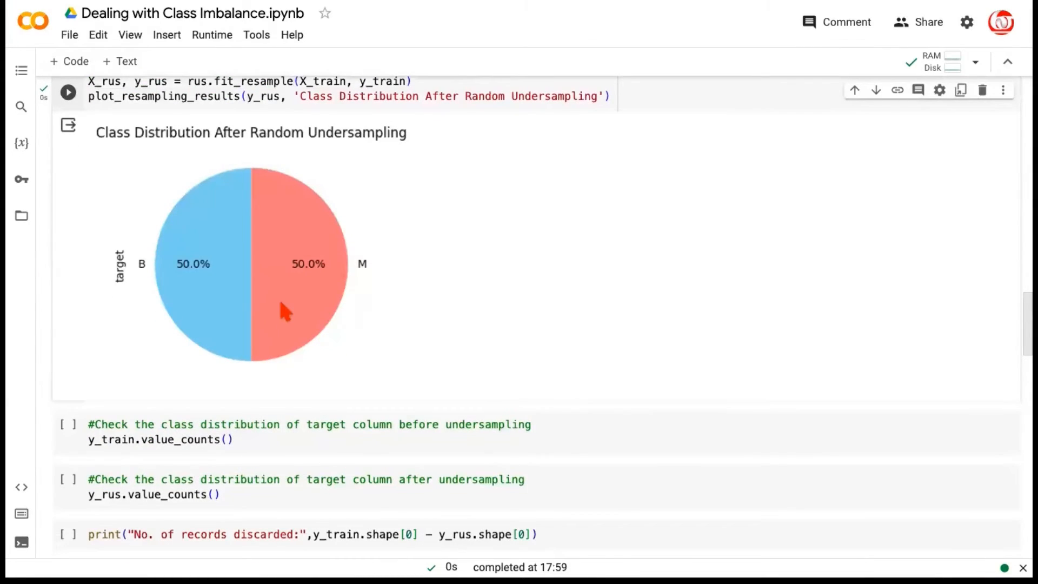
mouse_move(212, 299)
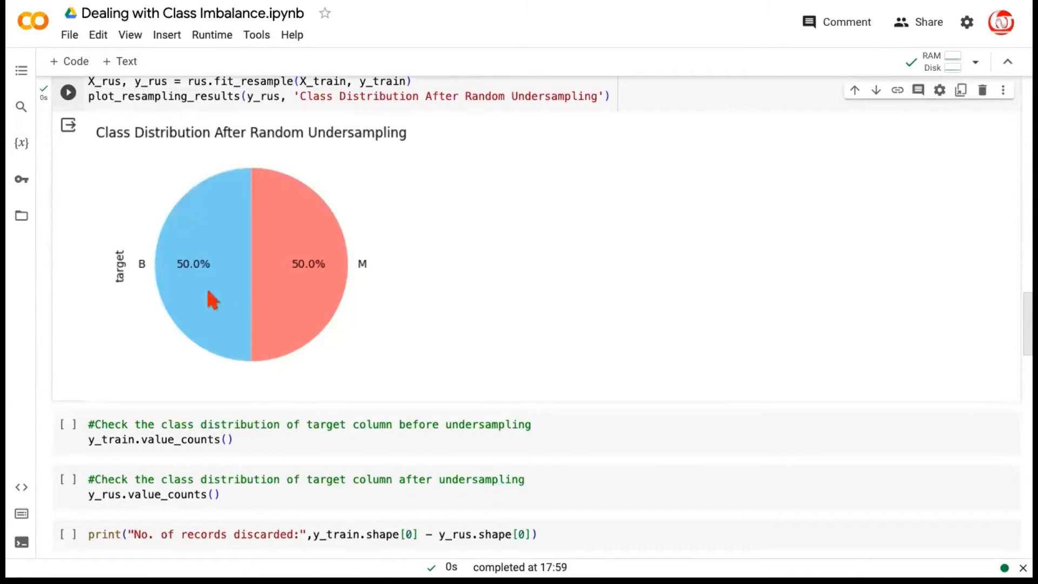
mouse_move(212, 319)
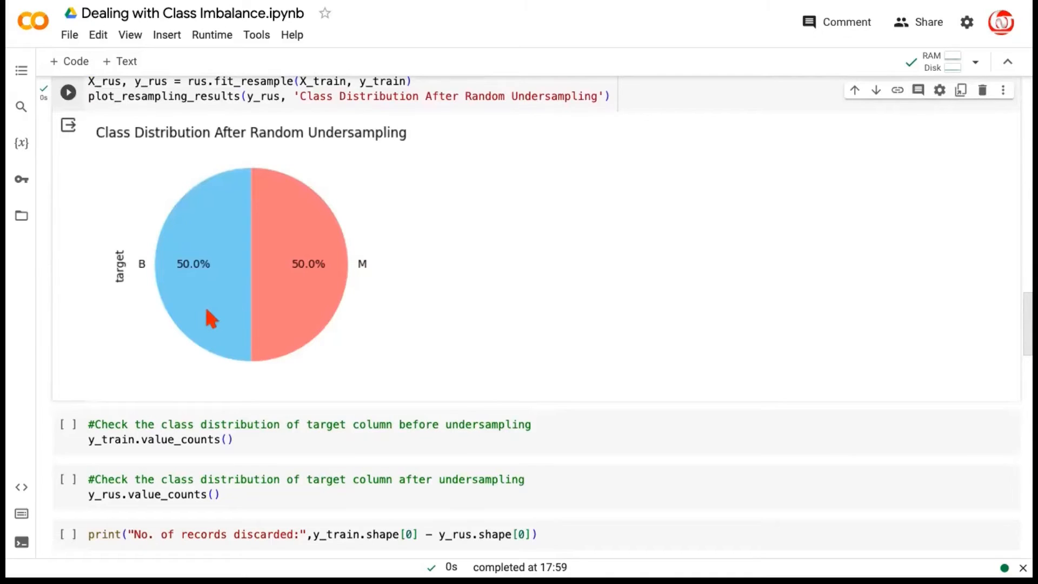
mouse_move(311, 303)
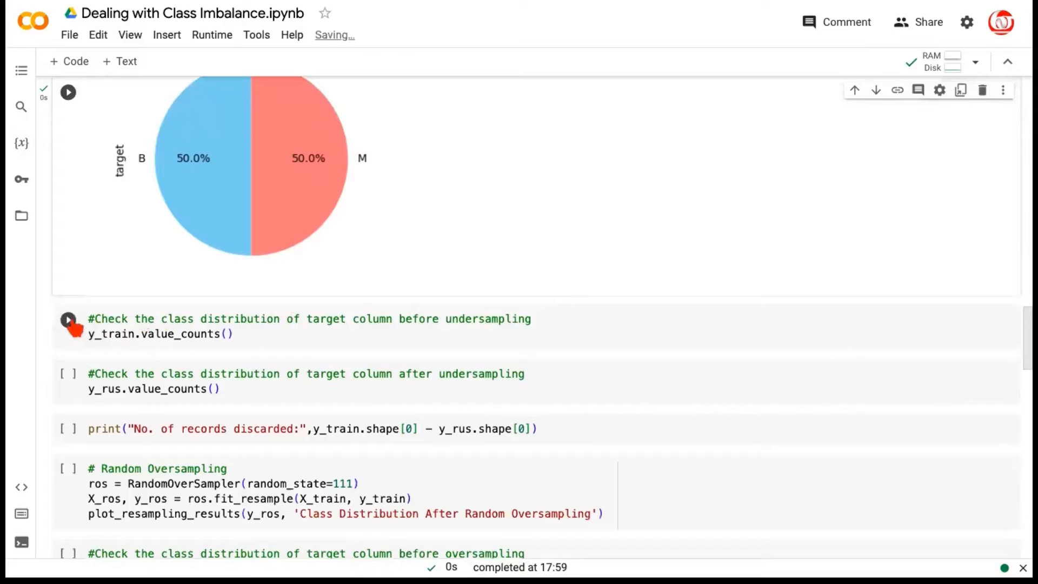
left_click(68, 319)
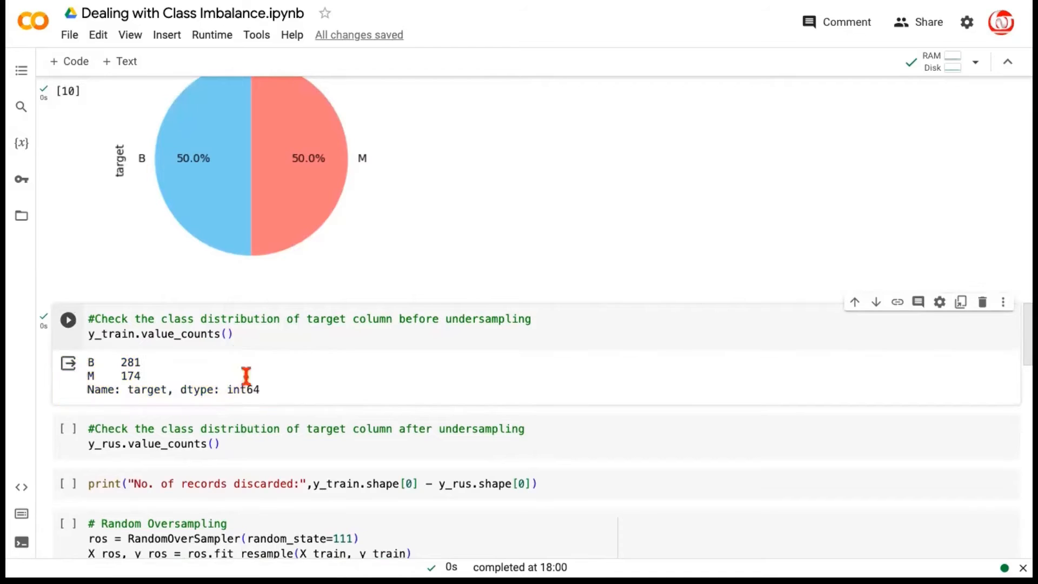
scroll("down", 3)
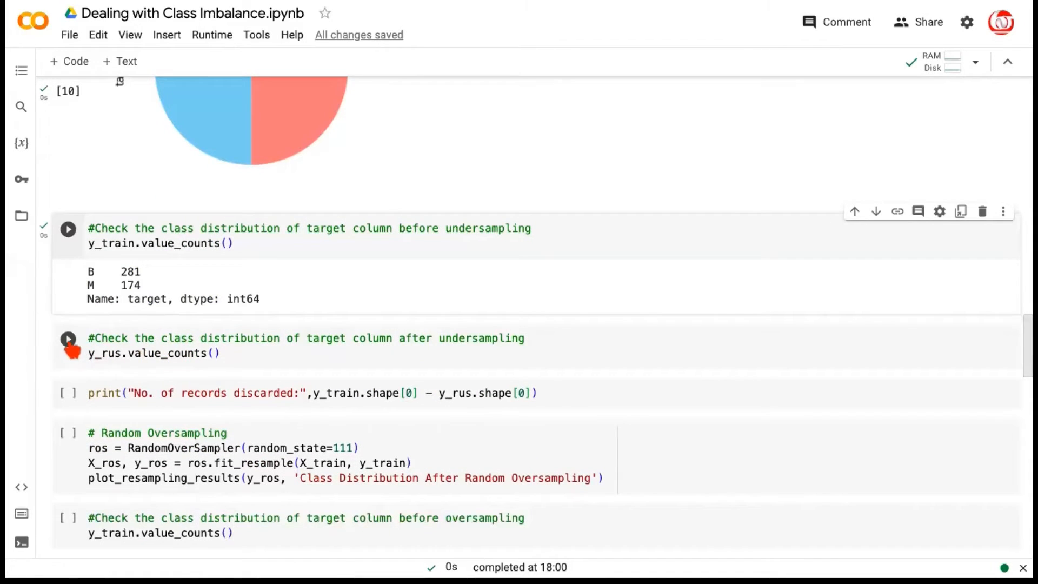
left_click(68, 339)
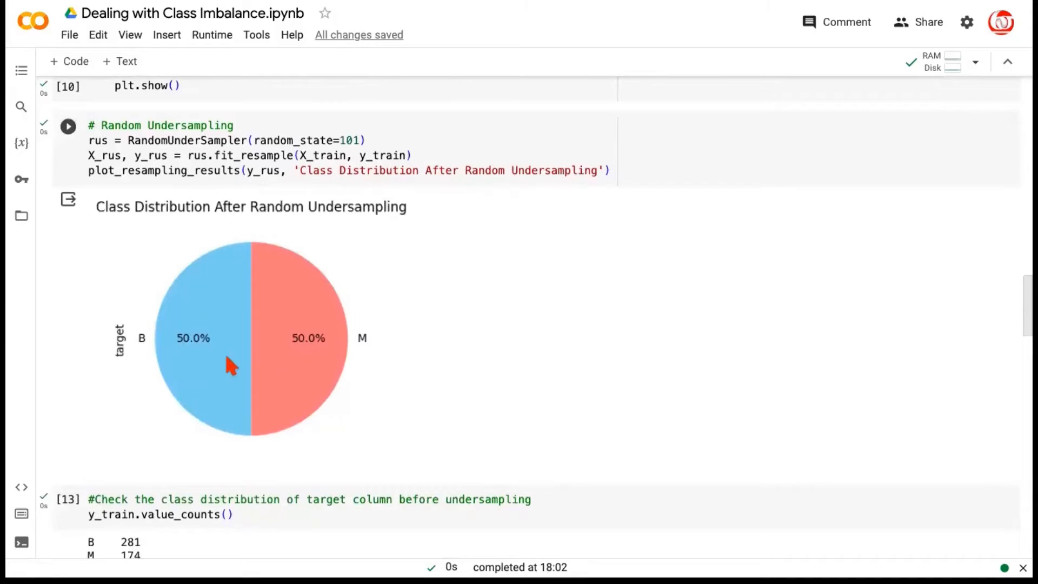
mouse_move(311, 369)
type(", sampling_strategy")
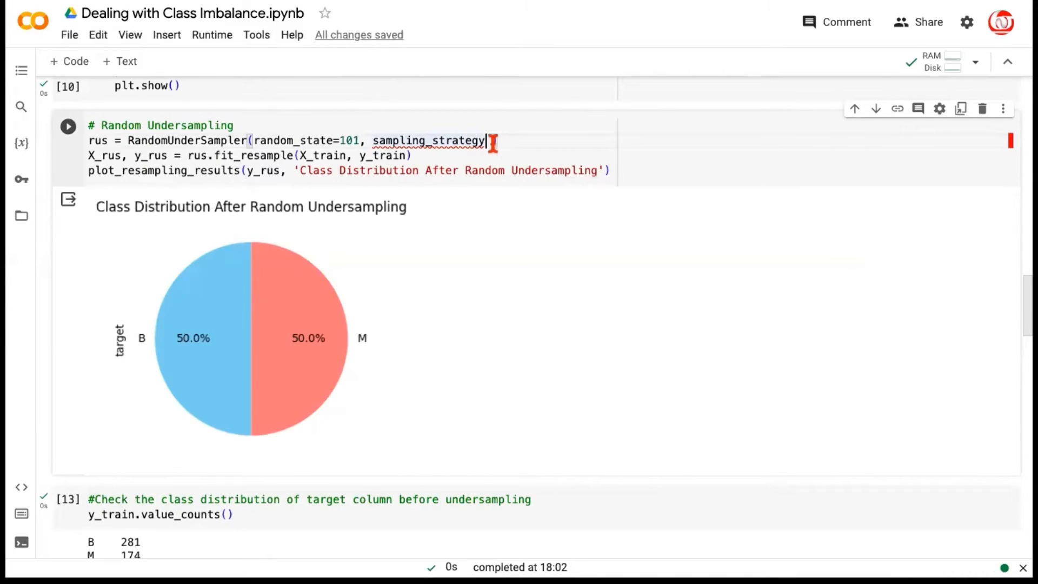
- Set RandomUnderSampler sampling_strategy to 0.7 and rerun it for a 58.8%/41.2% split
double_click(428, 141)
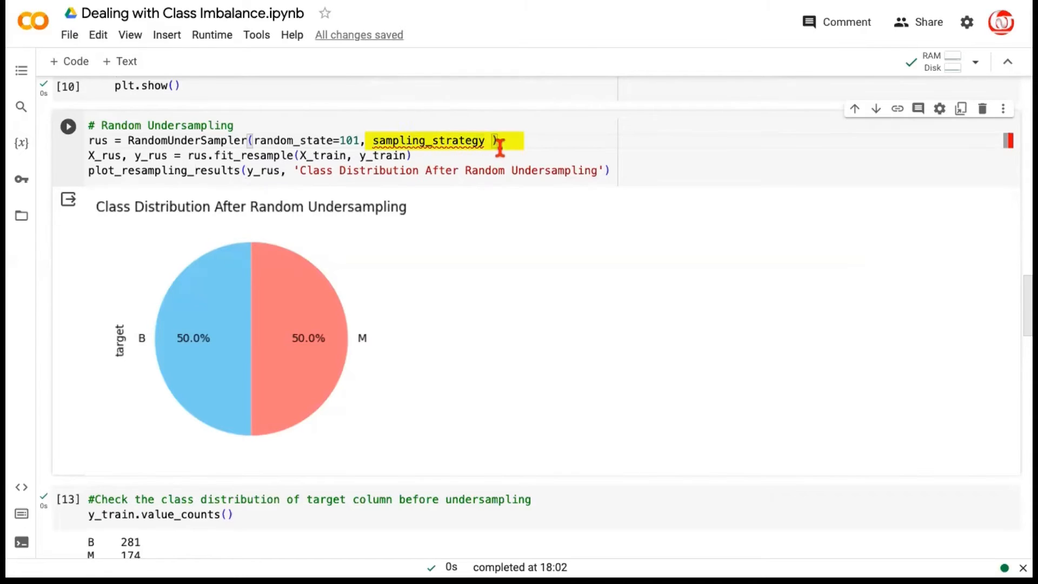
type("=")
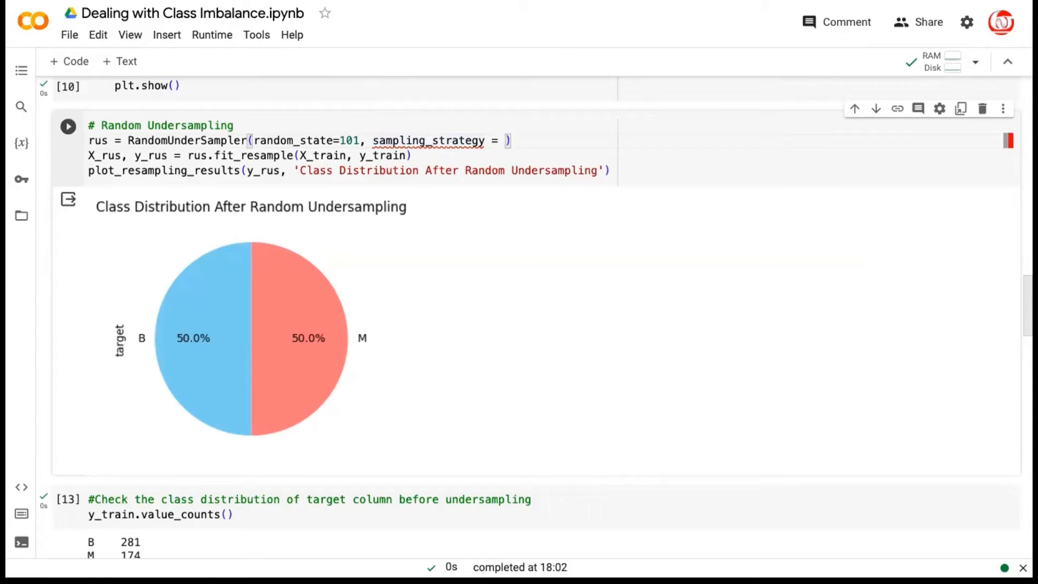
type("0.7")
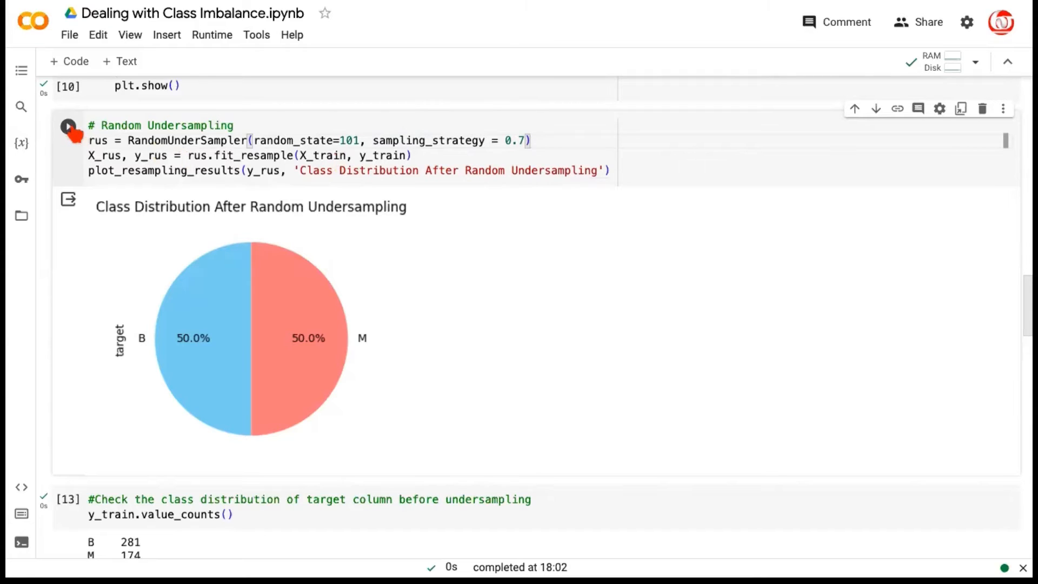
left_click(68, 126)
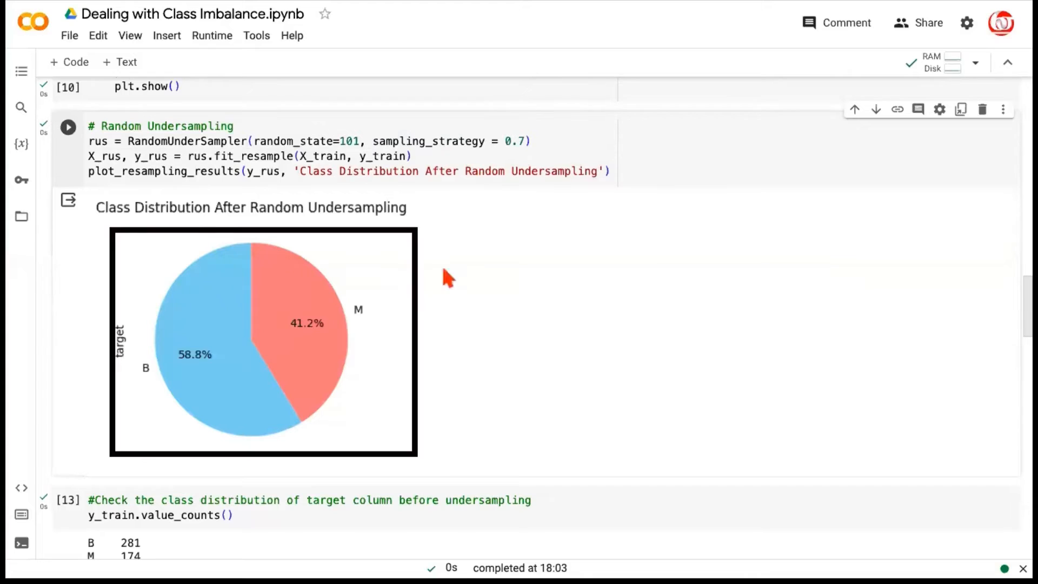
- Add a '# Minority/Majority' comment and change the ratio to 0.8
type("# M")
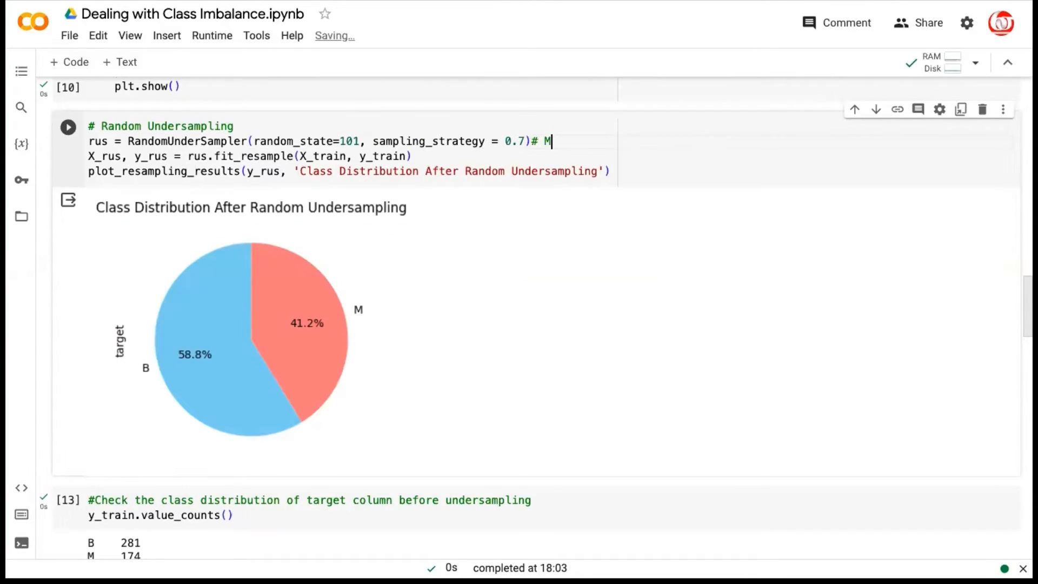
type("inority/")
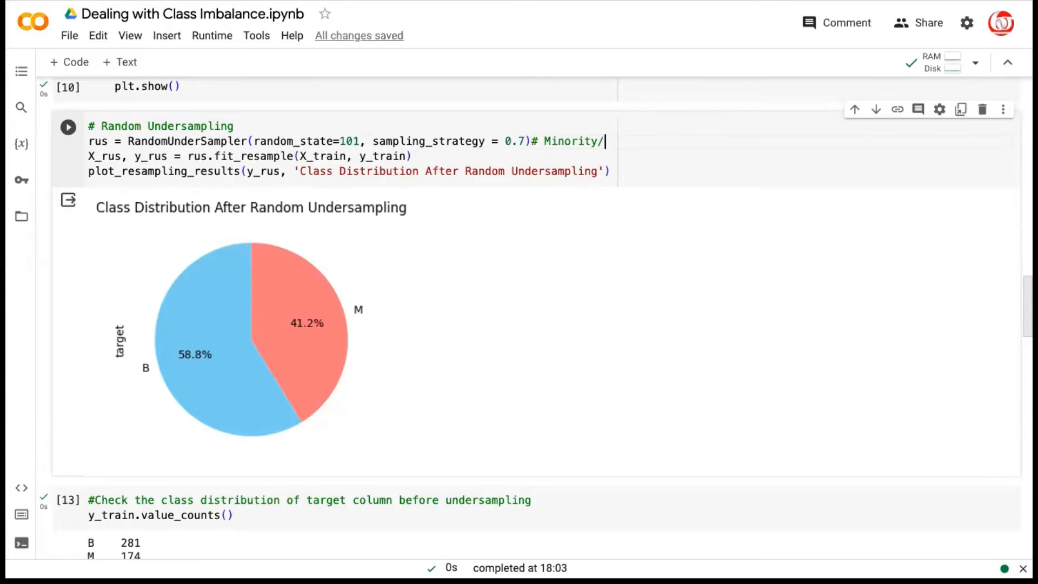
type("Ma")
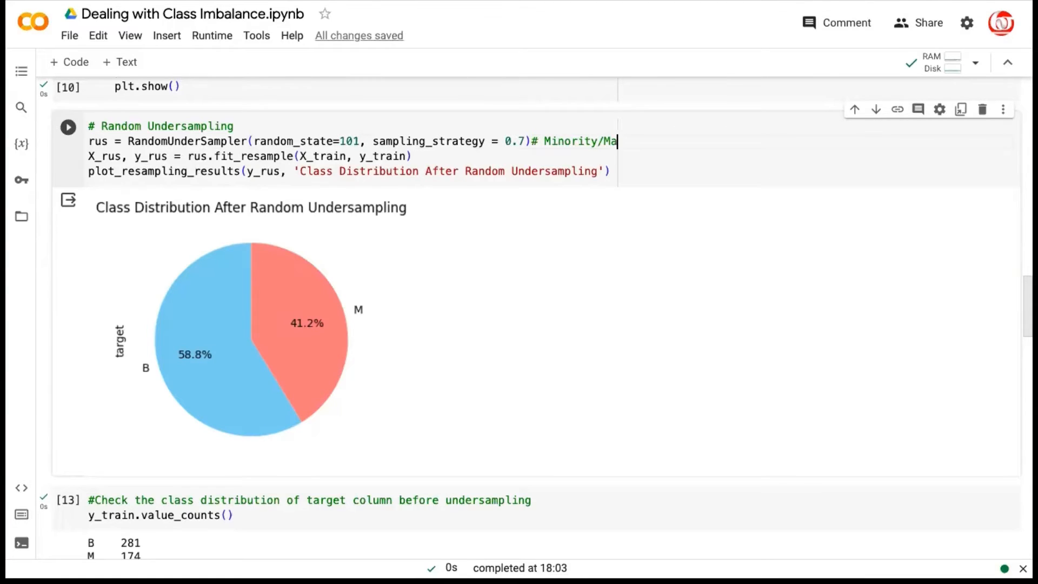
type("jority")
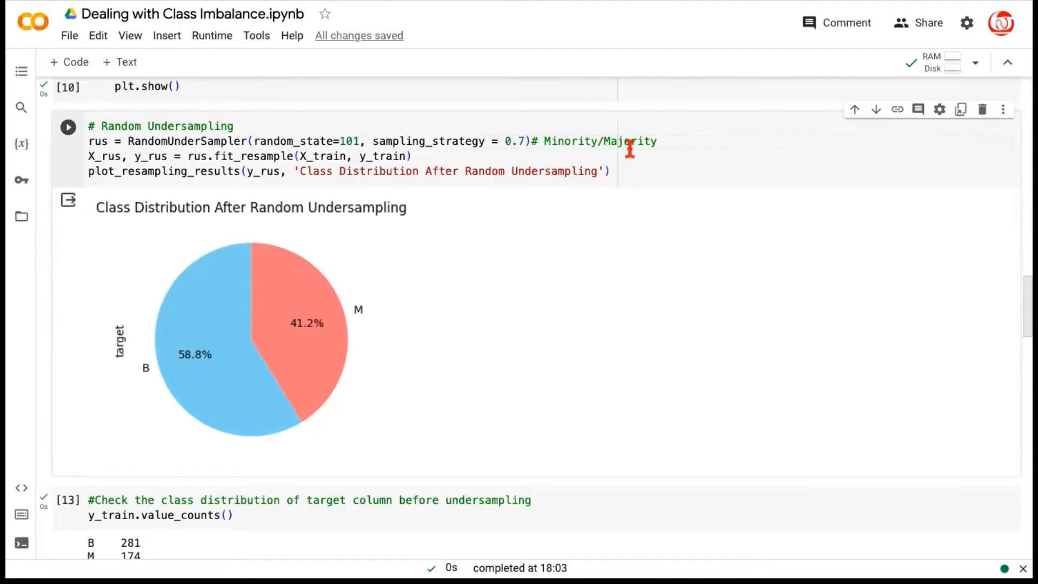
mouse_move(545, 150)
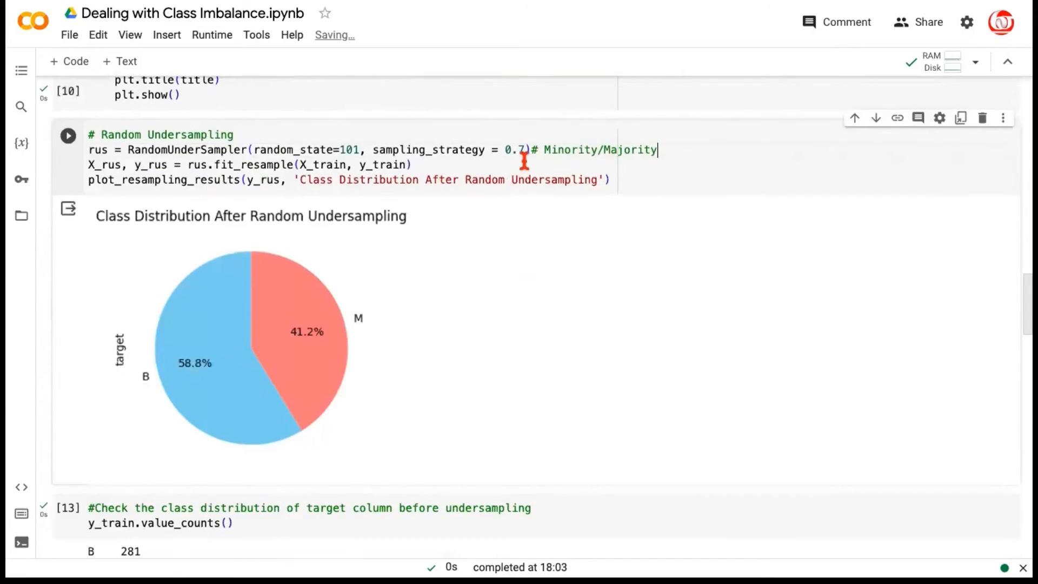
mouse_move(314, 356)
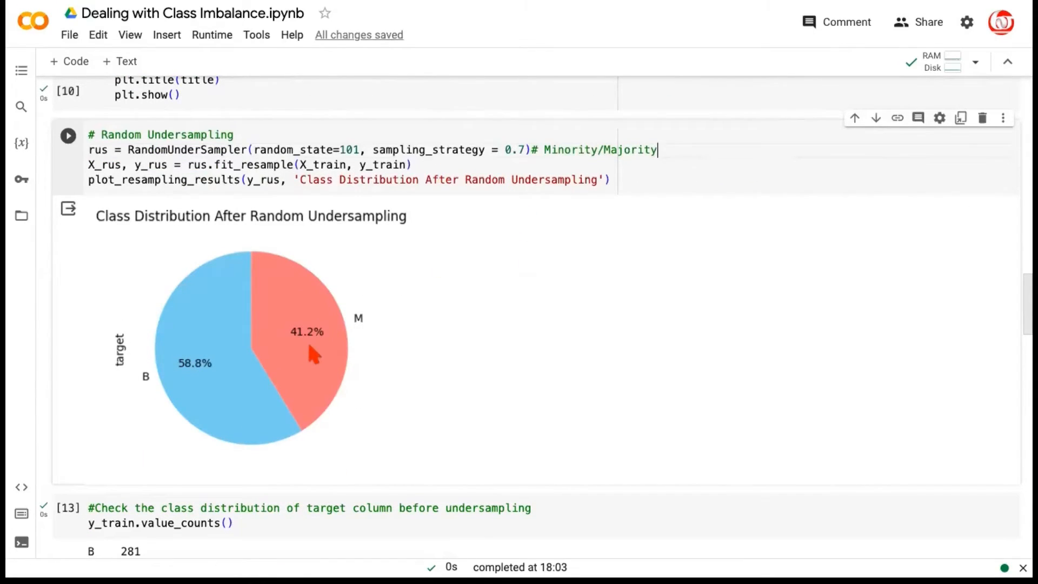
mouse_move(323, 350)
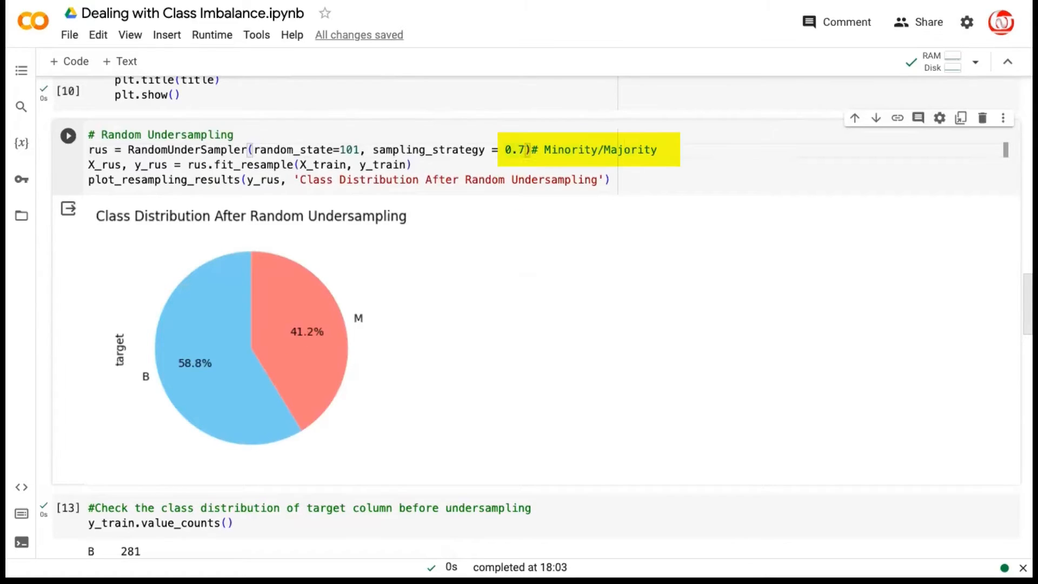
type("0.8")
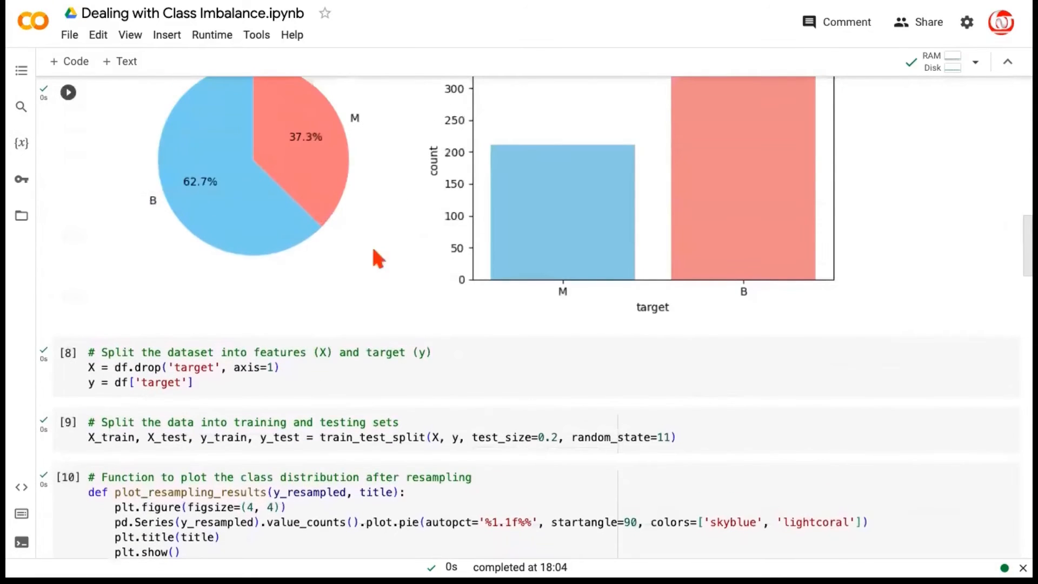
- Rerun undersampling at 0.8 (55.5% B, 44.5% M) and select the Minority/Majority comment
scroll("down", 3)
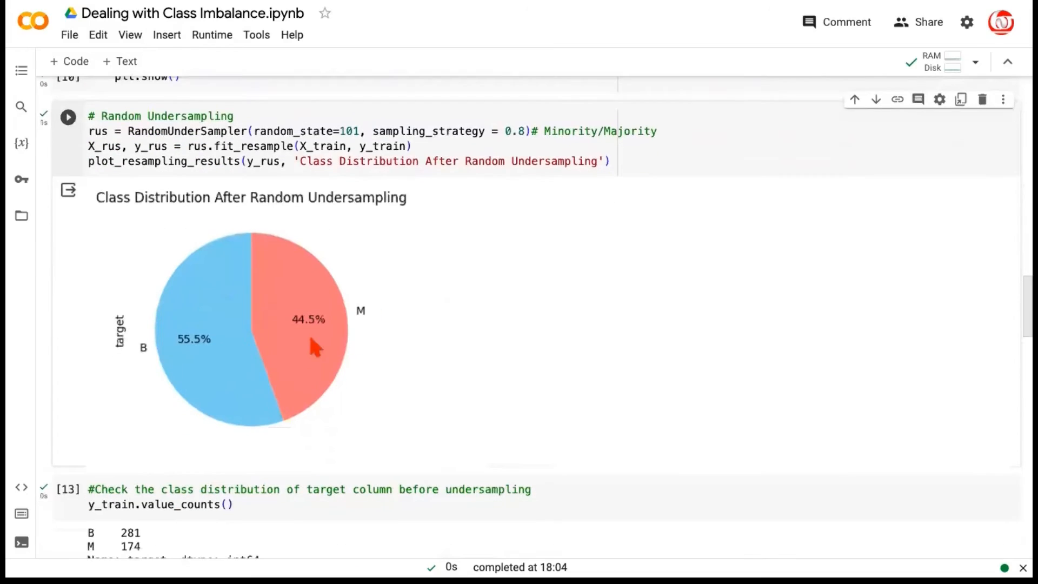
scroll("down", 3)
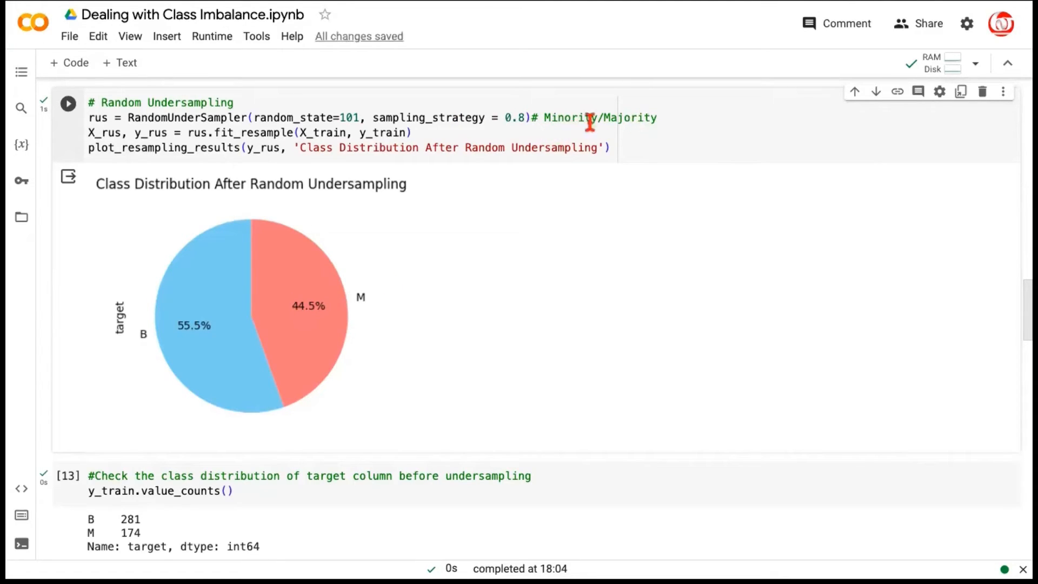
double_click(567, 117)
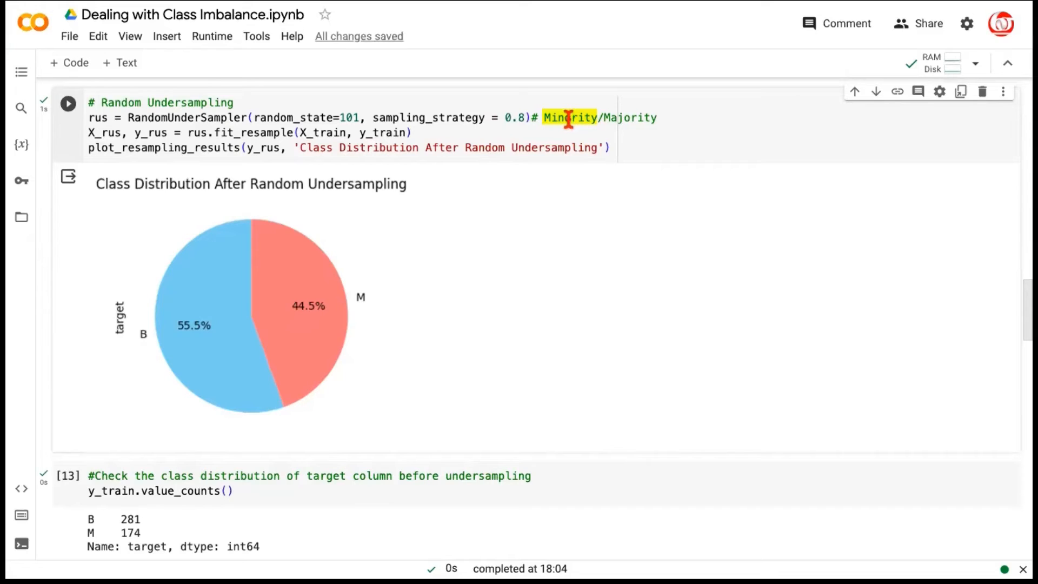
left_click_drag(569, 117, 658, 118)
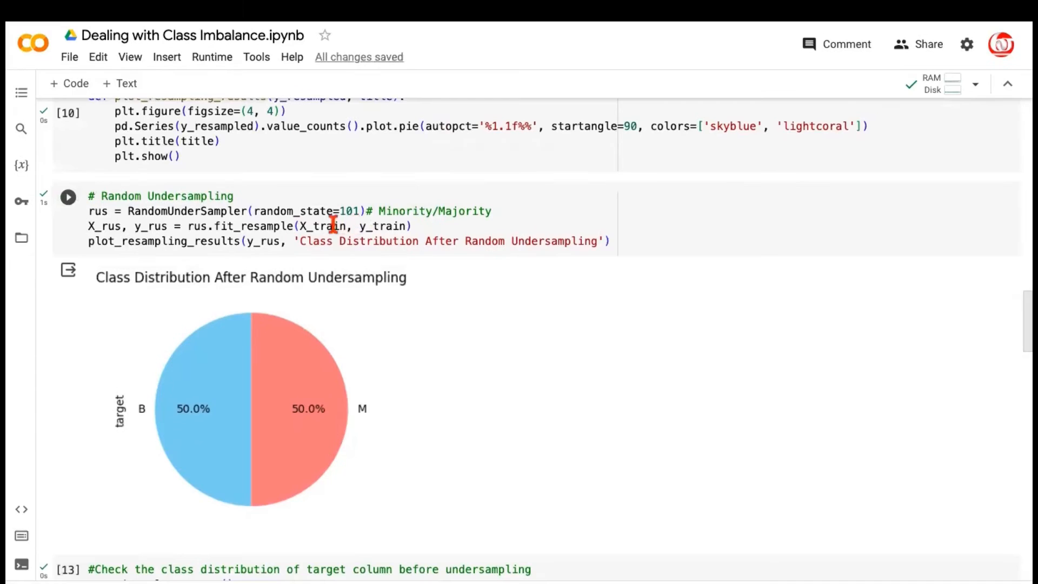
mouse_move(425, 387)
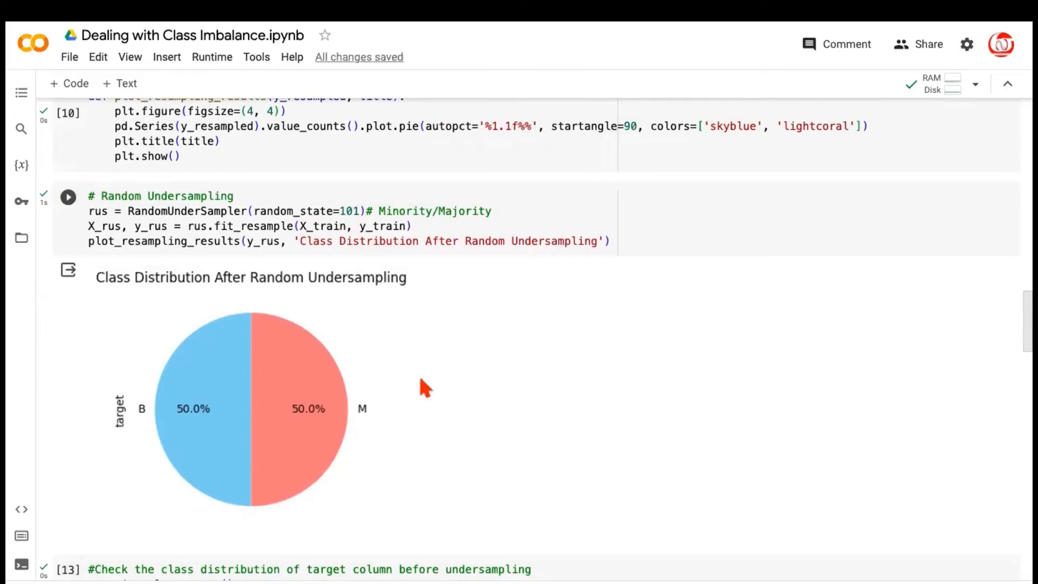
scroll("down", 3)
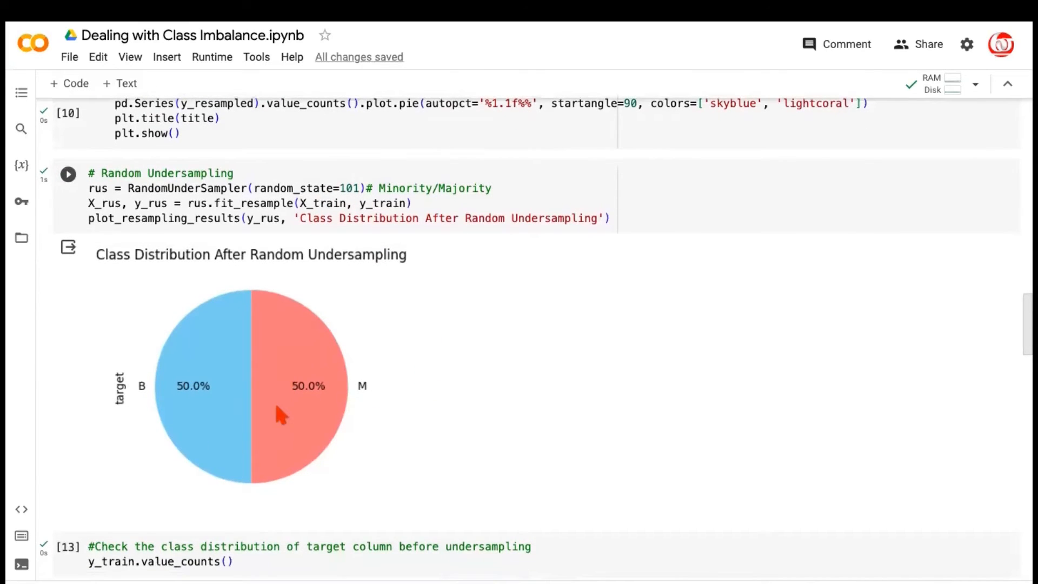
scroll("down", 3)
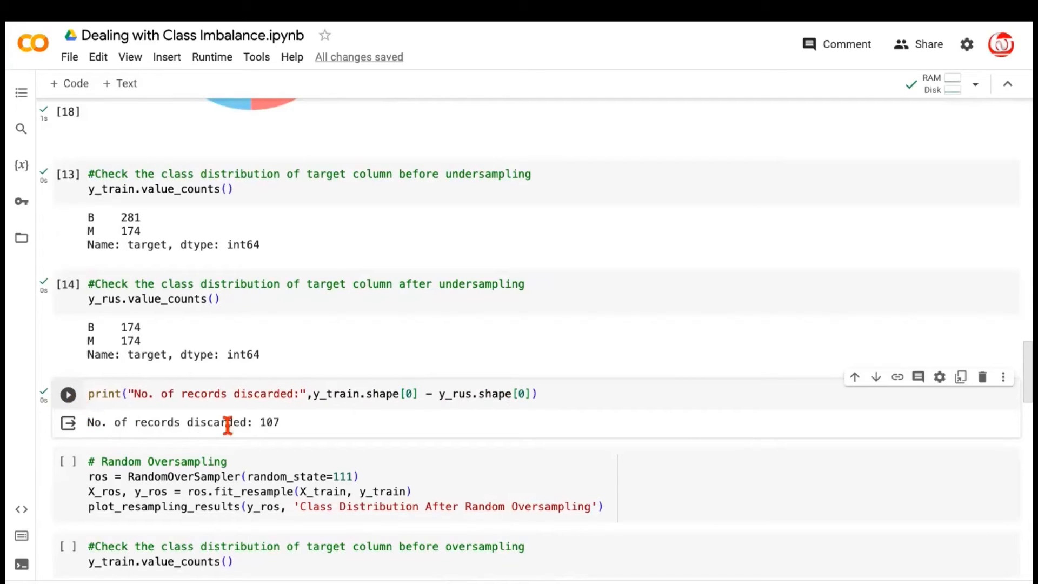
double_click(269, 422)
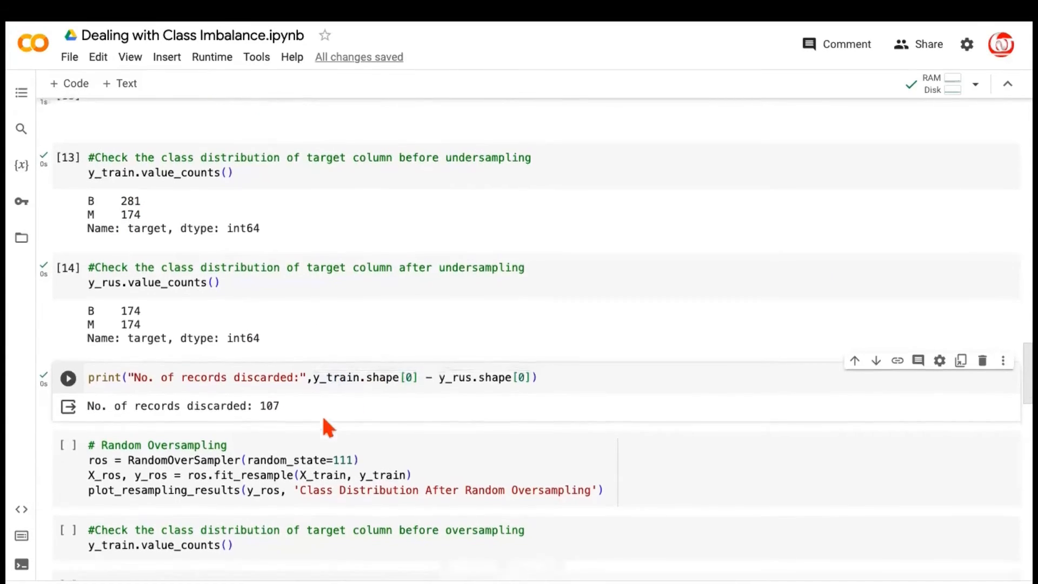
scroll("down", 3)
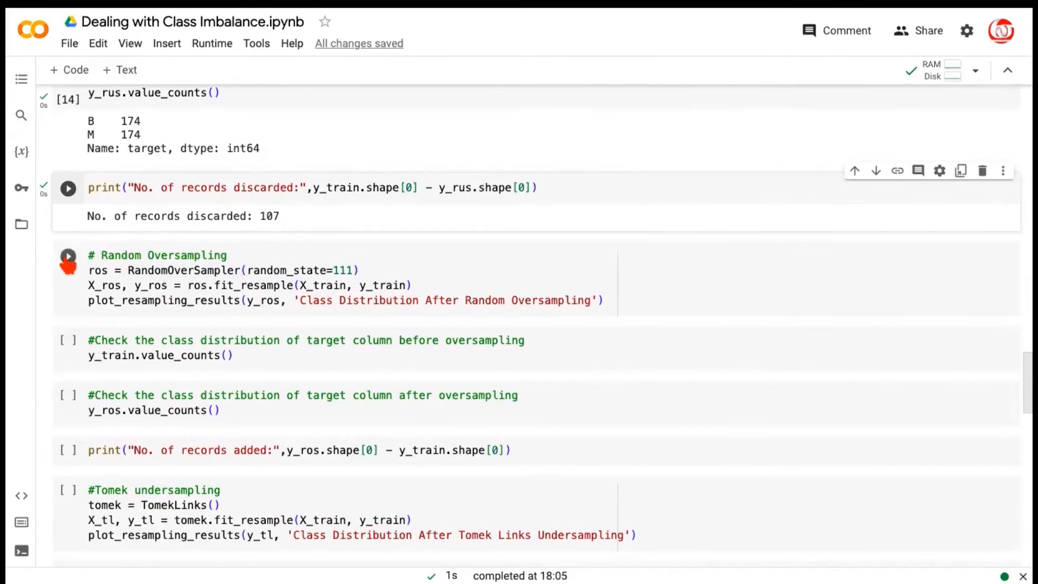
- Run random oversampling and count cells: 281 B and 174 M become 281 each, 107 added
left_click(68, 255)
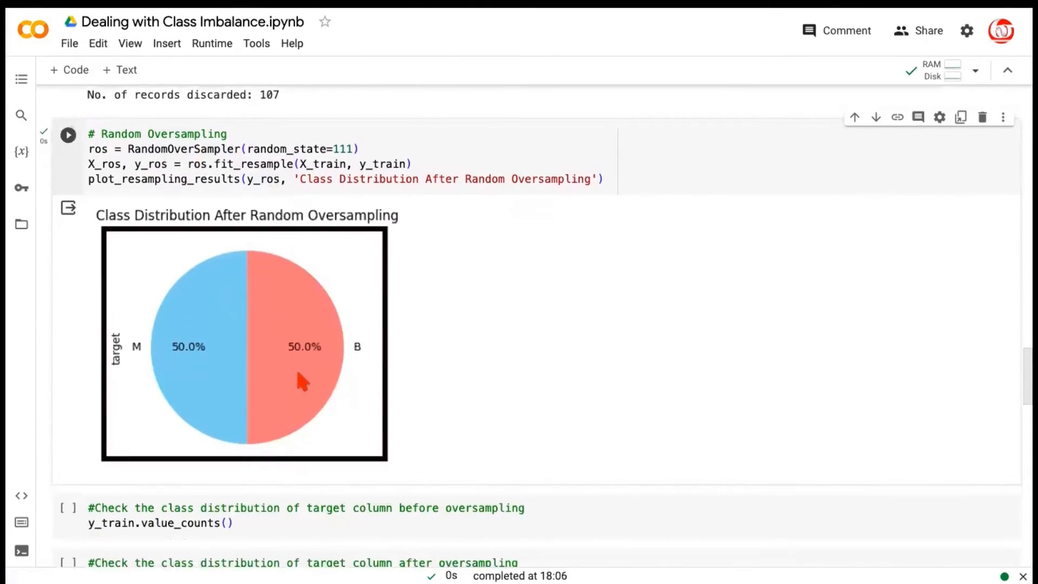
scroll("down", 3)
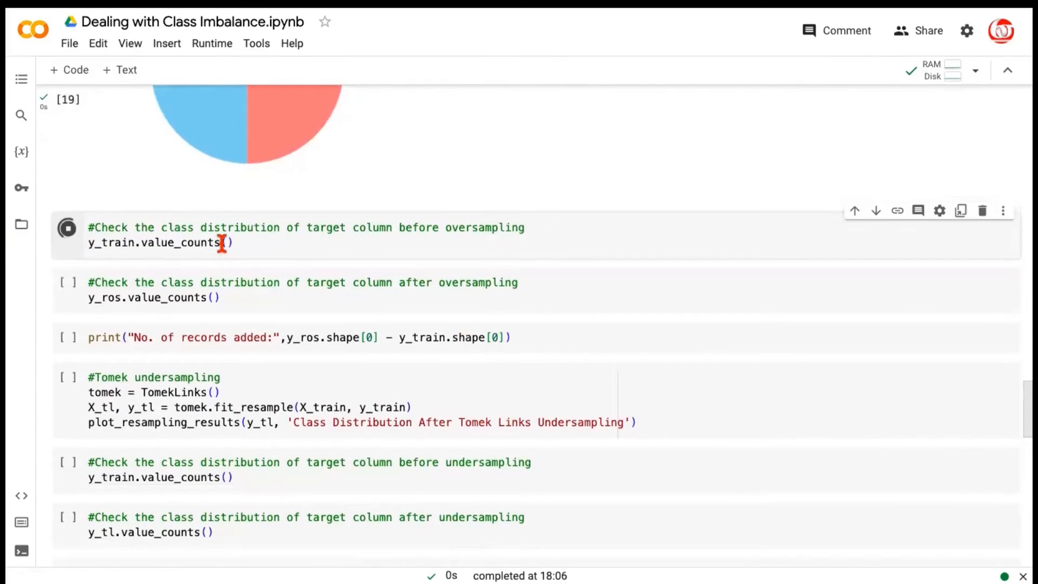
left_click(67, 228)
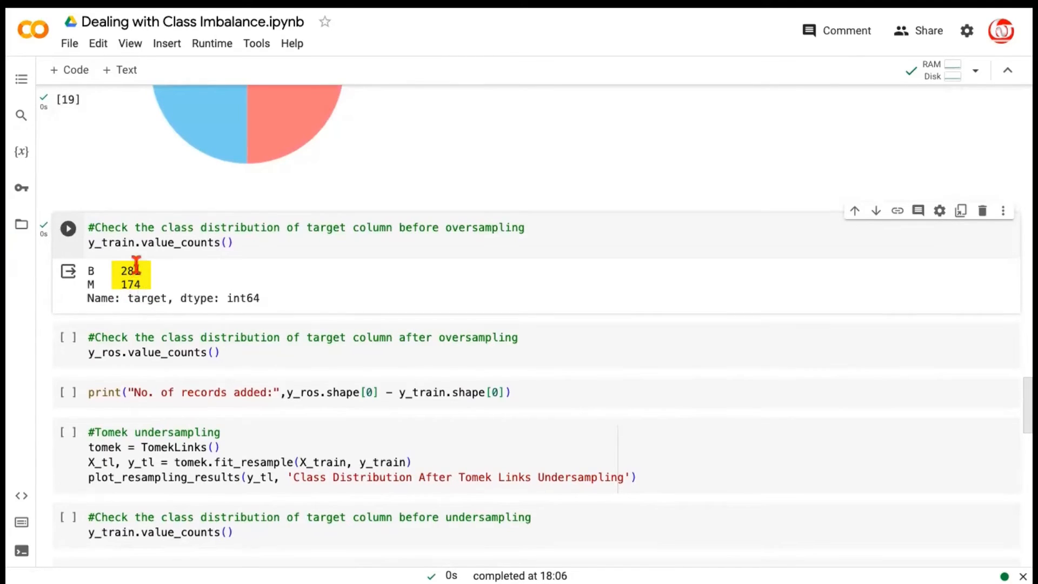
left_click(68, 338)
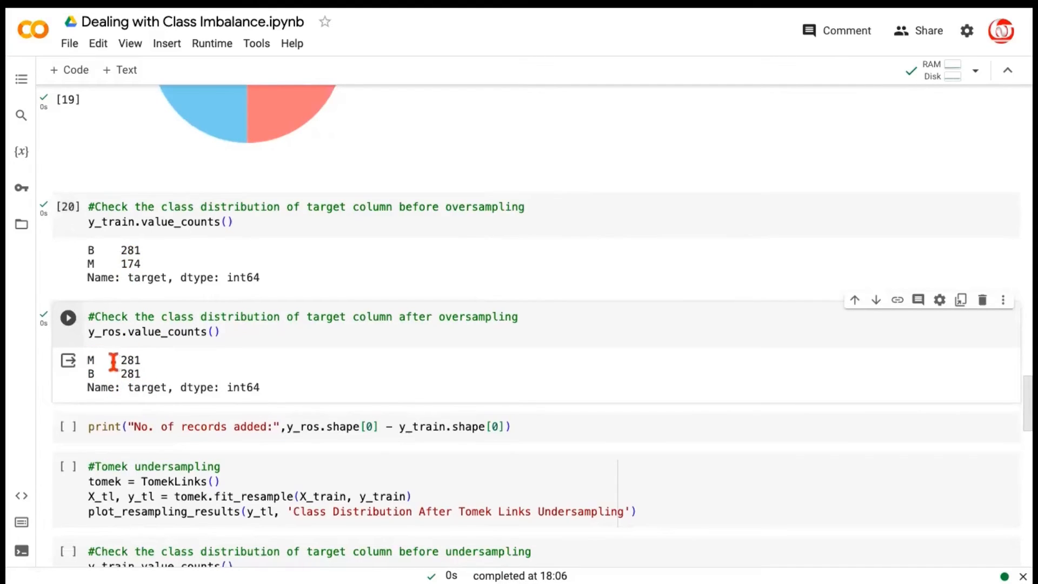
mouse_move(133, 291)
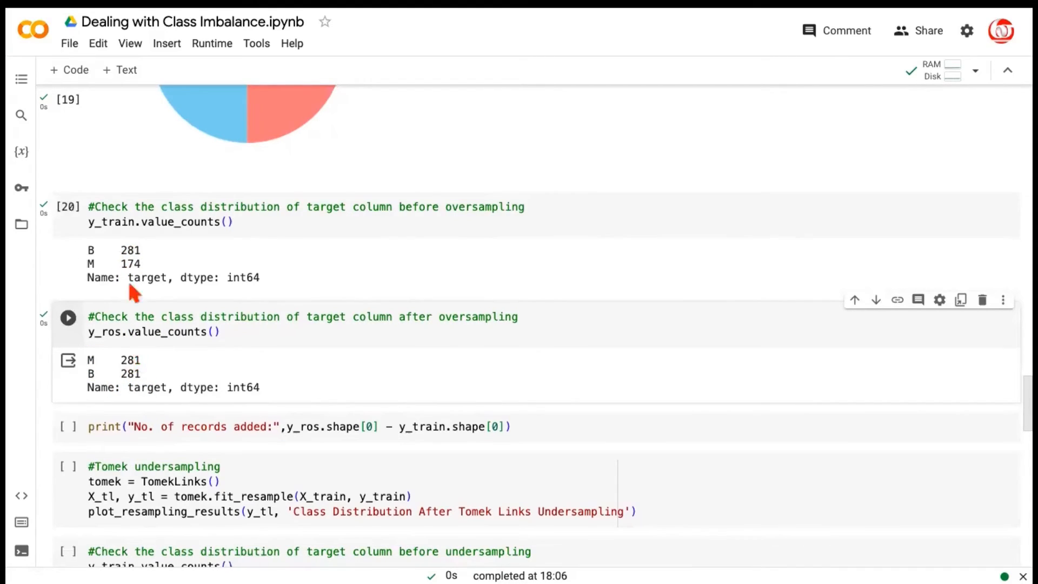
mouse_move(121, 362)
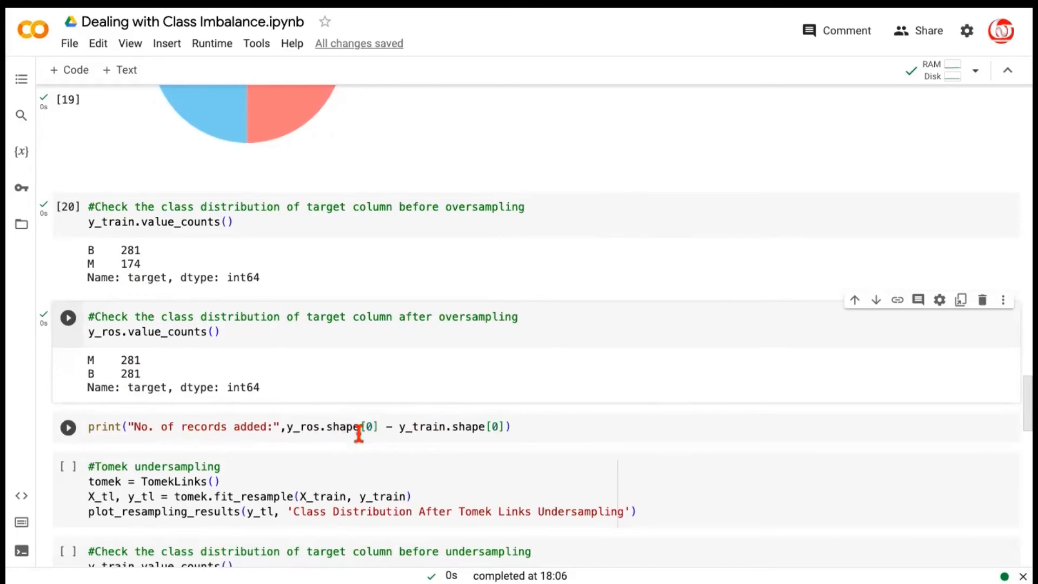
left_click(67, 427)
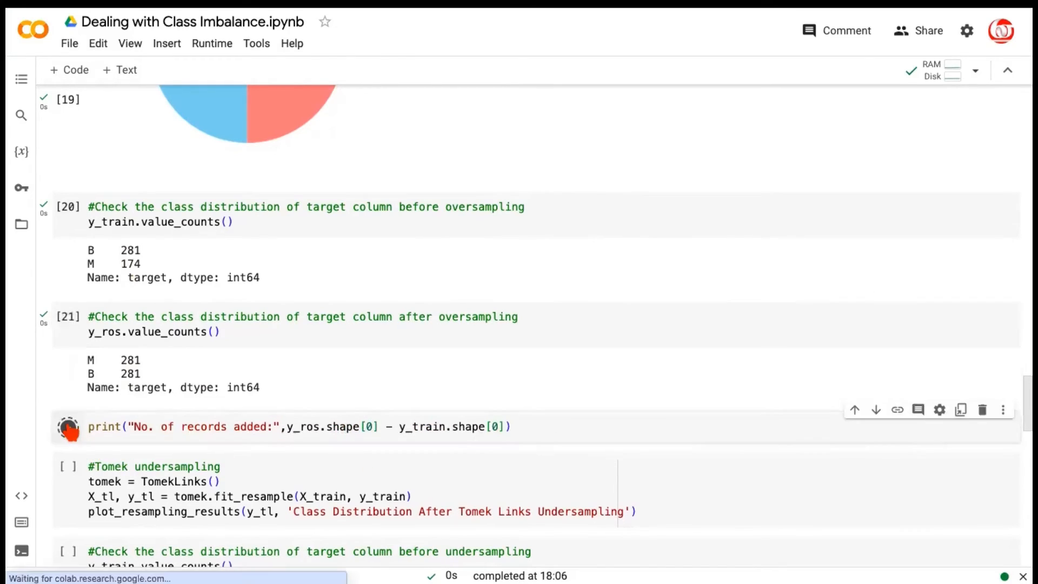
left_click(68, 426)
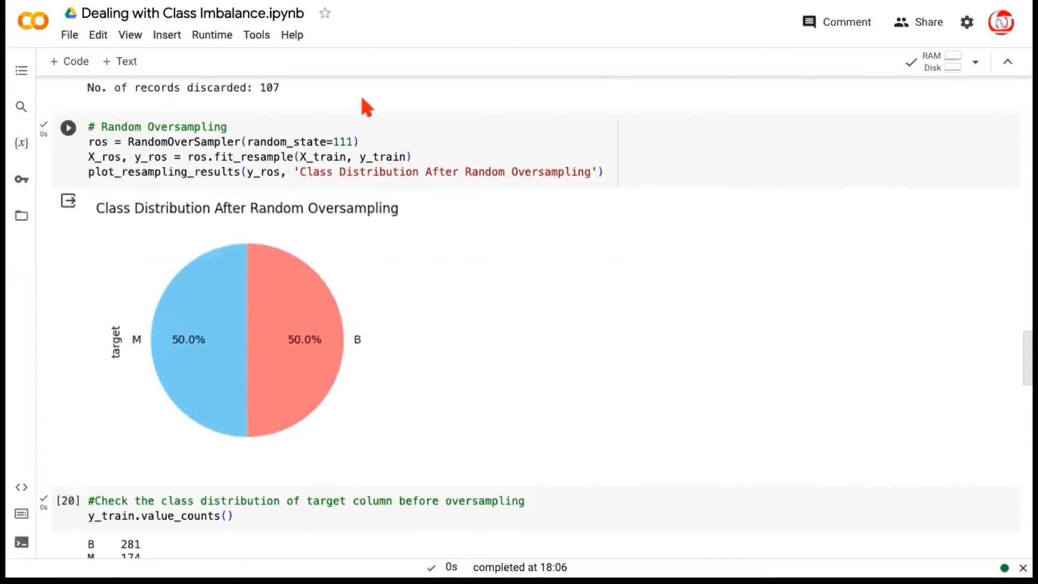
left_click(354, 142)
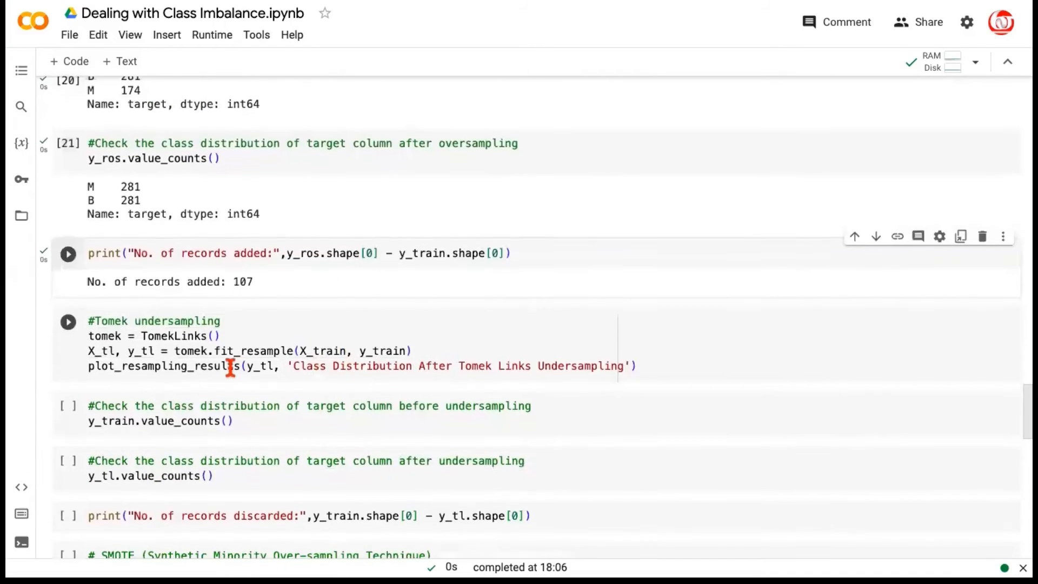
- Run the TomekLinks cell, charting a 60.9% B / 39.1% M split
left_click(67, 253)
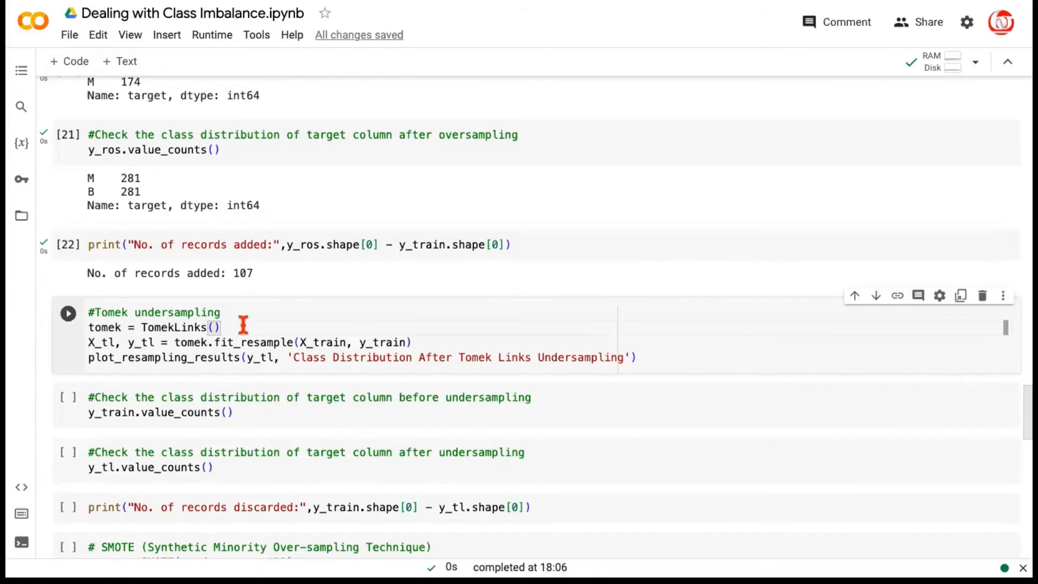
double_click(173, 327)
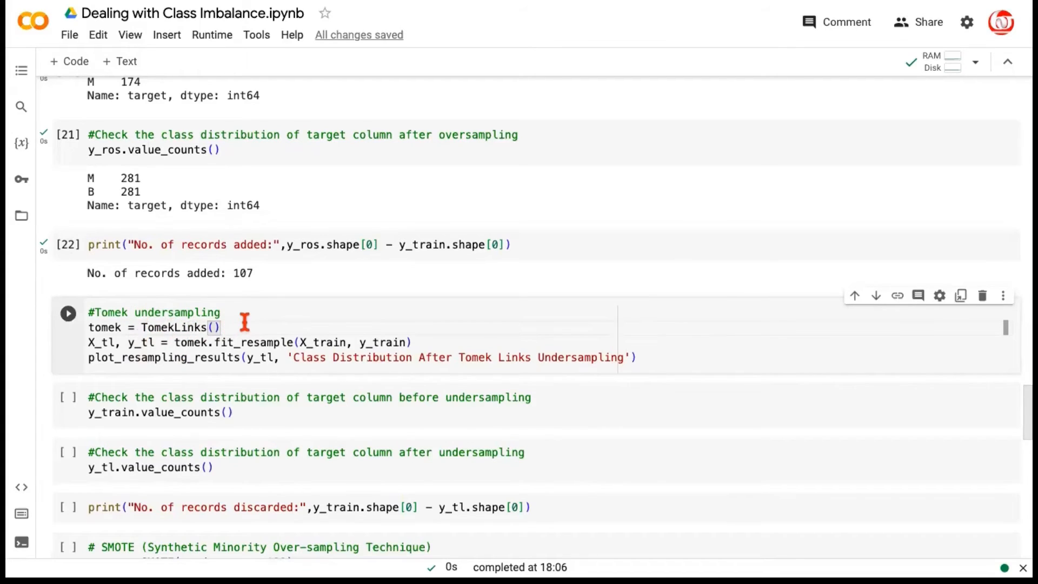
mouse_move(283, 344)
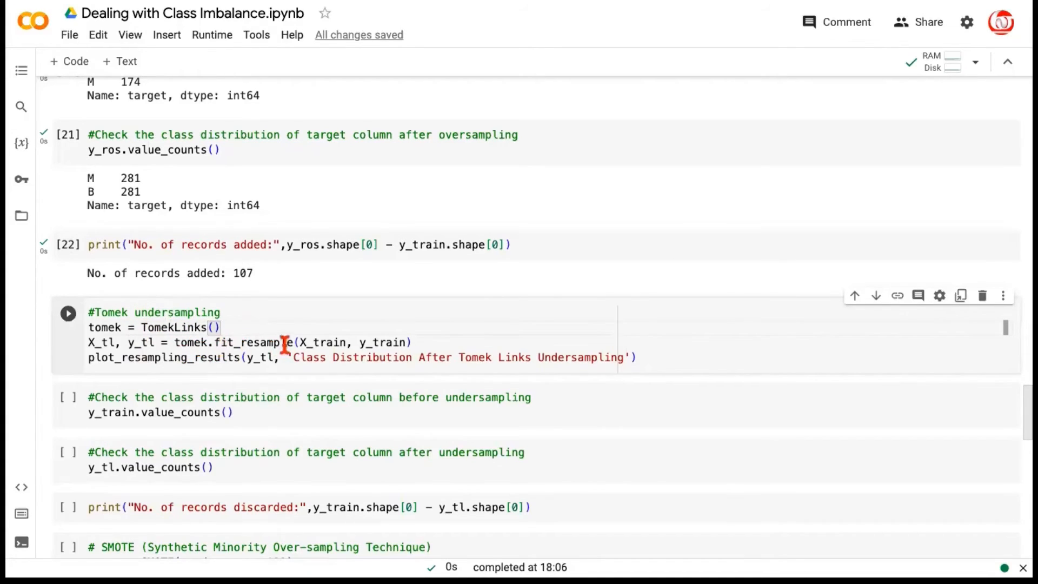
left_click_drag(174, 343, 419, 342)
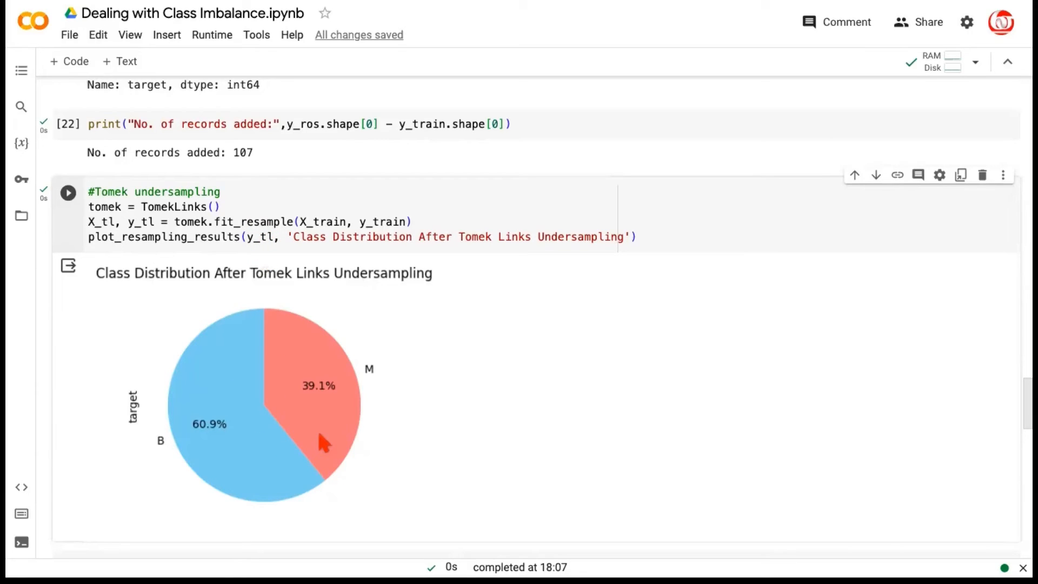
mouse_move(322, 412)
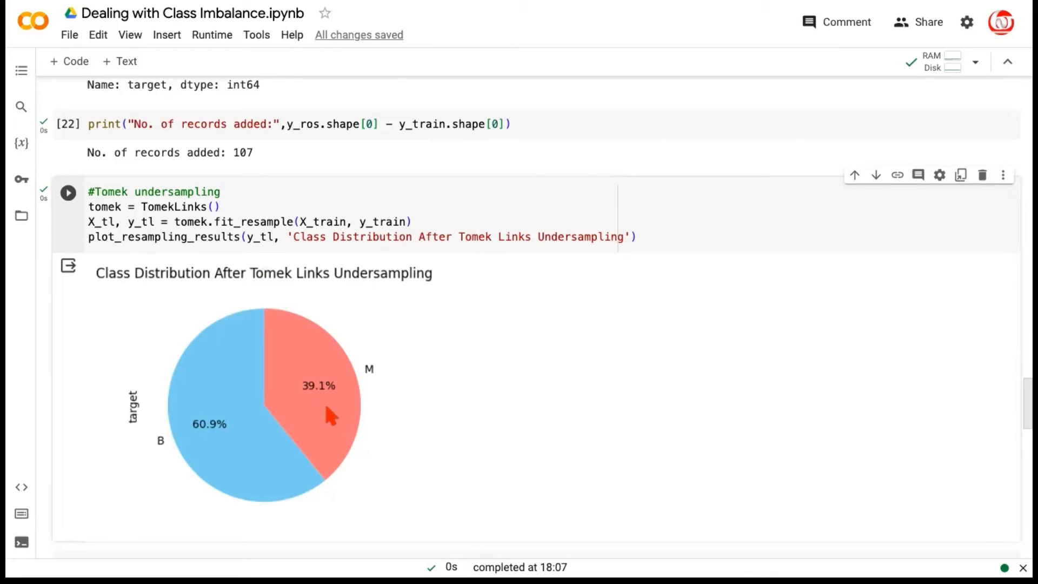
mouse_move(304, 402)
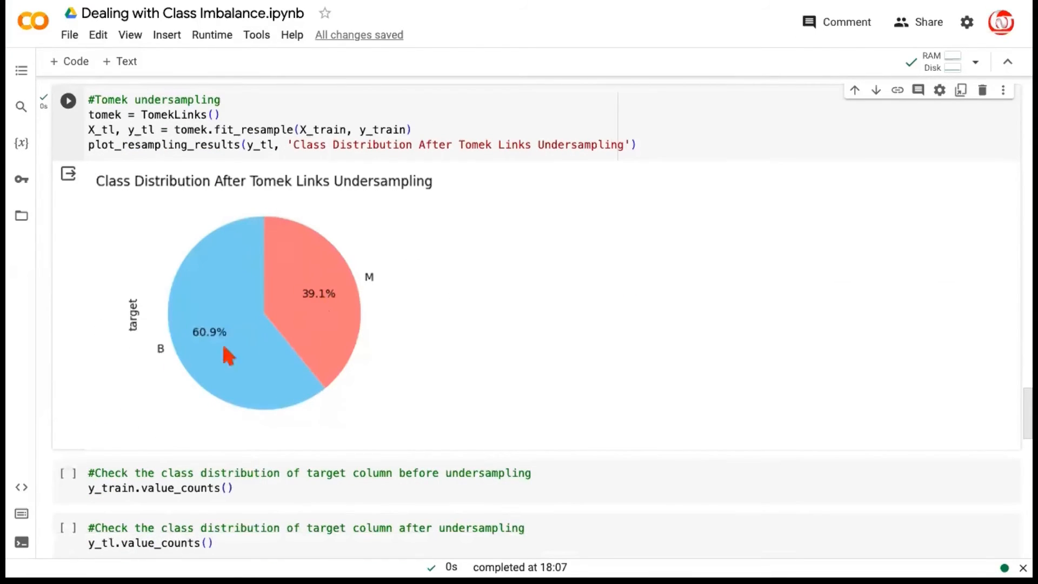
mouse_move(218, 351)
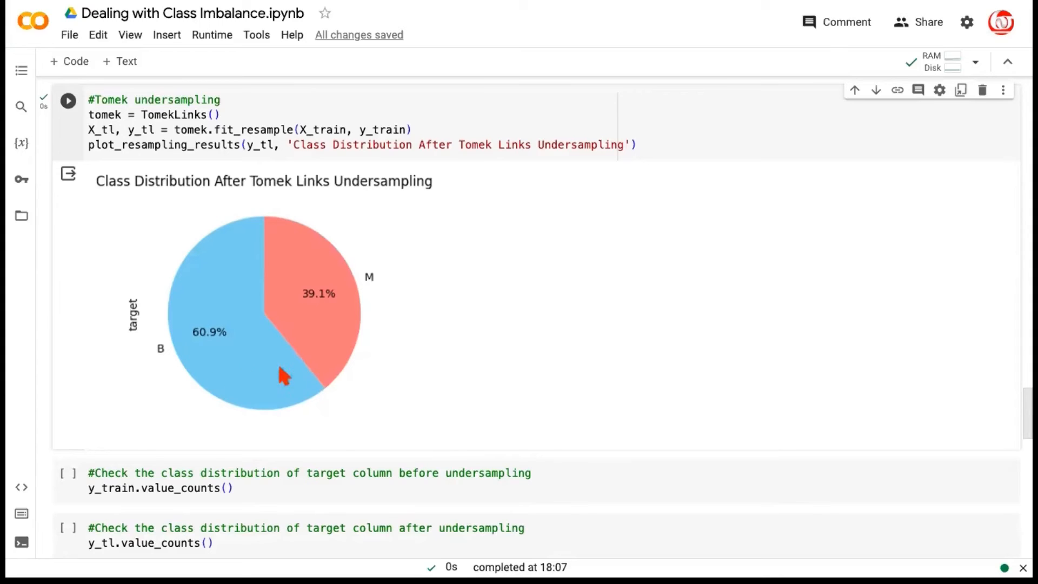
scroll("down", 3)
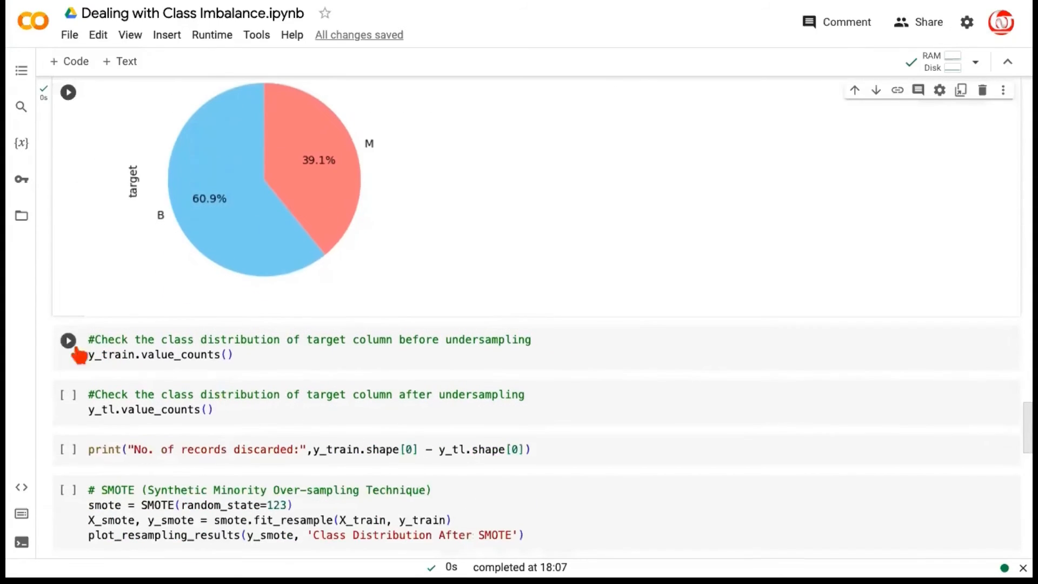
- Show class counts before (B 281, M 174) and after Tomek Links (B 271, M 174)
left_click(68, 340)
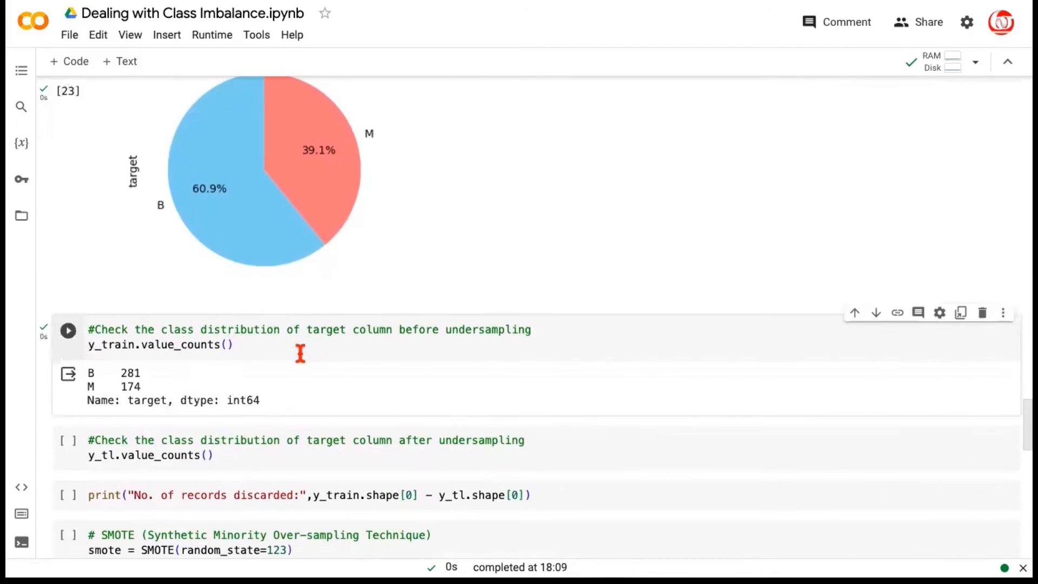
scroll("down", 3)
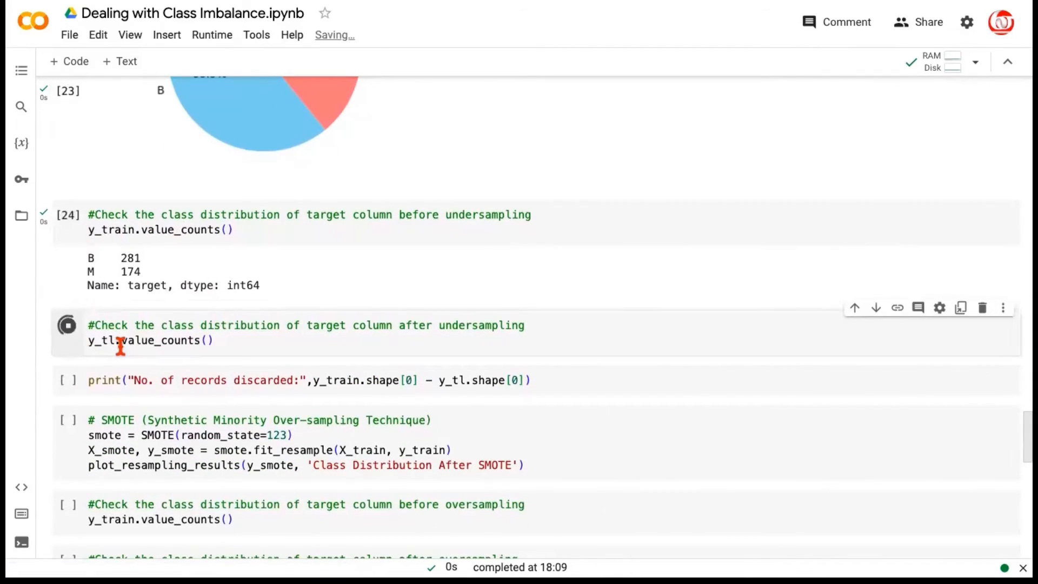
left_click(68, 325)
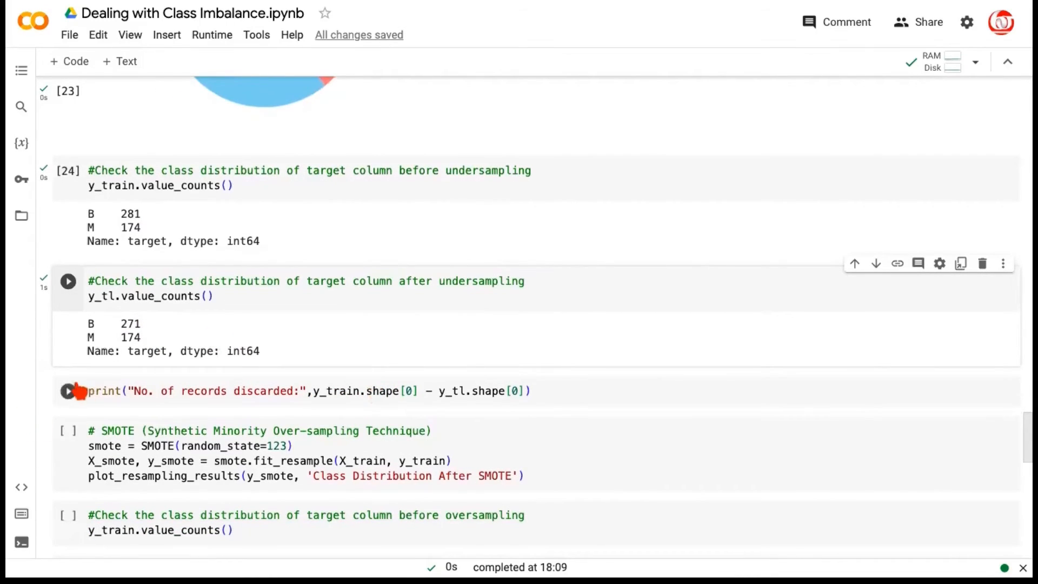
- Run the print cell showing Tomek Links discarded 10 records
left_click(68, 390)
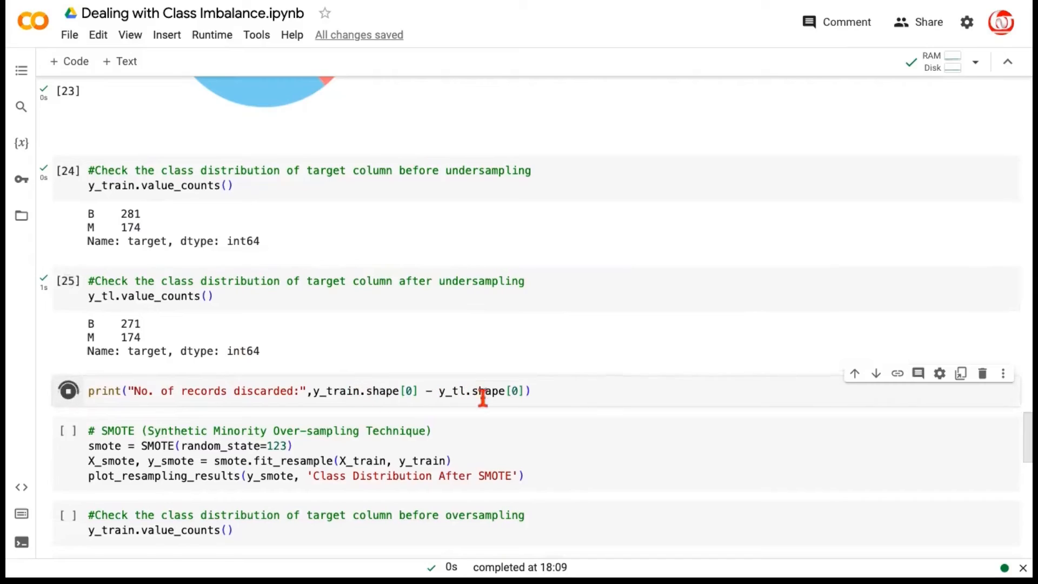
left_click(68, 390)
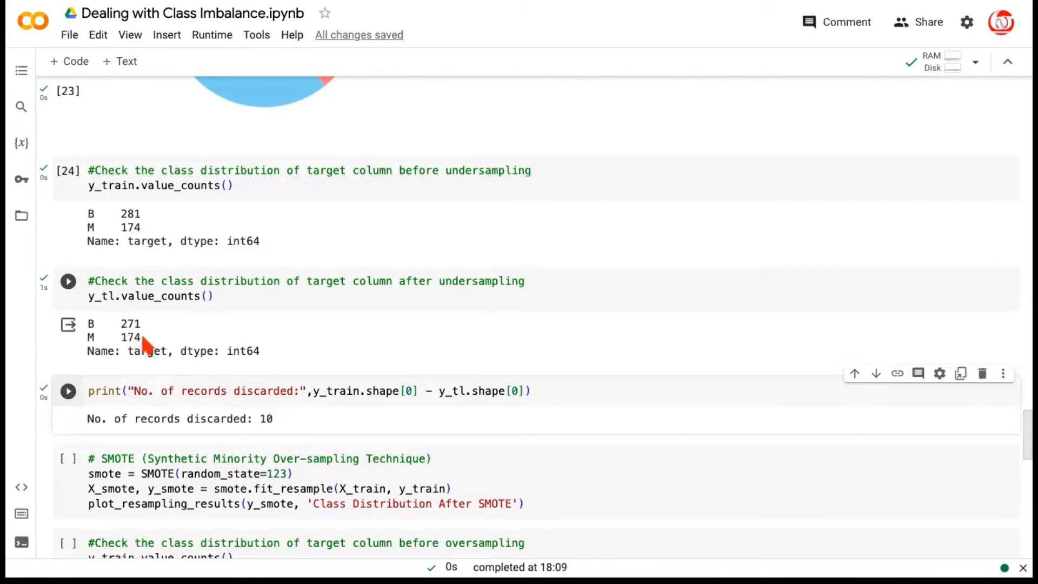
mouse_move(162, 339)
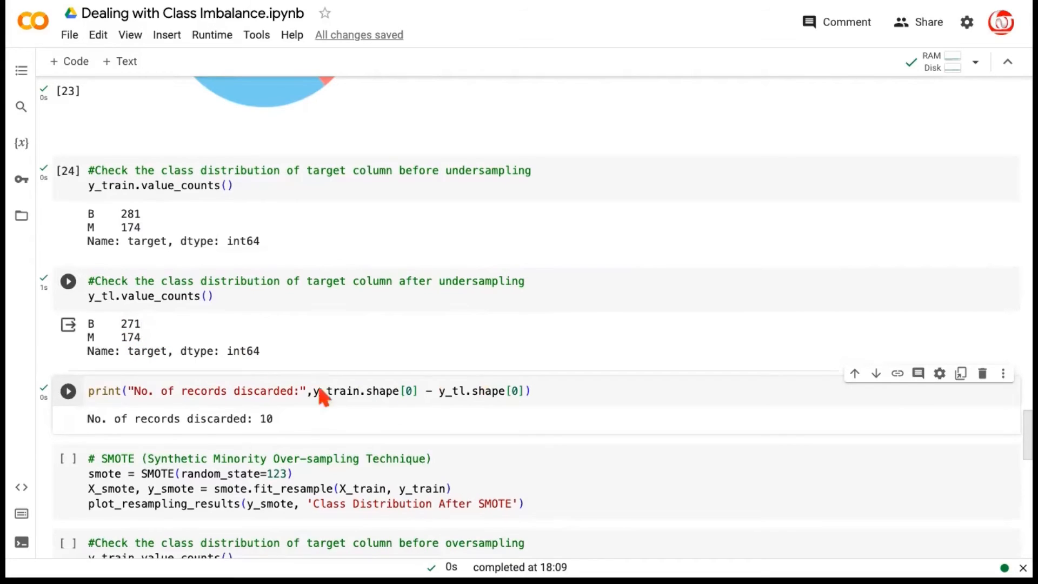
left_click(67, 280)
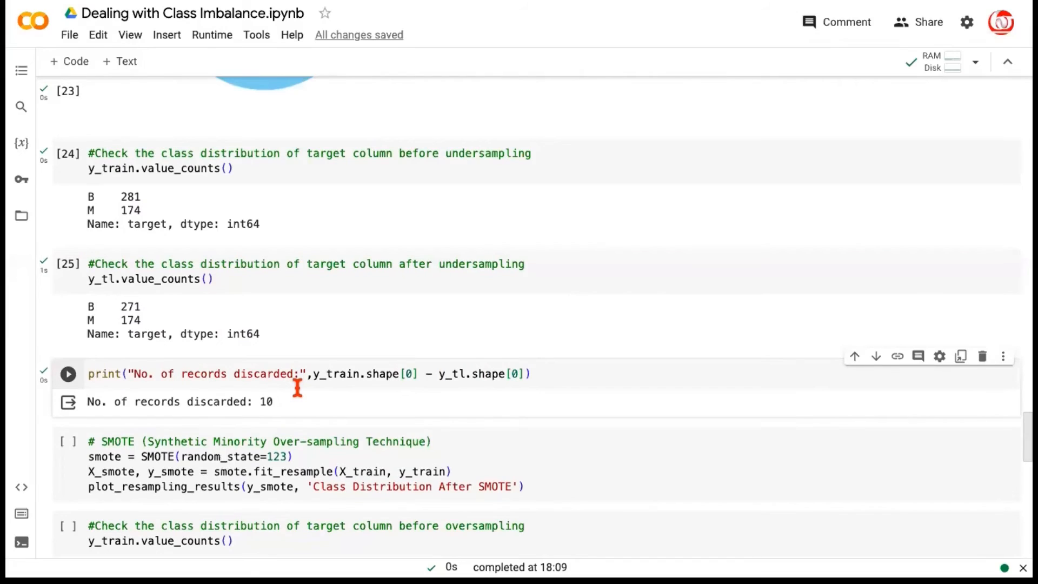
scroll("down", 3)
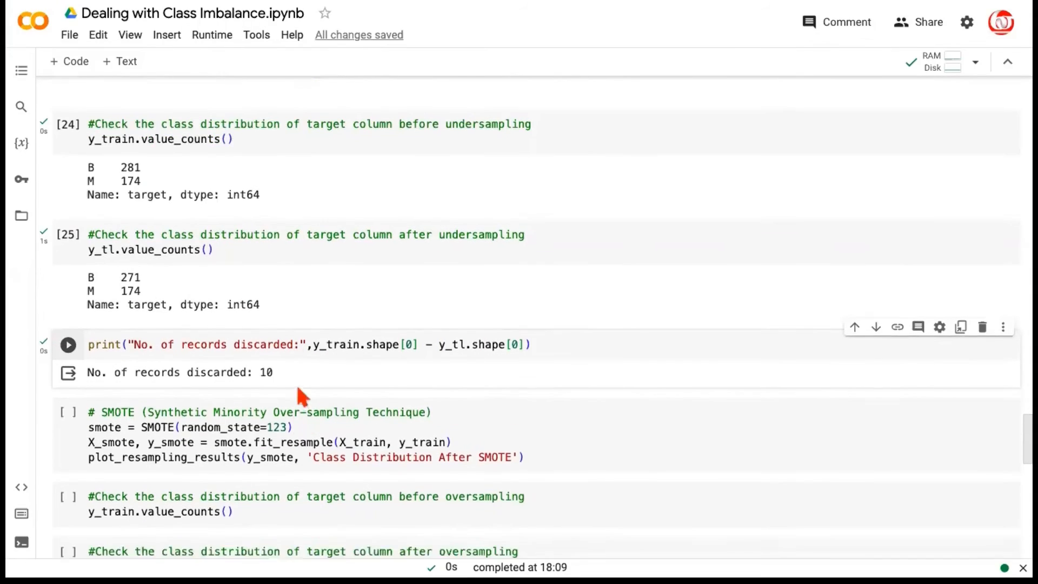
- Run the SMOTE cell for a 50/50 pie chart and show original counts B 281, M 174
scroll("down", 3)
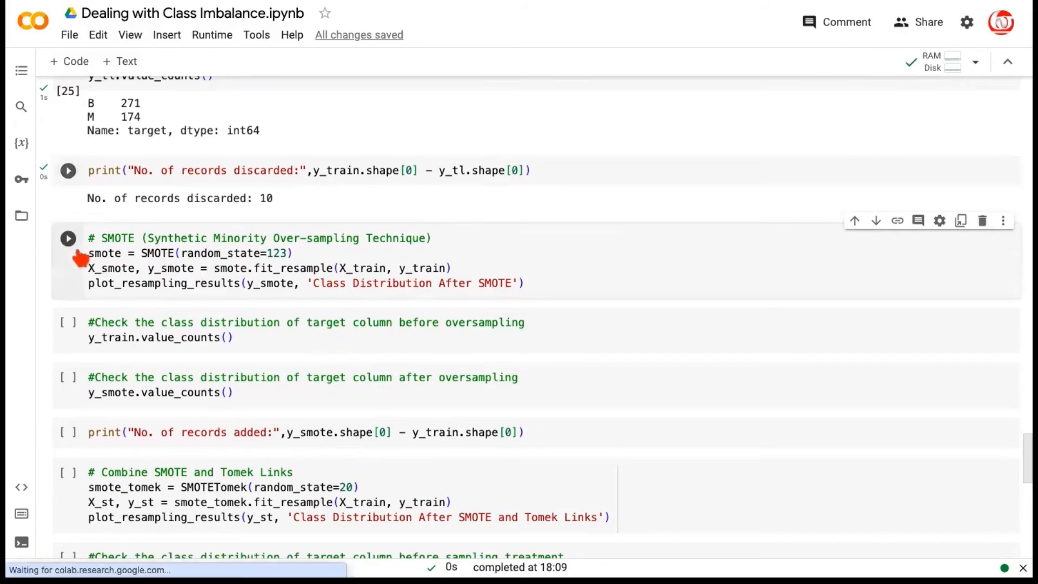
left_click(68, 238)
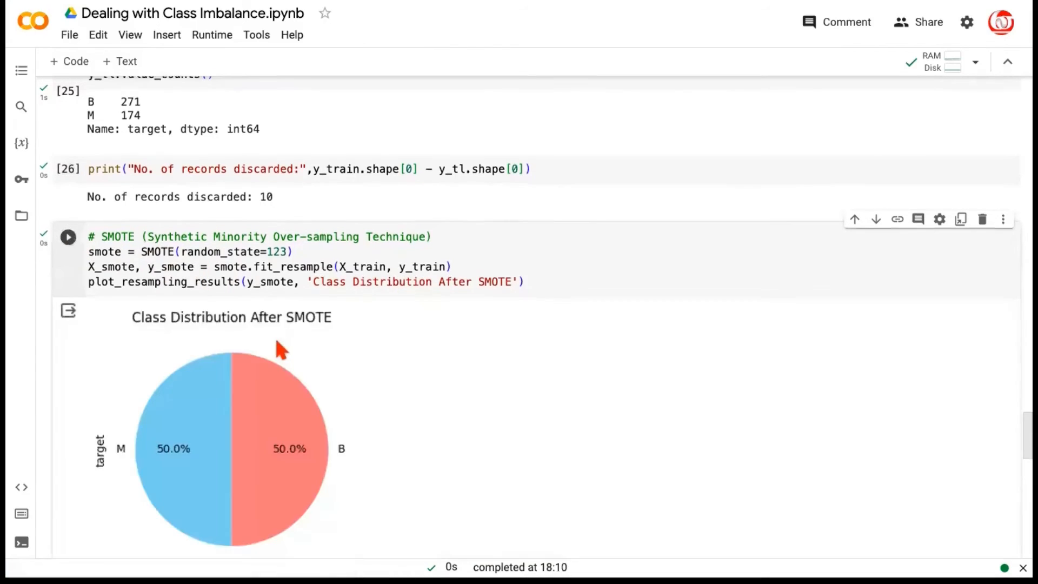
scroll("down", 3)
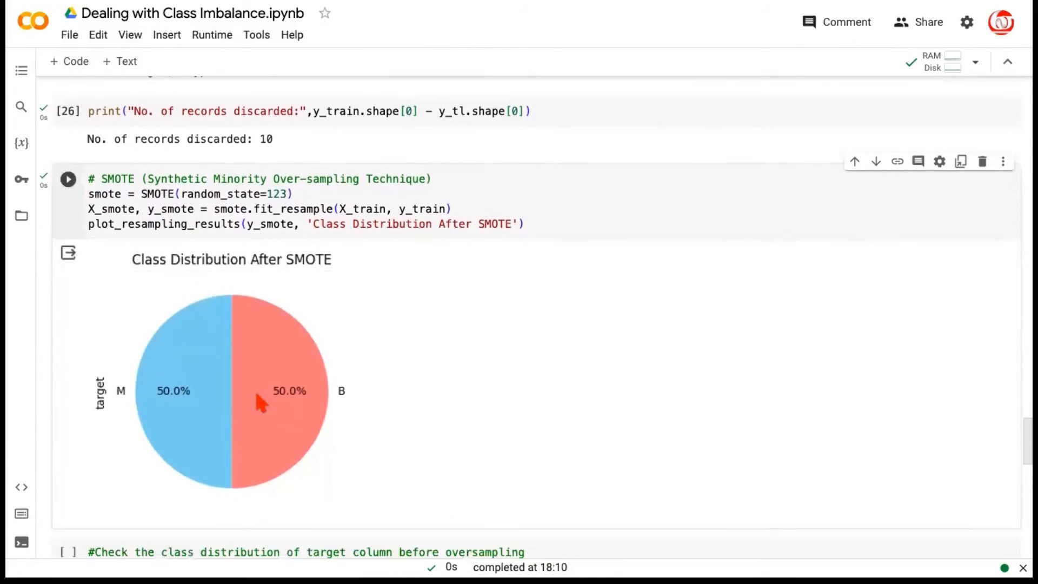
mouse_move(360, 293)
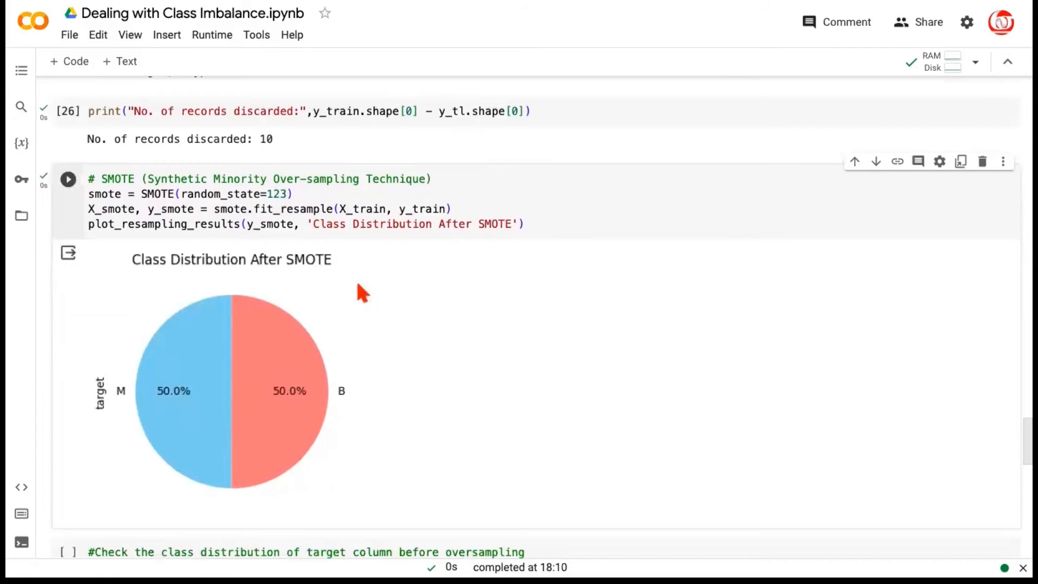
scroll("down", 3)
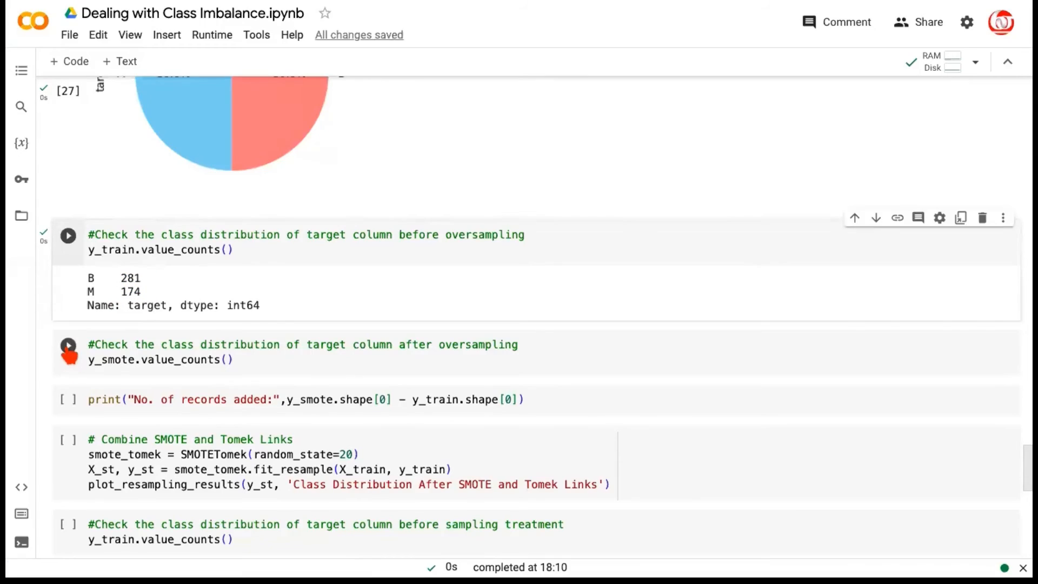
- Show post-SMOTE counts of 281 per class and the 107 records added
left_click(67, 344)
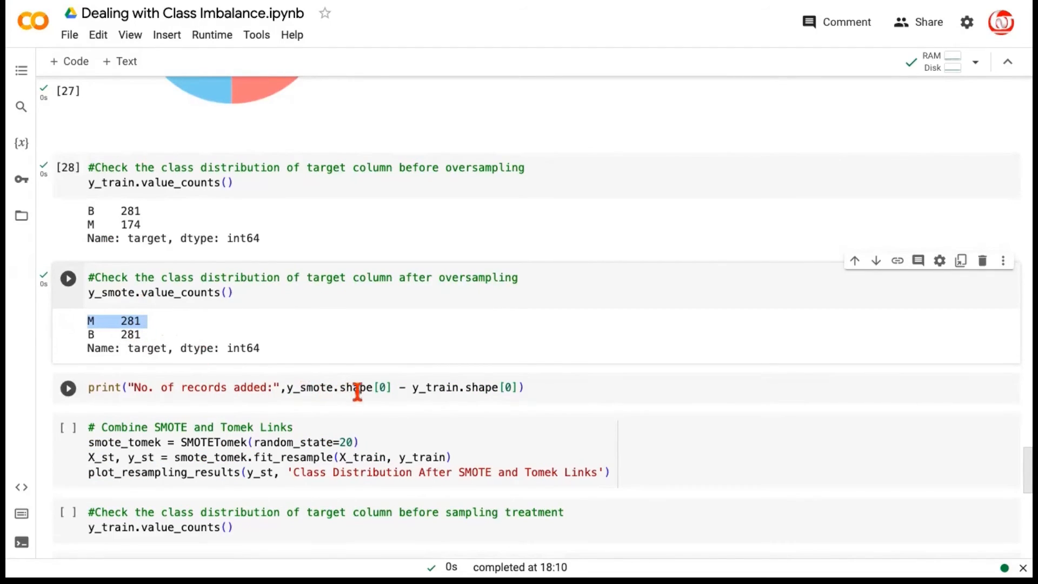
left_click(67, 387)
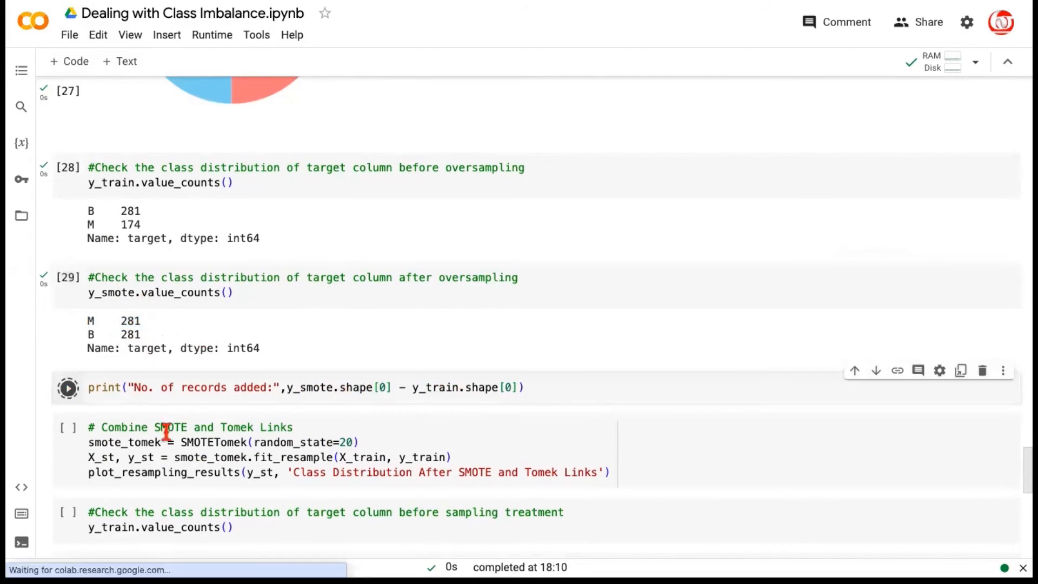
left_click(68, 387)
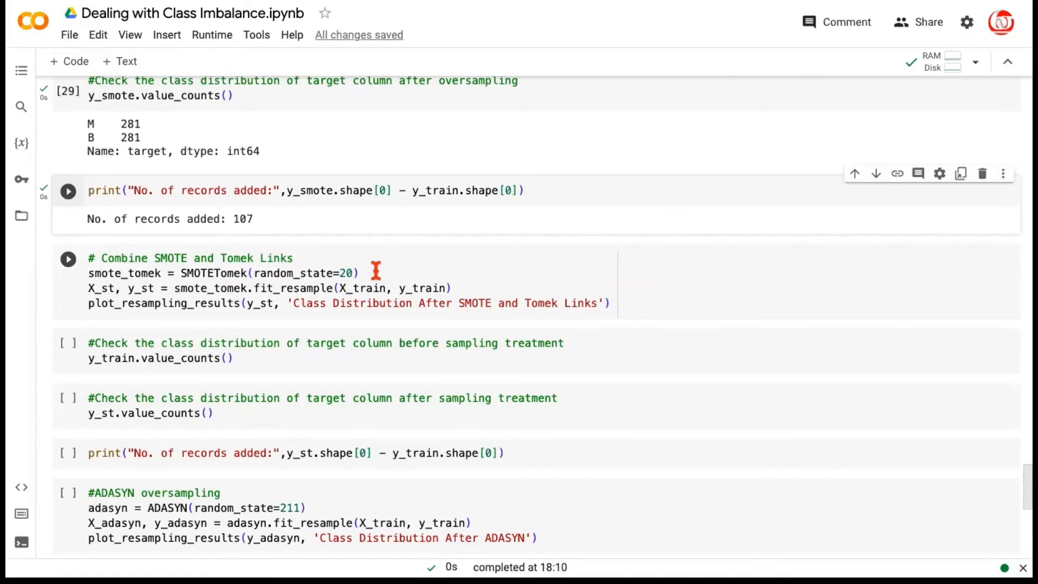
- Highlight SMOTETomek and run the cell, charting a 50/50 M–B split
double_click(217, 272)
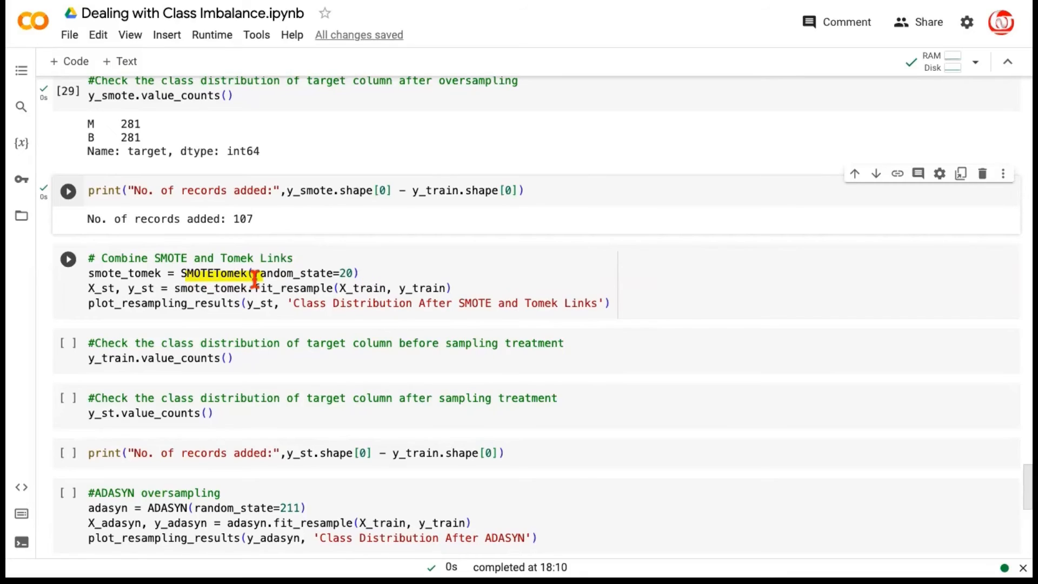
mouse_move(208, 278)
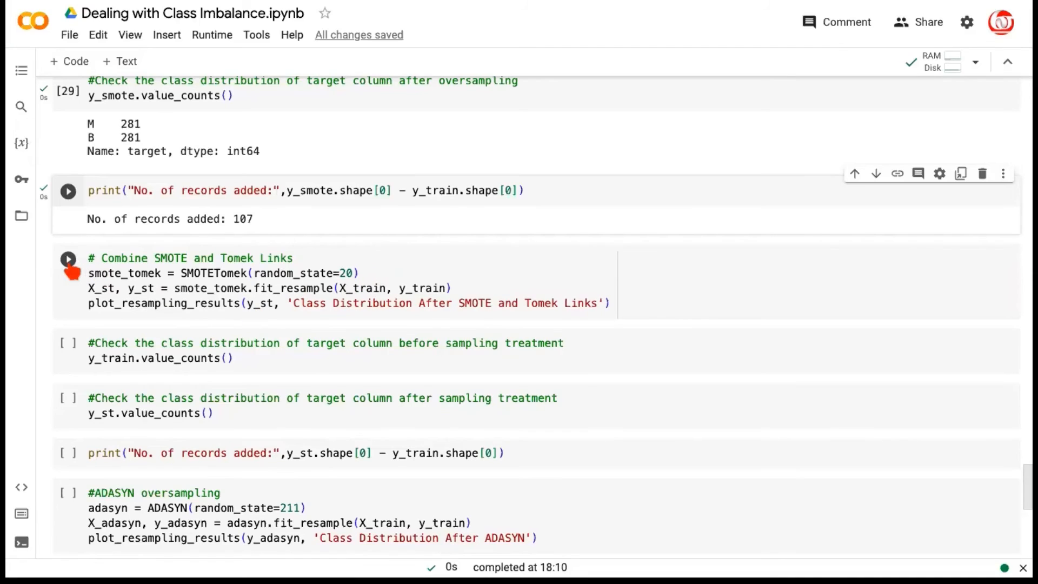
left_click(69, 259)
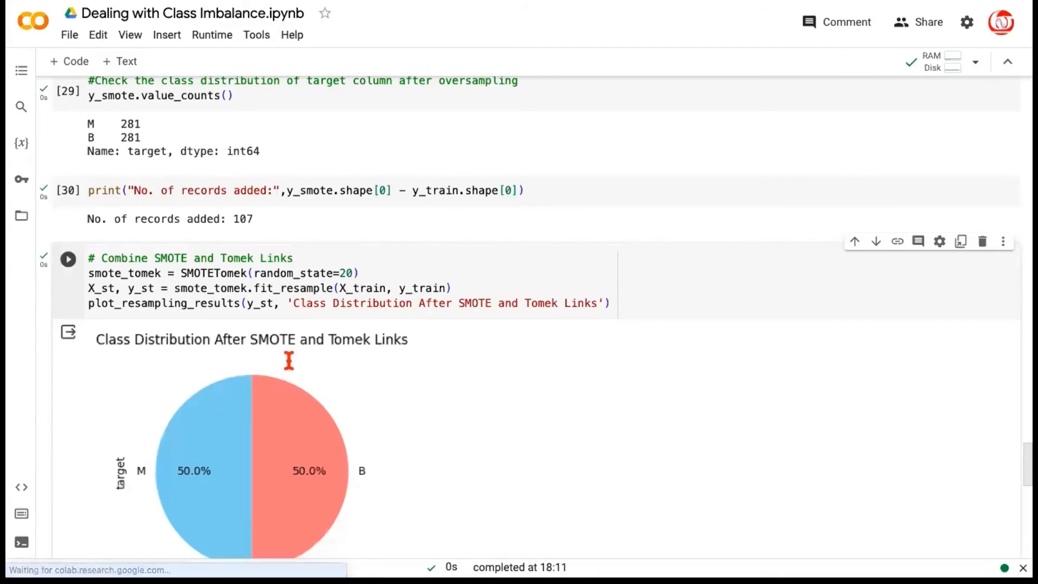
scroll("down", 3)
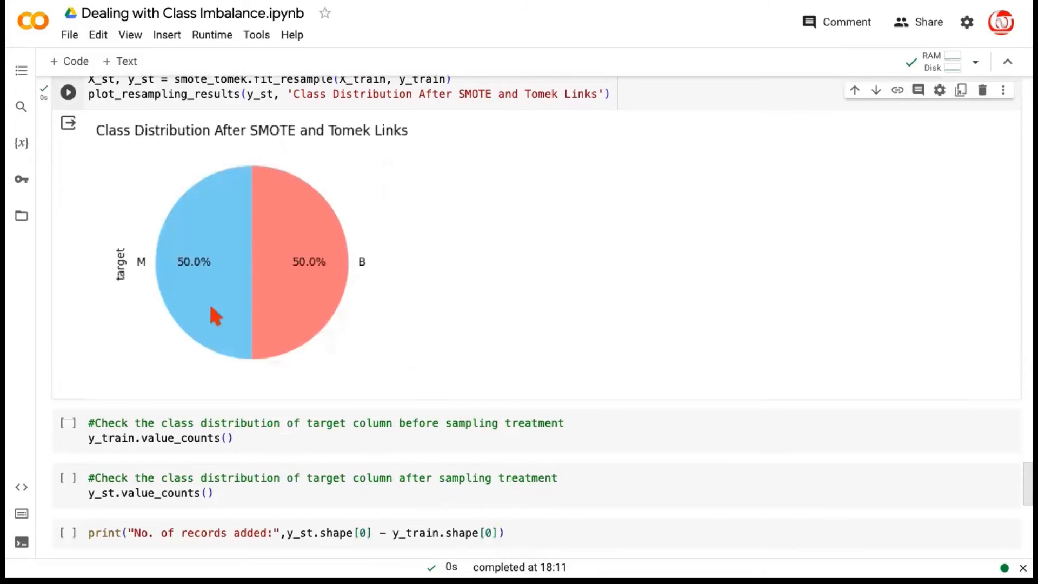
mouse_move(510, 325)
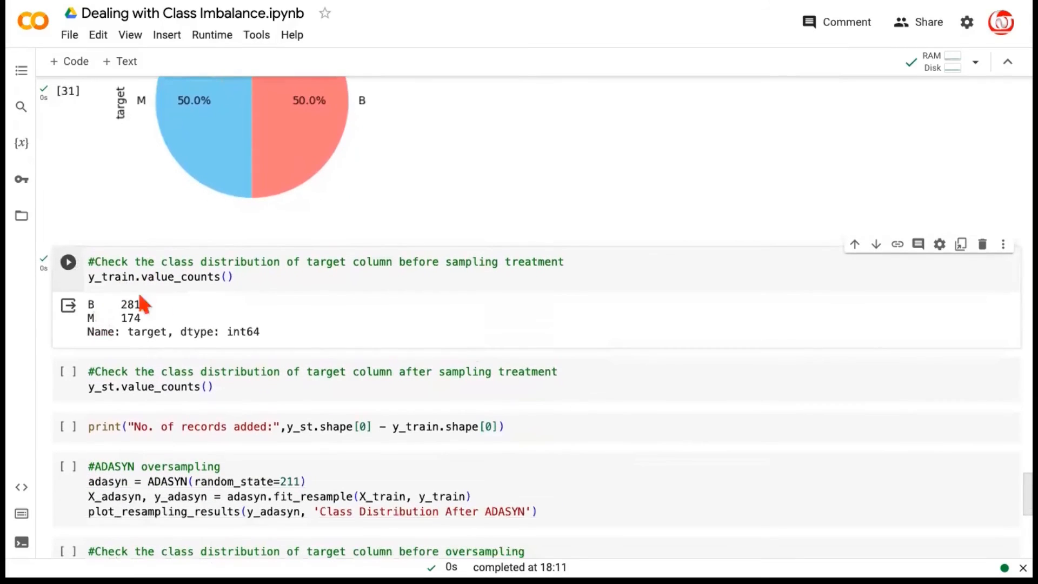
mouse_move(215, 366)
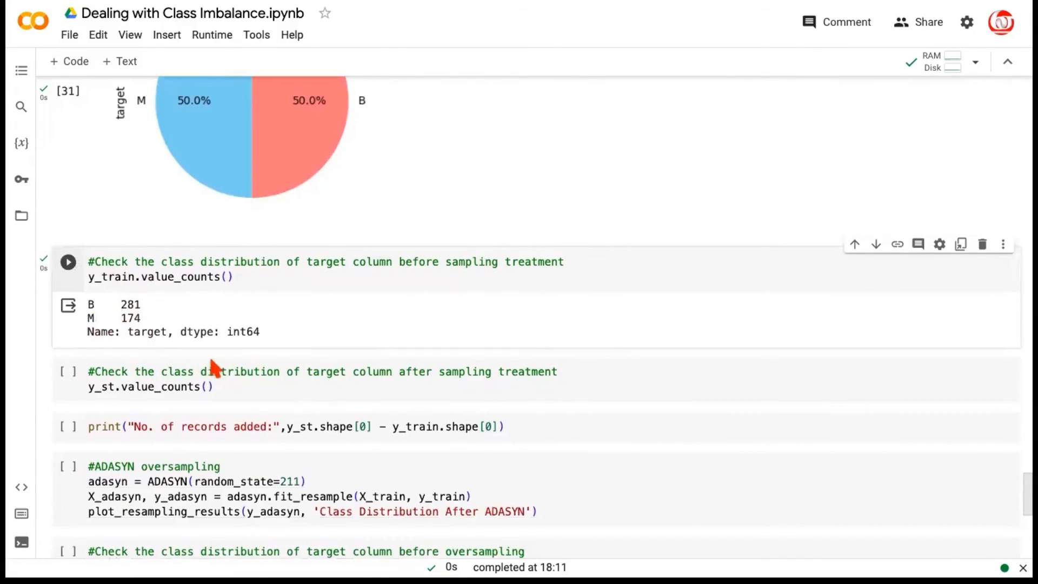
- Show SMOTETomek counts of 272 M and 272 B and the 89 records added
left_click(67, 262)
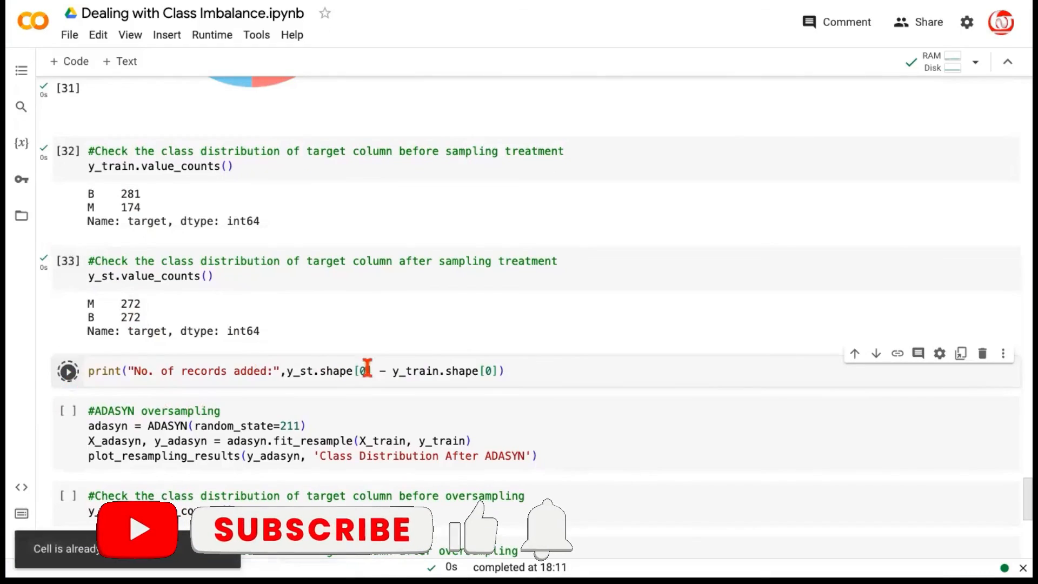
left_click(67, 371)
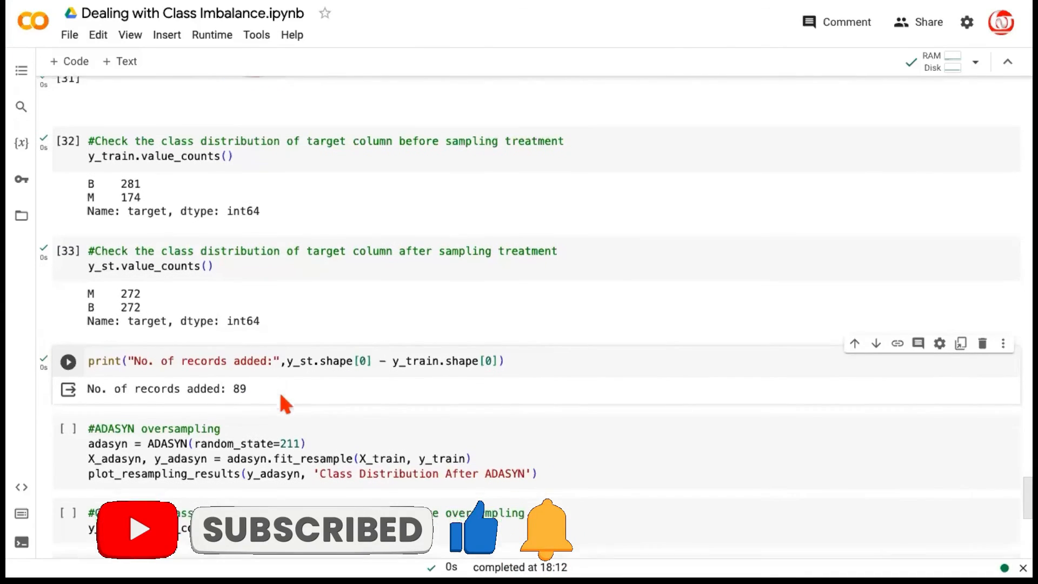
scroll("down", 3)
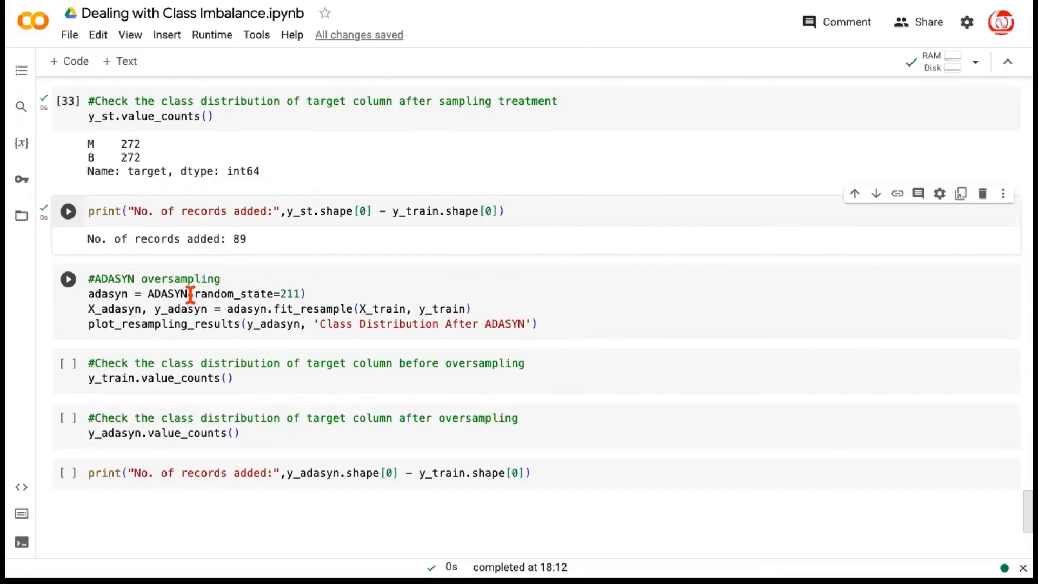
mouse_move(219, 317)
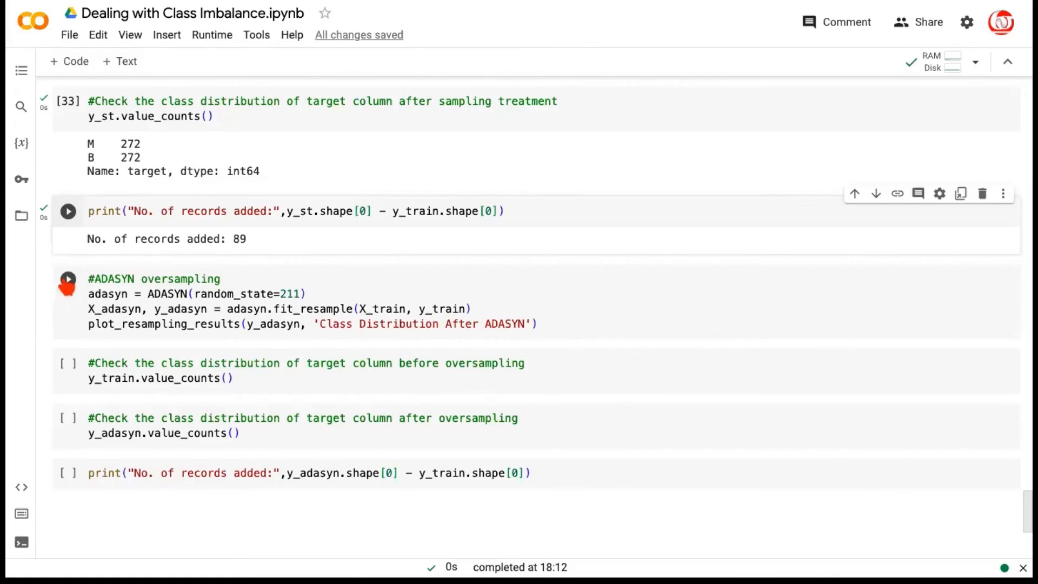
- Run the ADASYN cell, charting 50.2% M / 49.8% B, and show pre-sampling counts
left_click(68, 278)
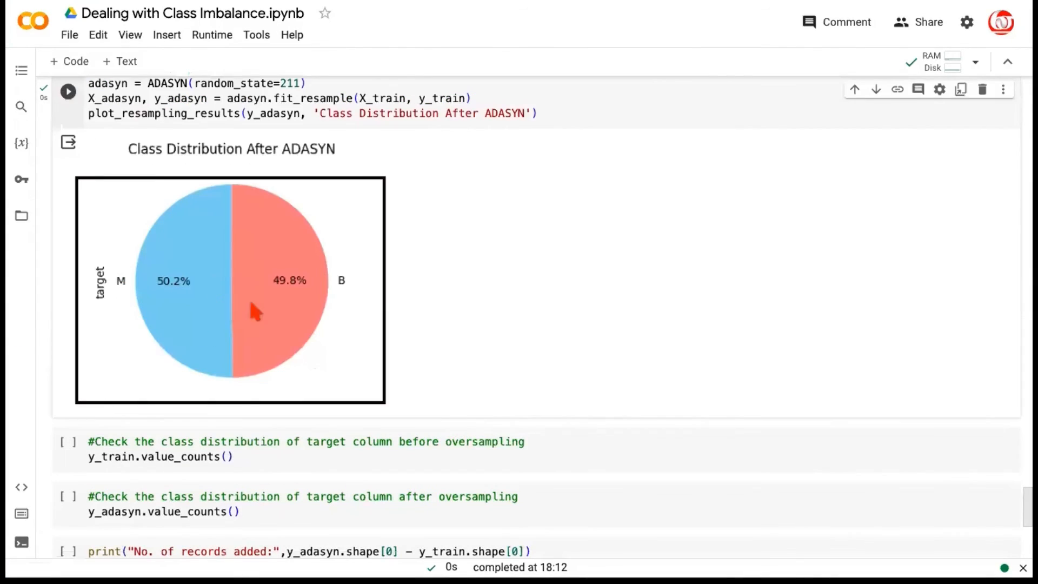
mouse_move(192, 321)
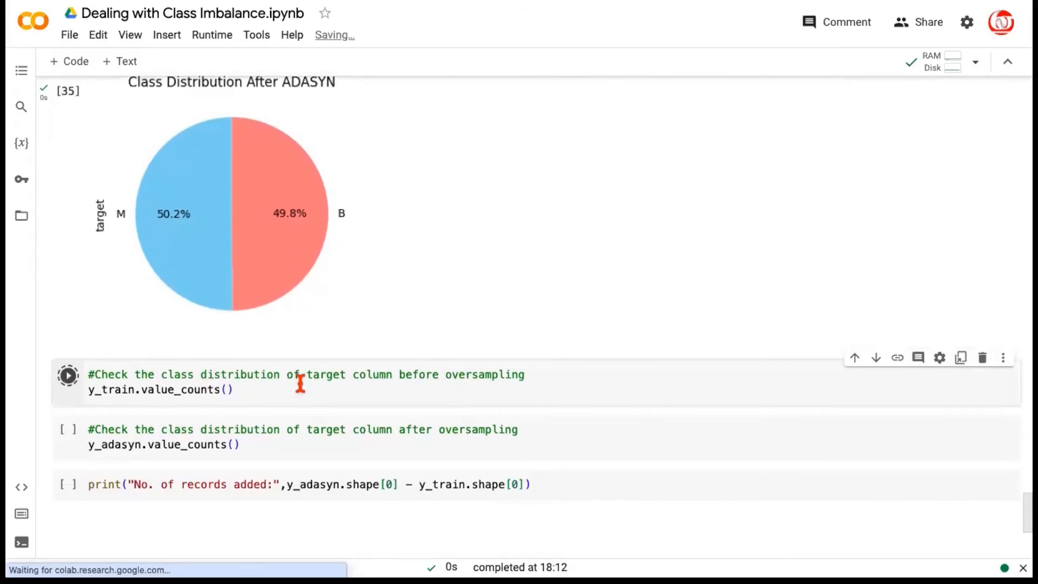
left_click(67, 374)
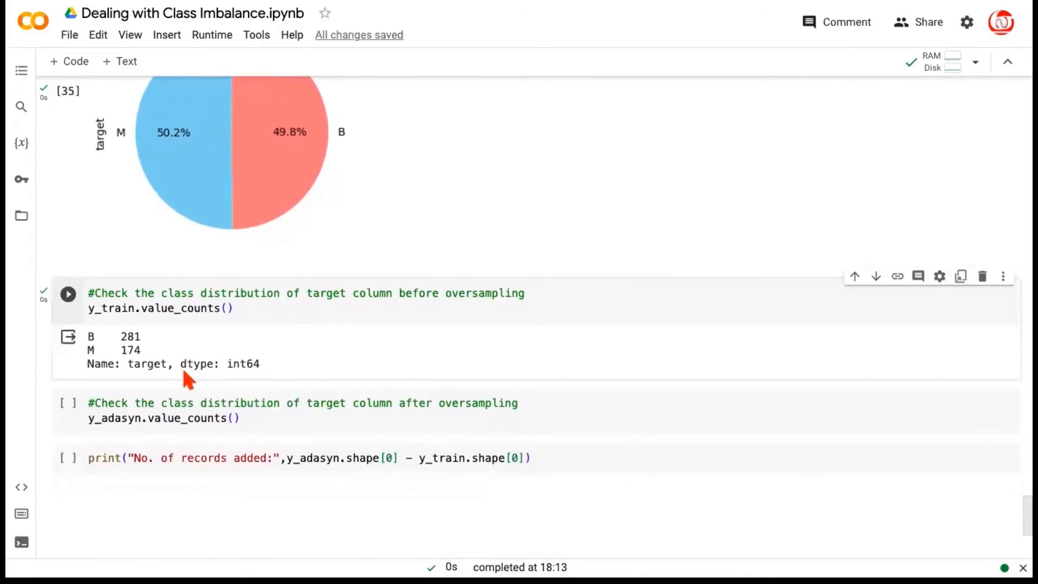
- Show ADASYN counts M 283, B 281, highlighting 283, and the 109 records added
left_click(68, 403)
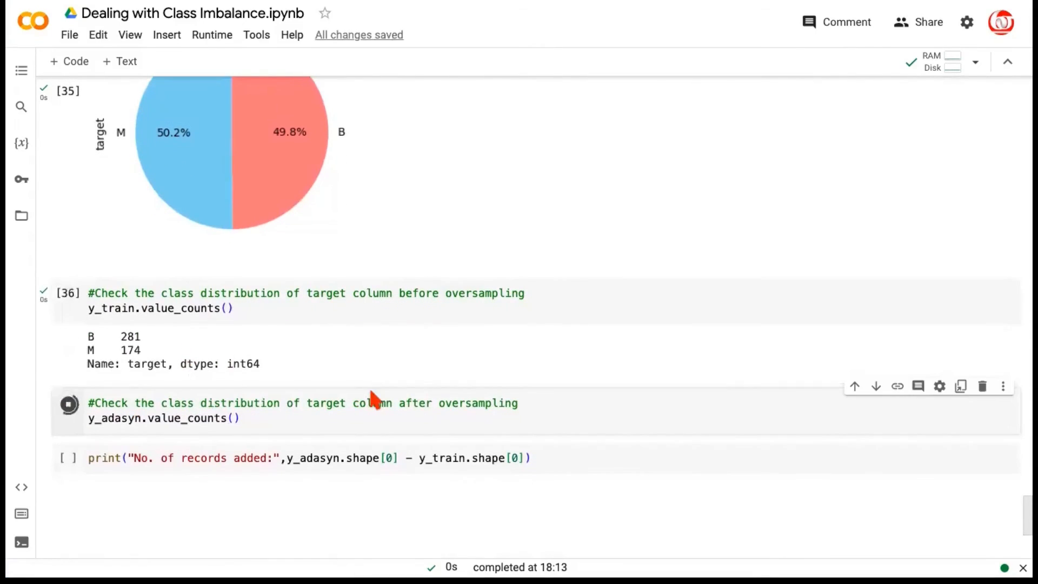
left_click(68, 405)
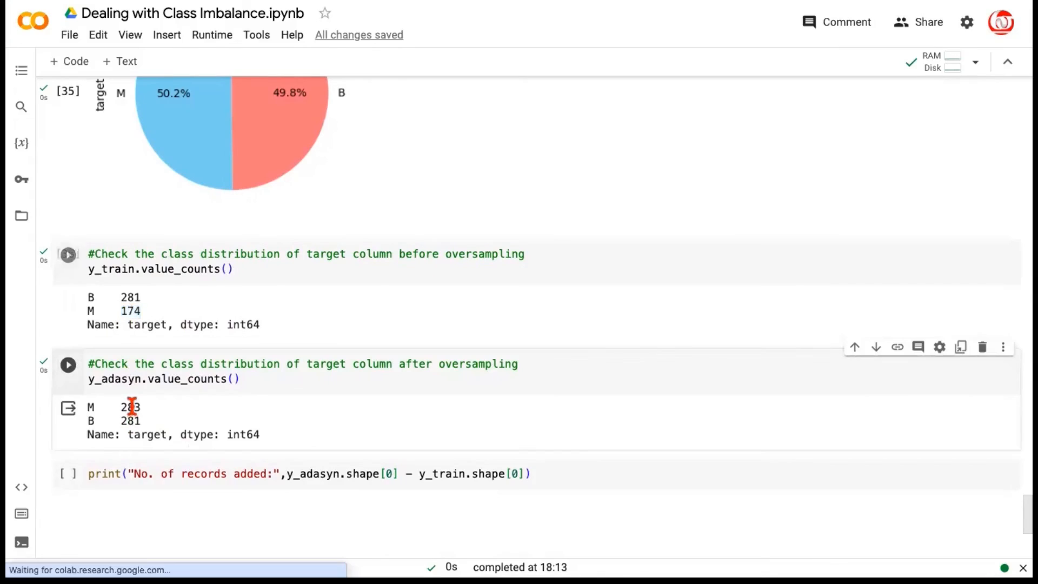
double_click(129, 407)
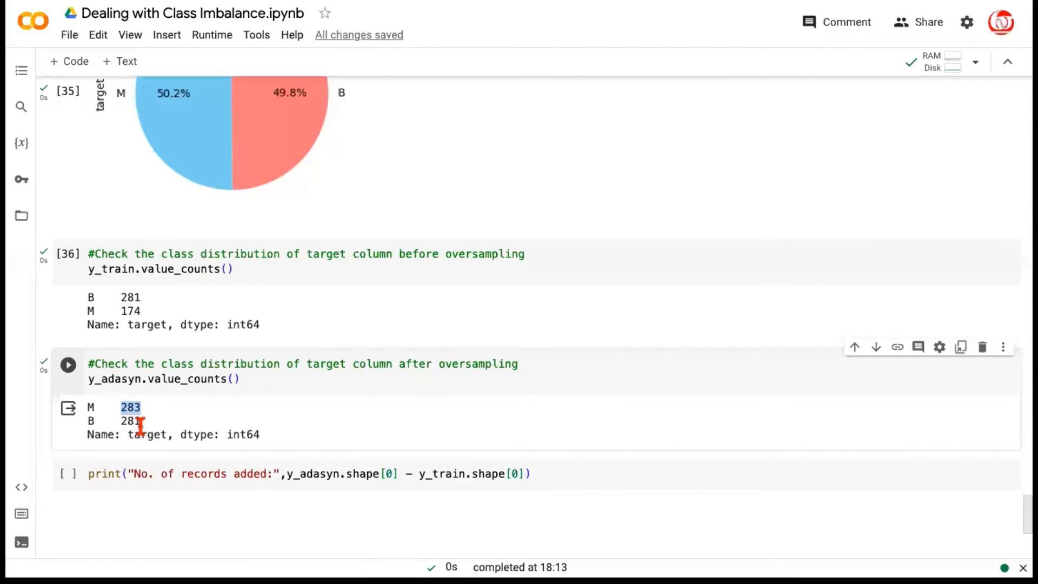
left_click(67, 365)
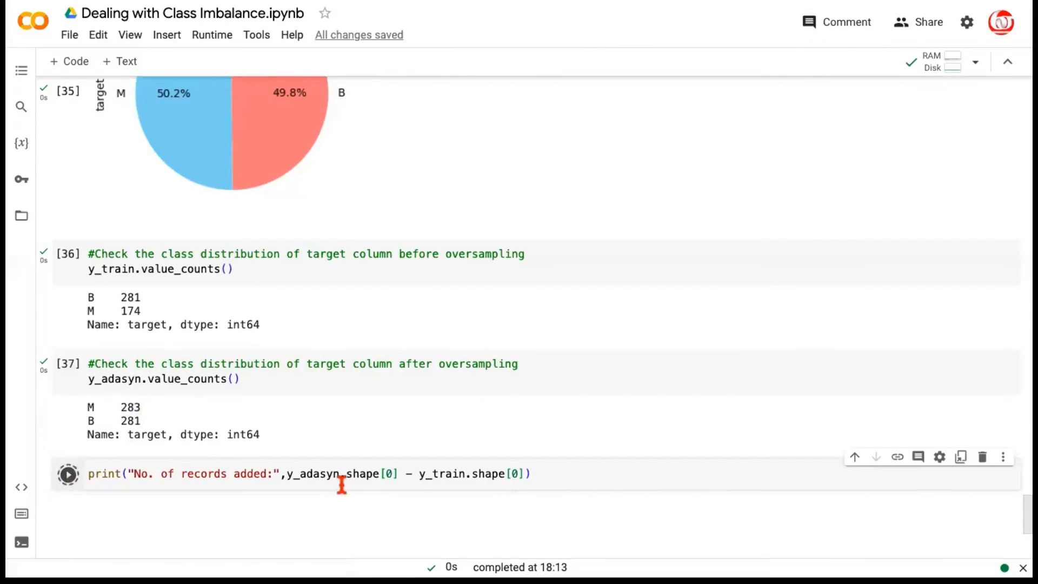
left_click(68, 473)
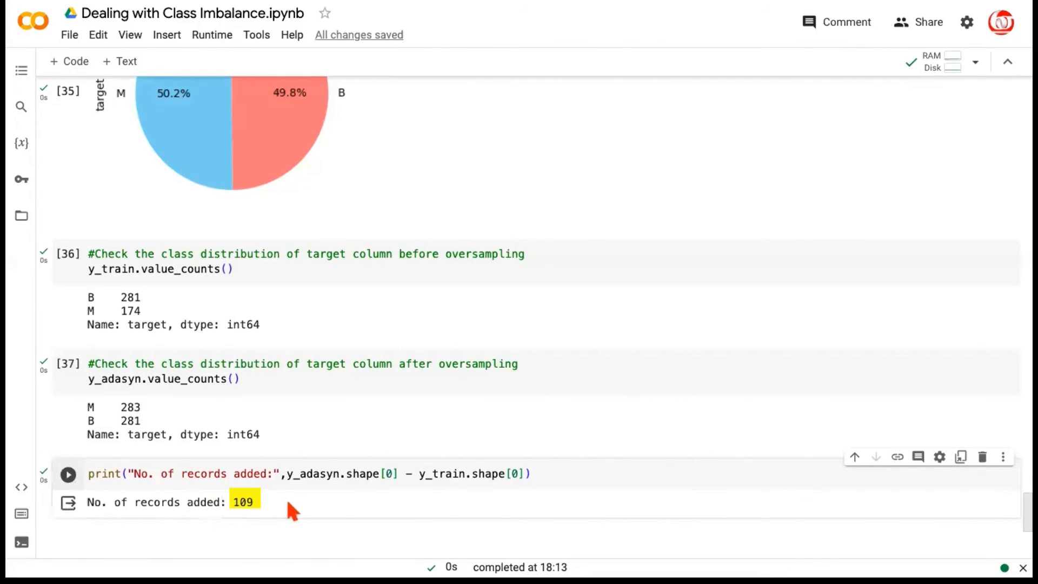